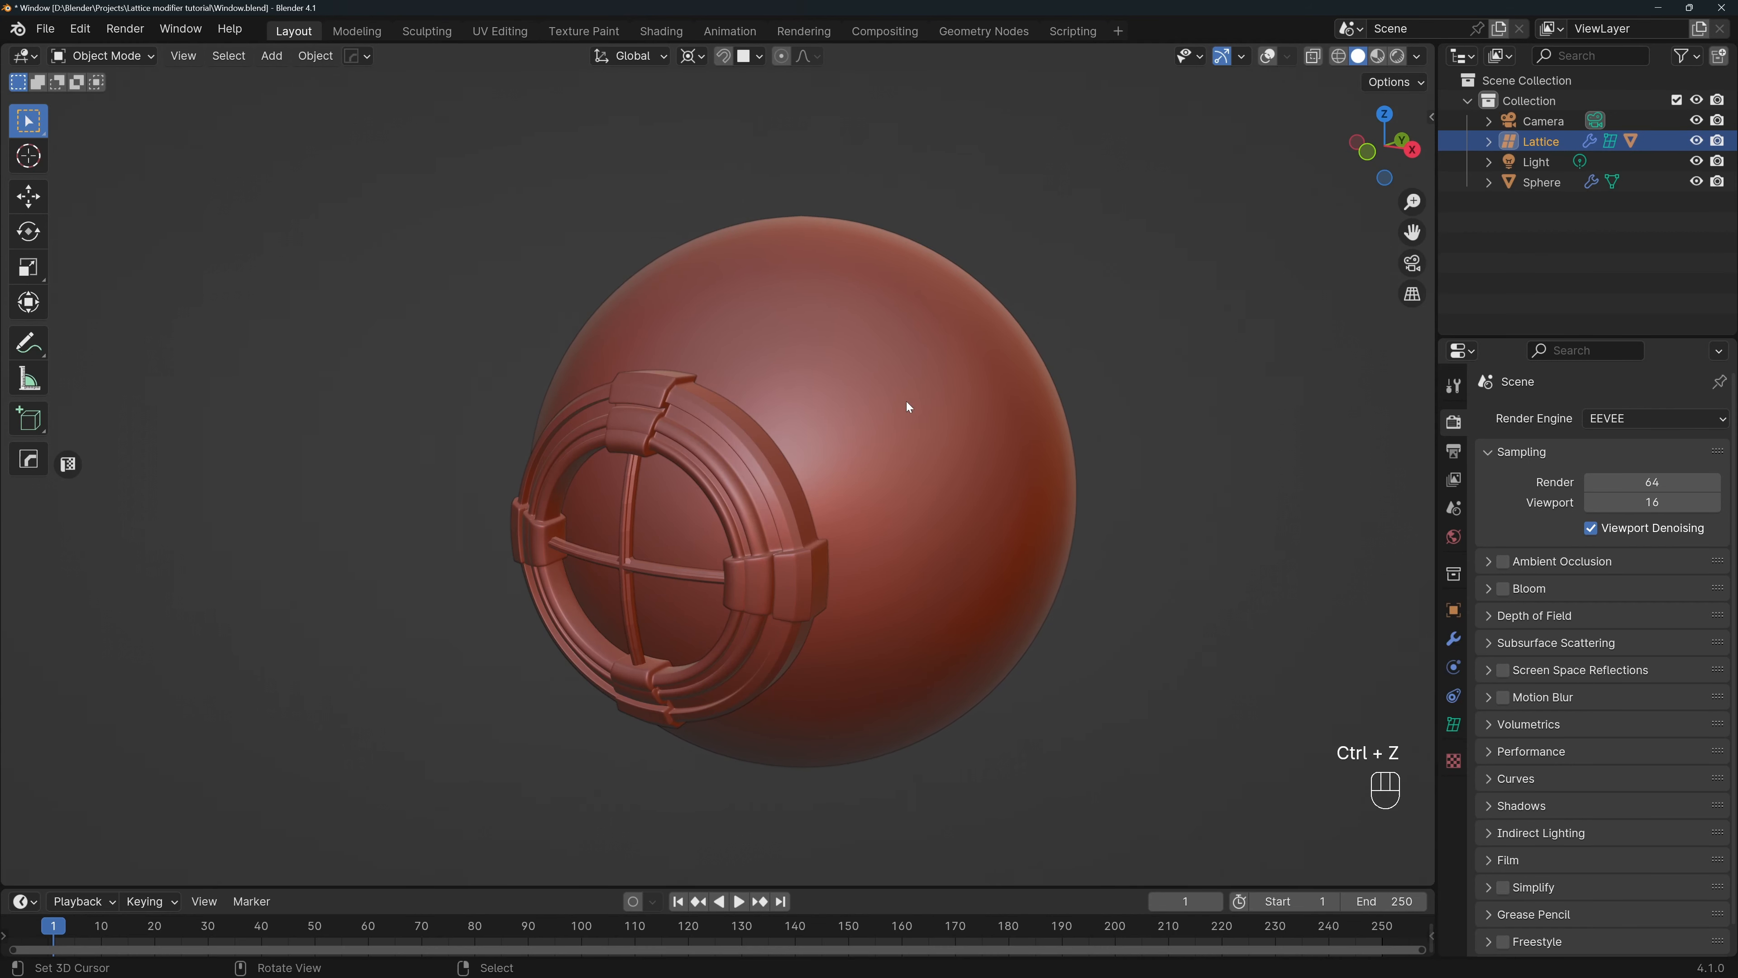
Revert the scene to the bare flat window model with camera and light
key(r)
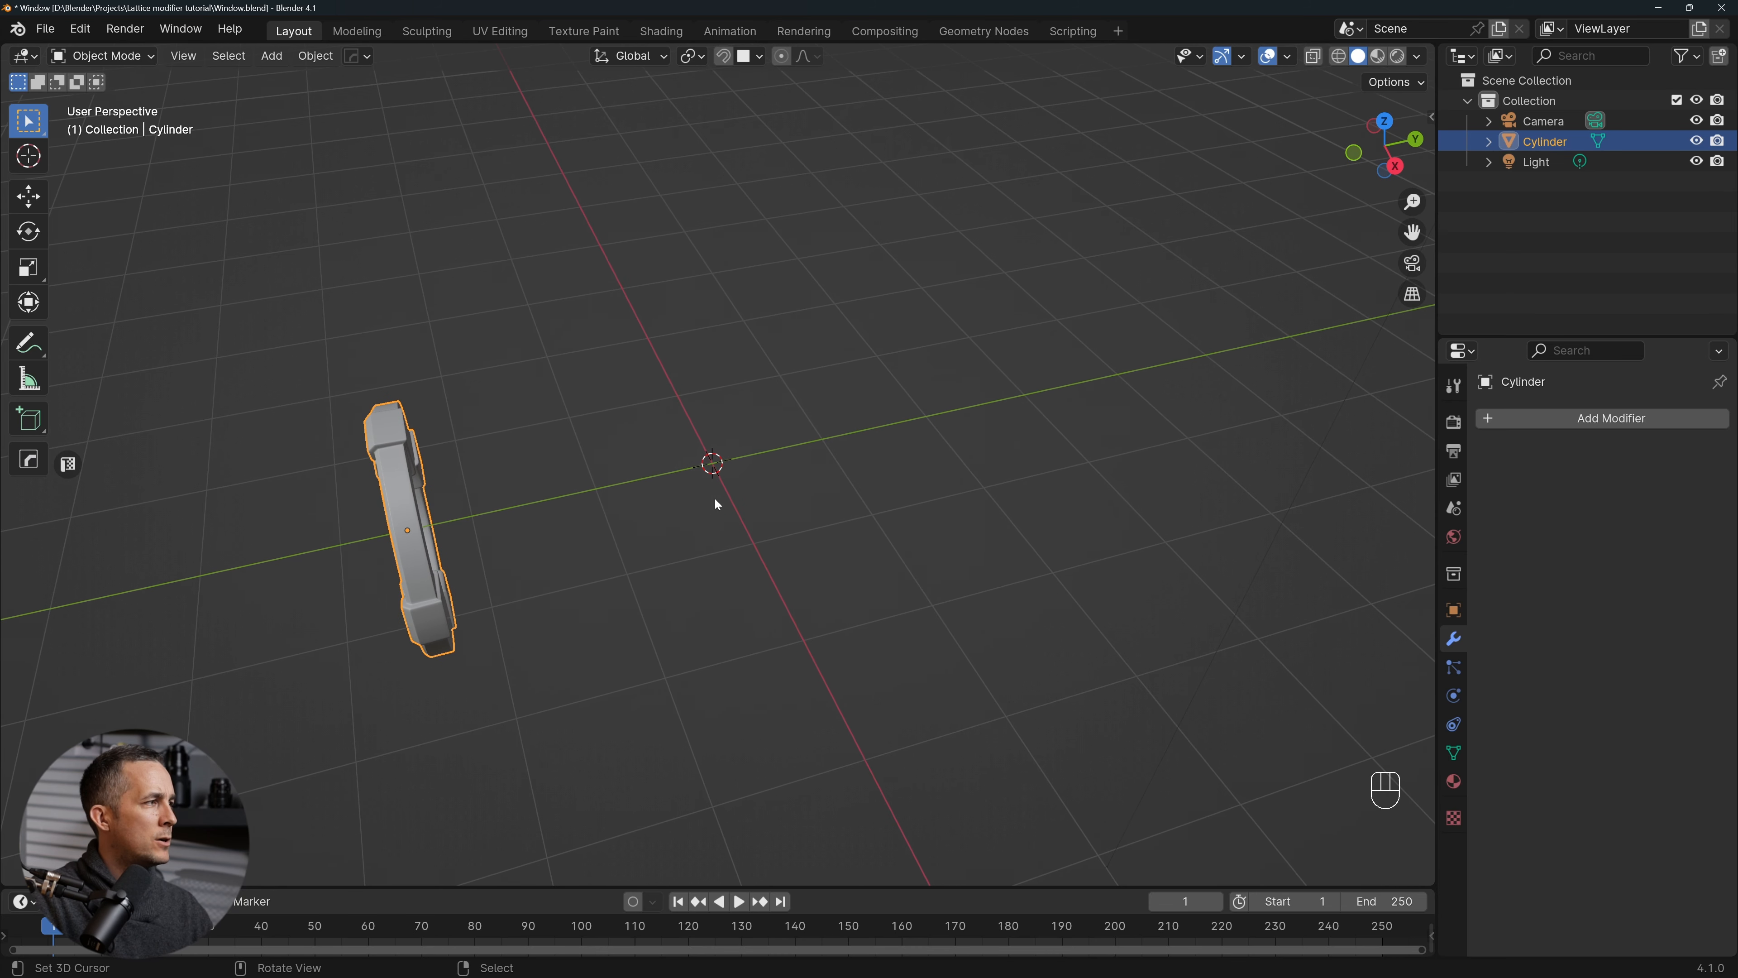
Add a UV sphere beside the window, give it level-2 subdivision and smooth shading
key(shift+a)
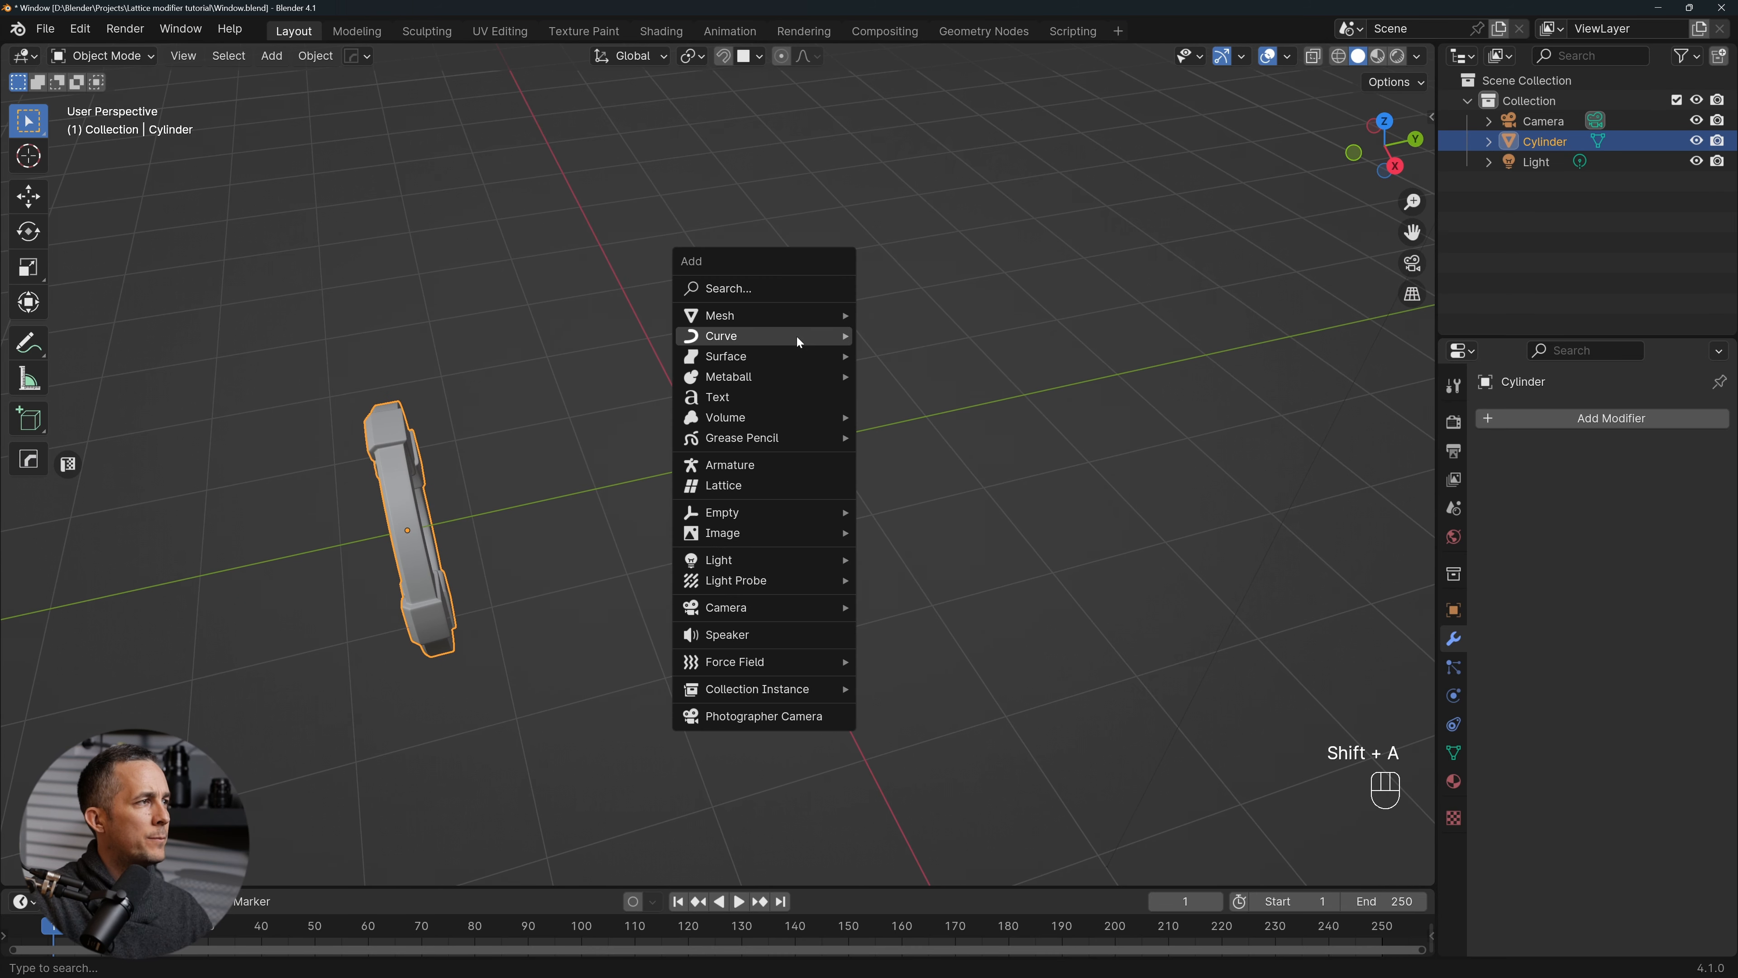
mouse_move(737, 315)
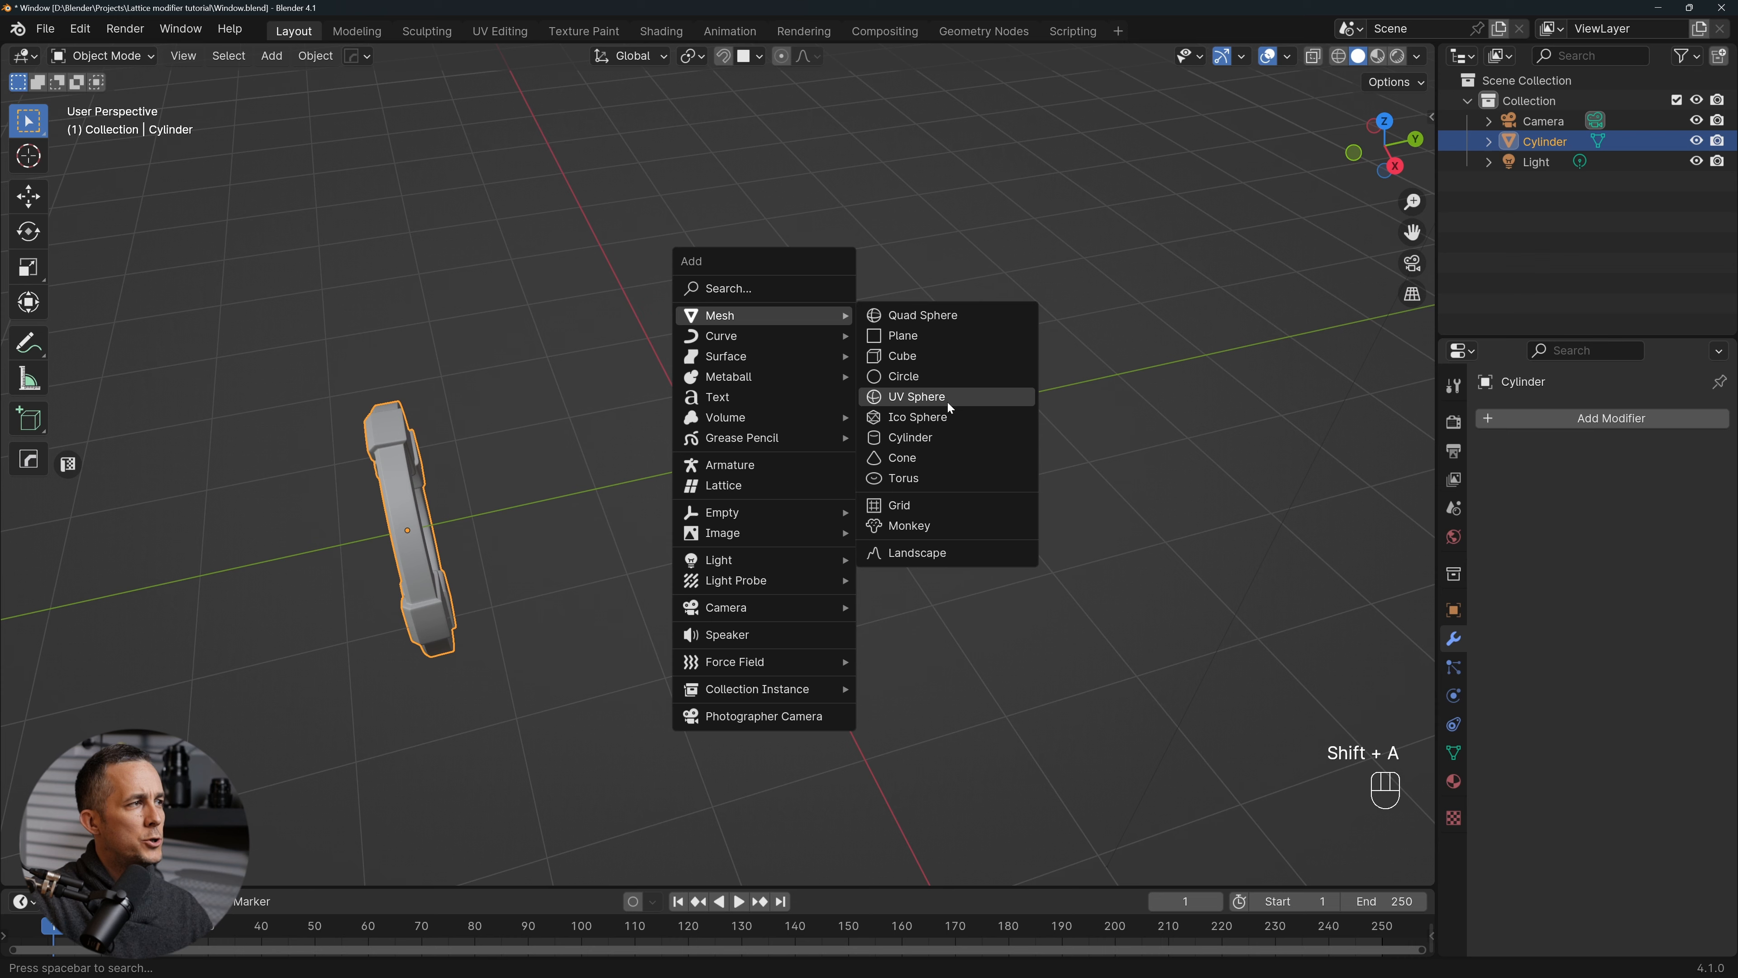
click(916, 397)
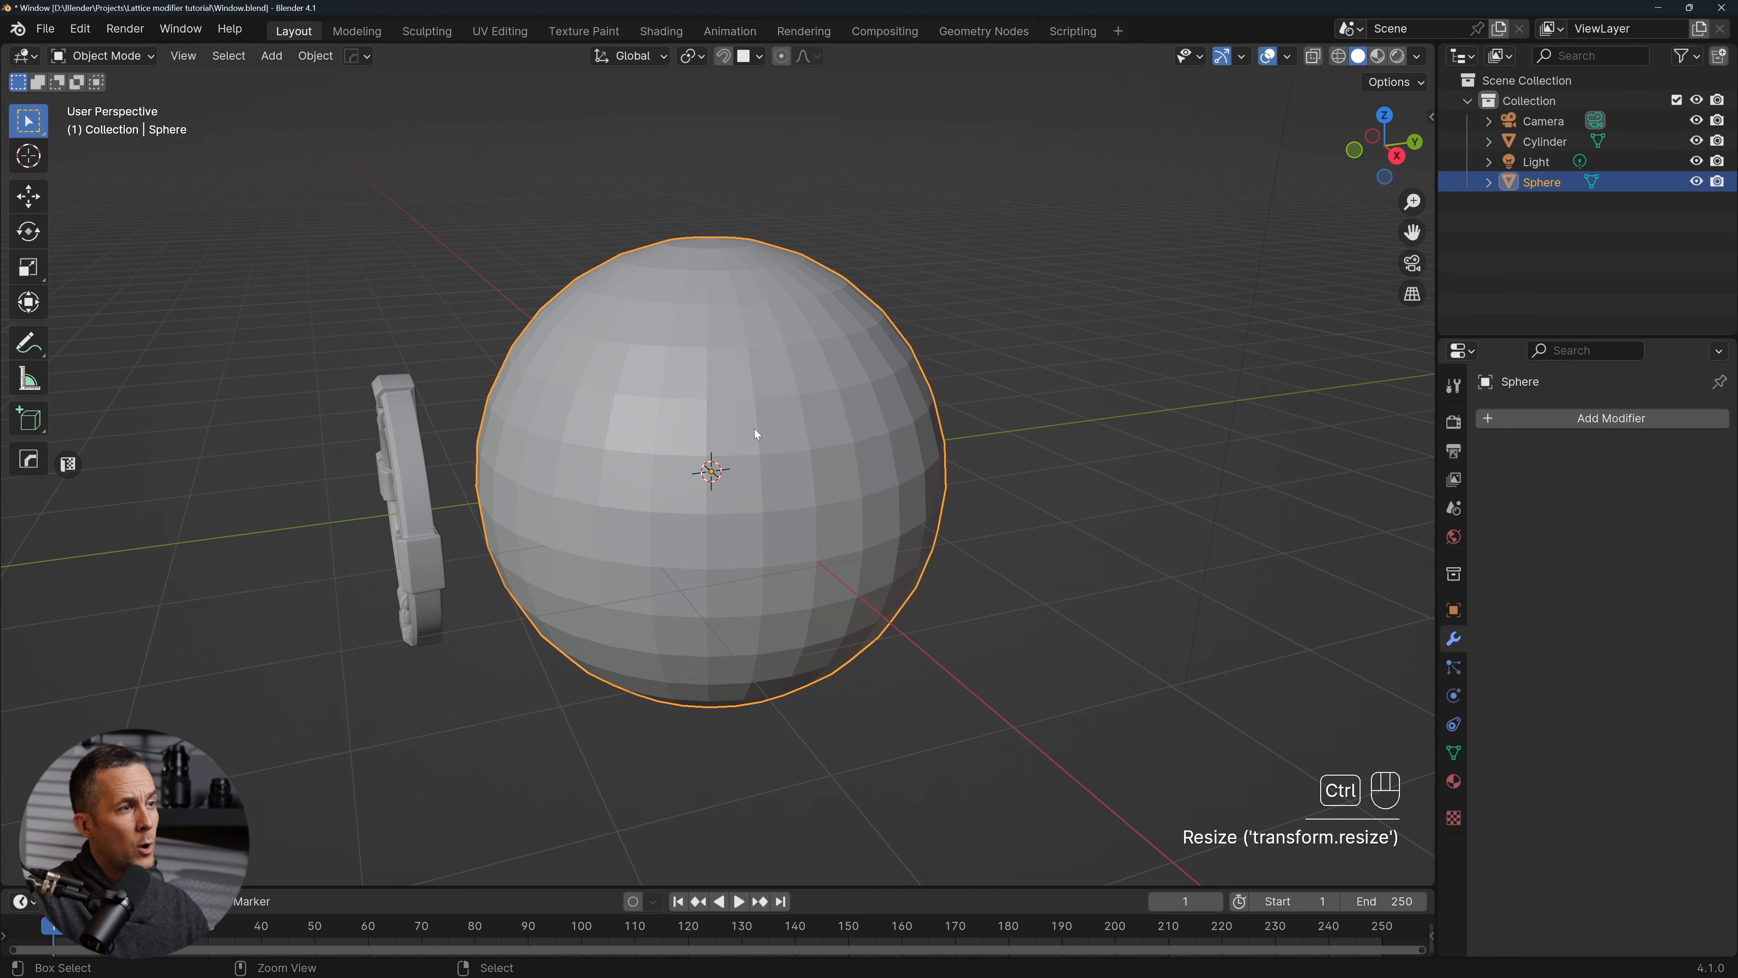
key(ctrl+2)
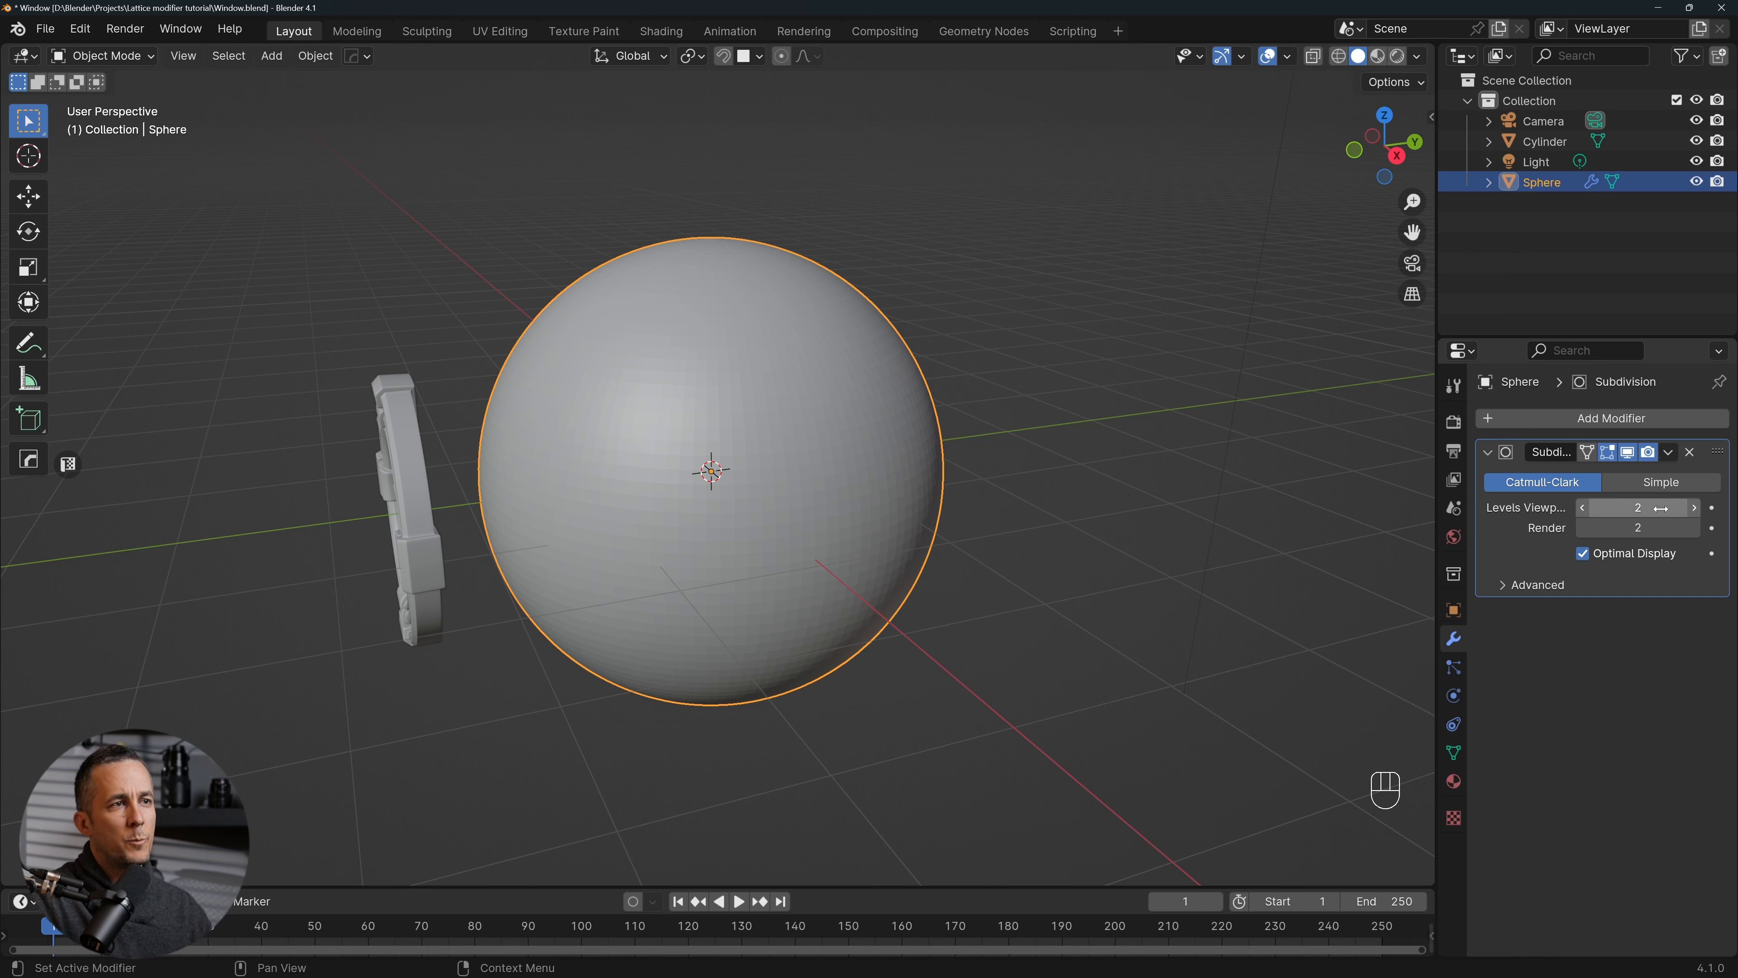
right_click(688, 440)
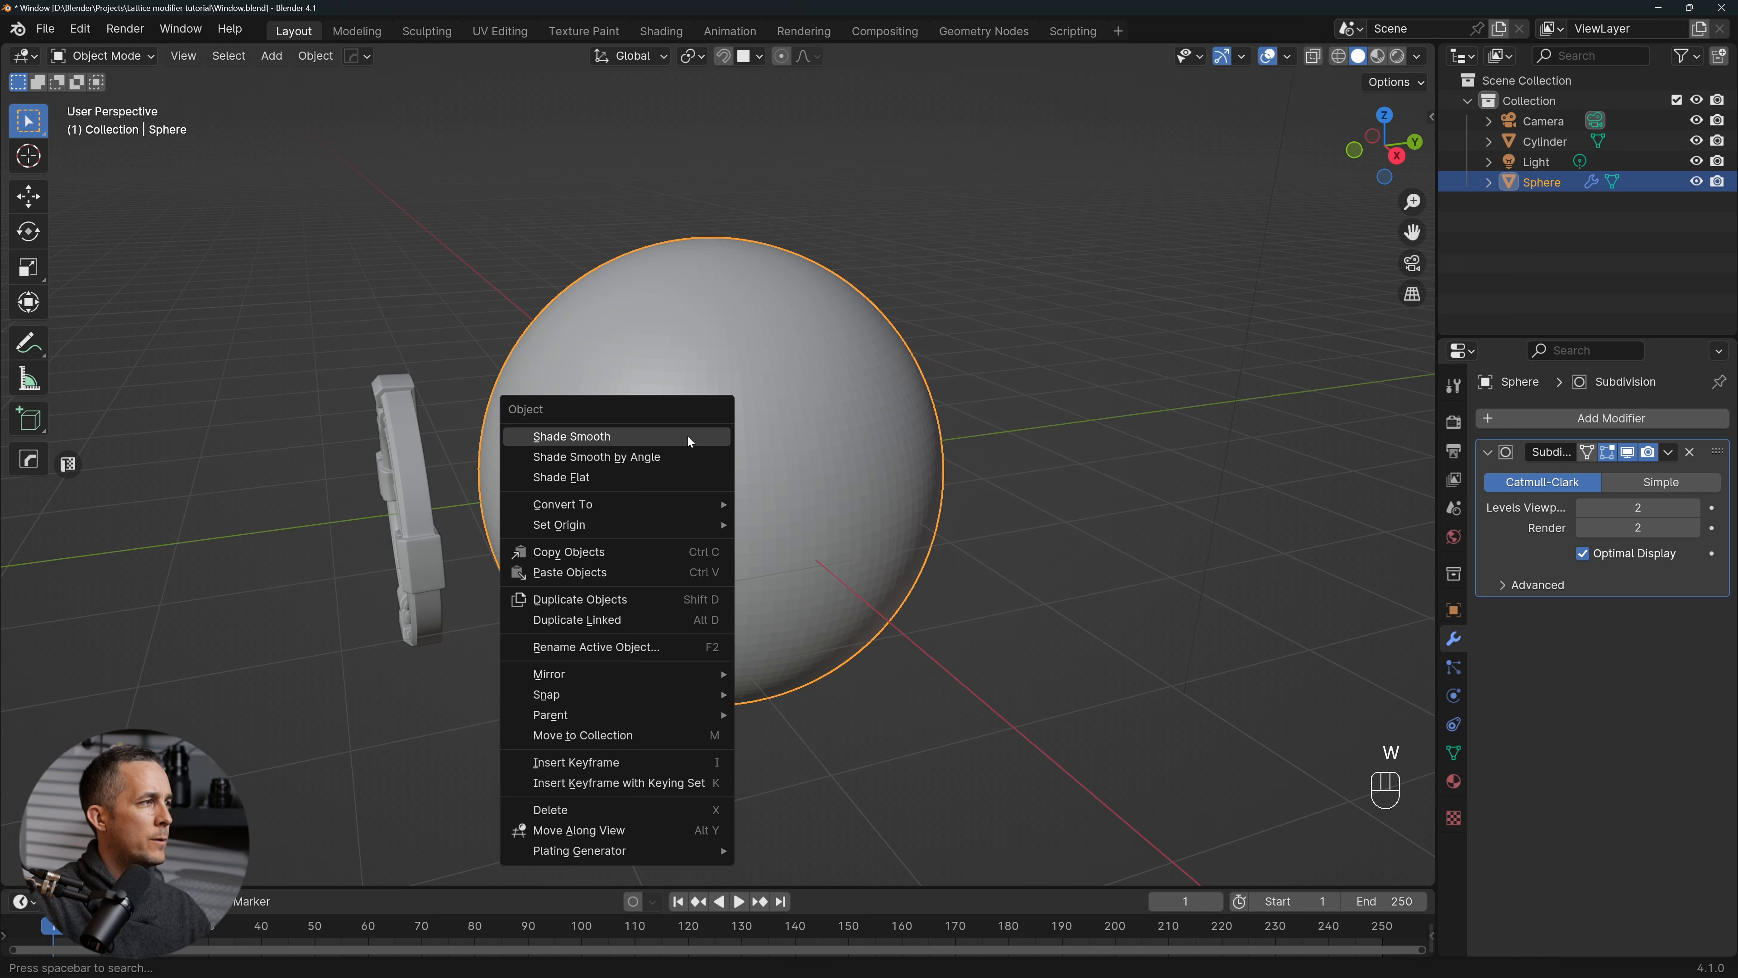
click(572, 436)
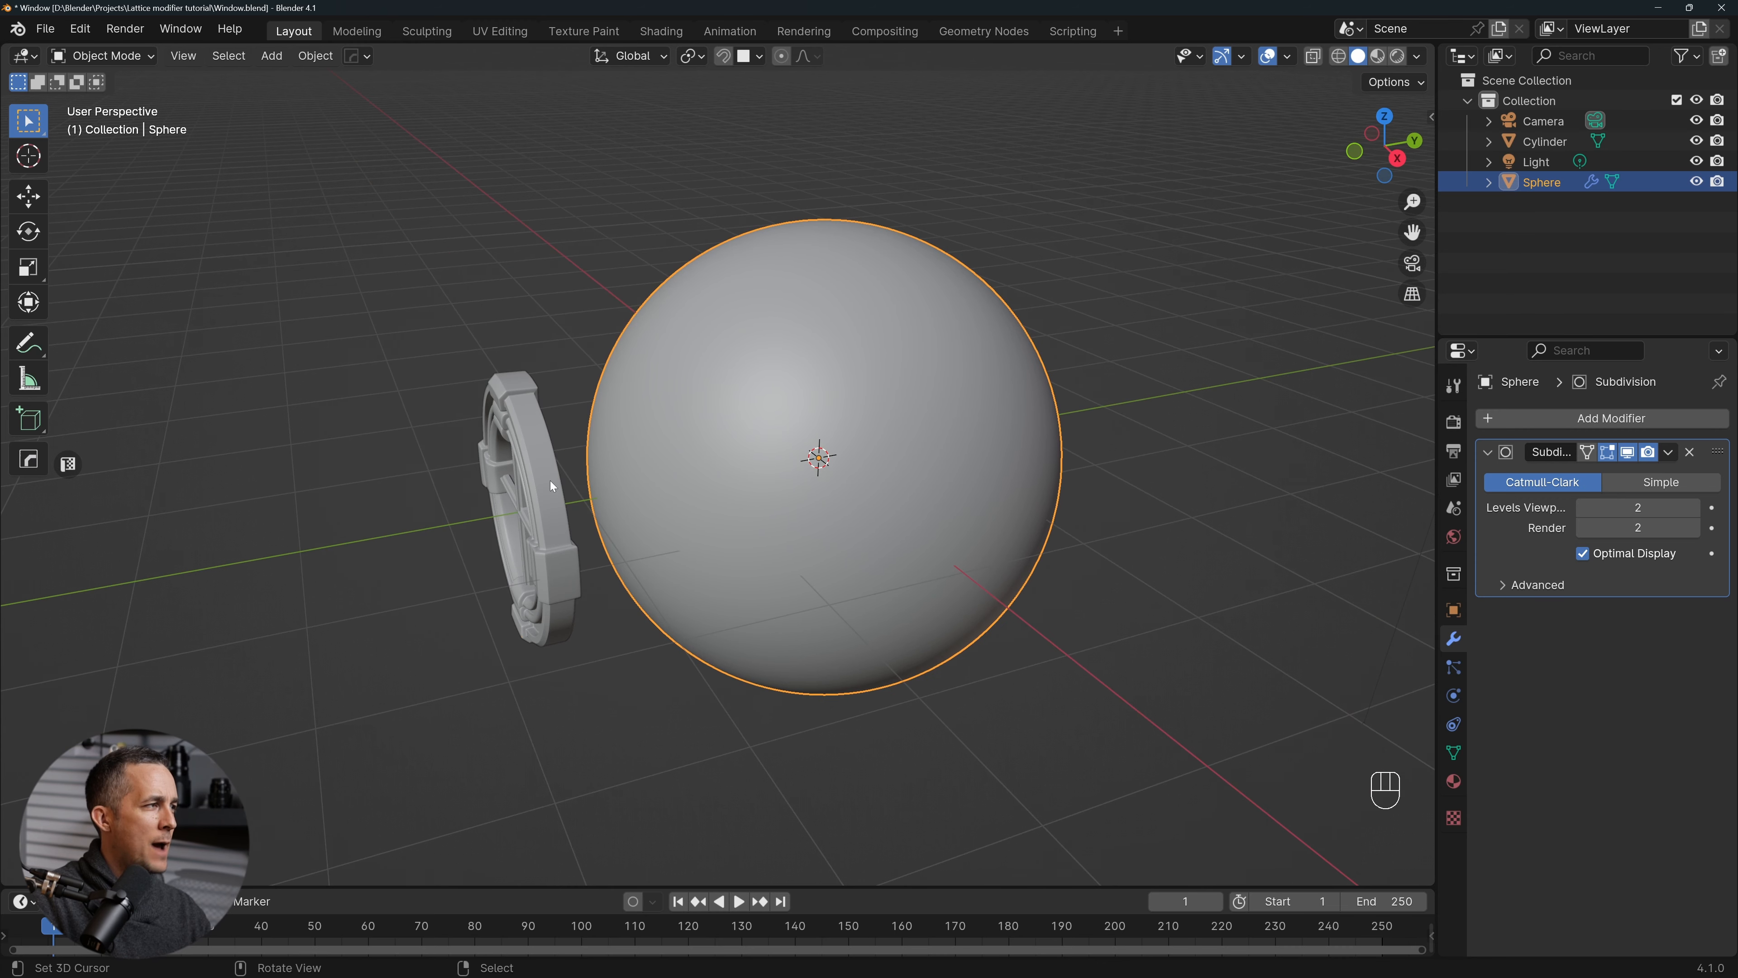
Select the window and snap the 3D cursor to its center
click(551, 487)
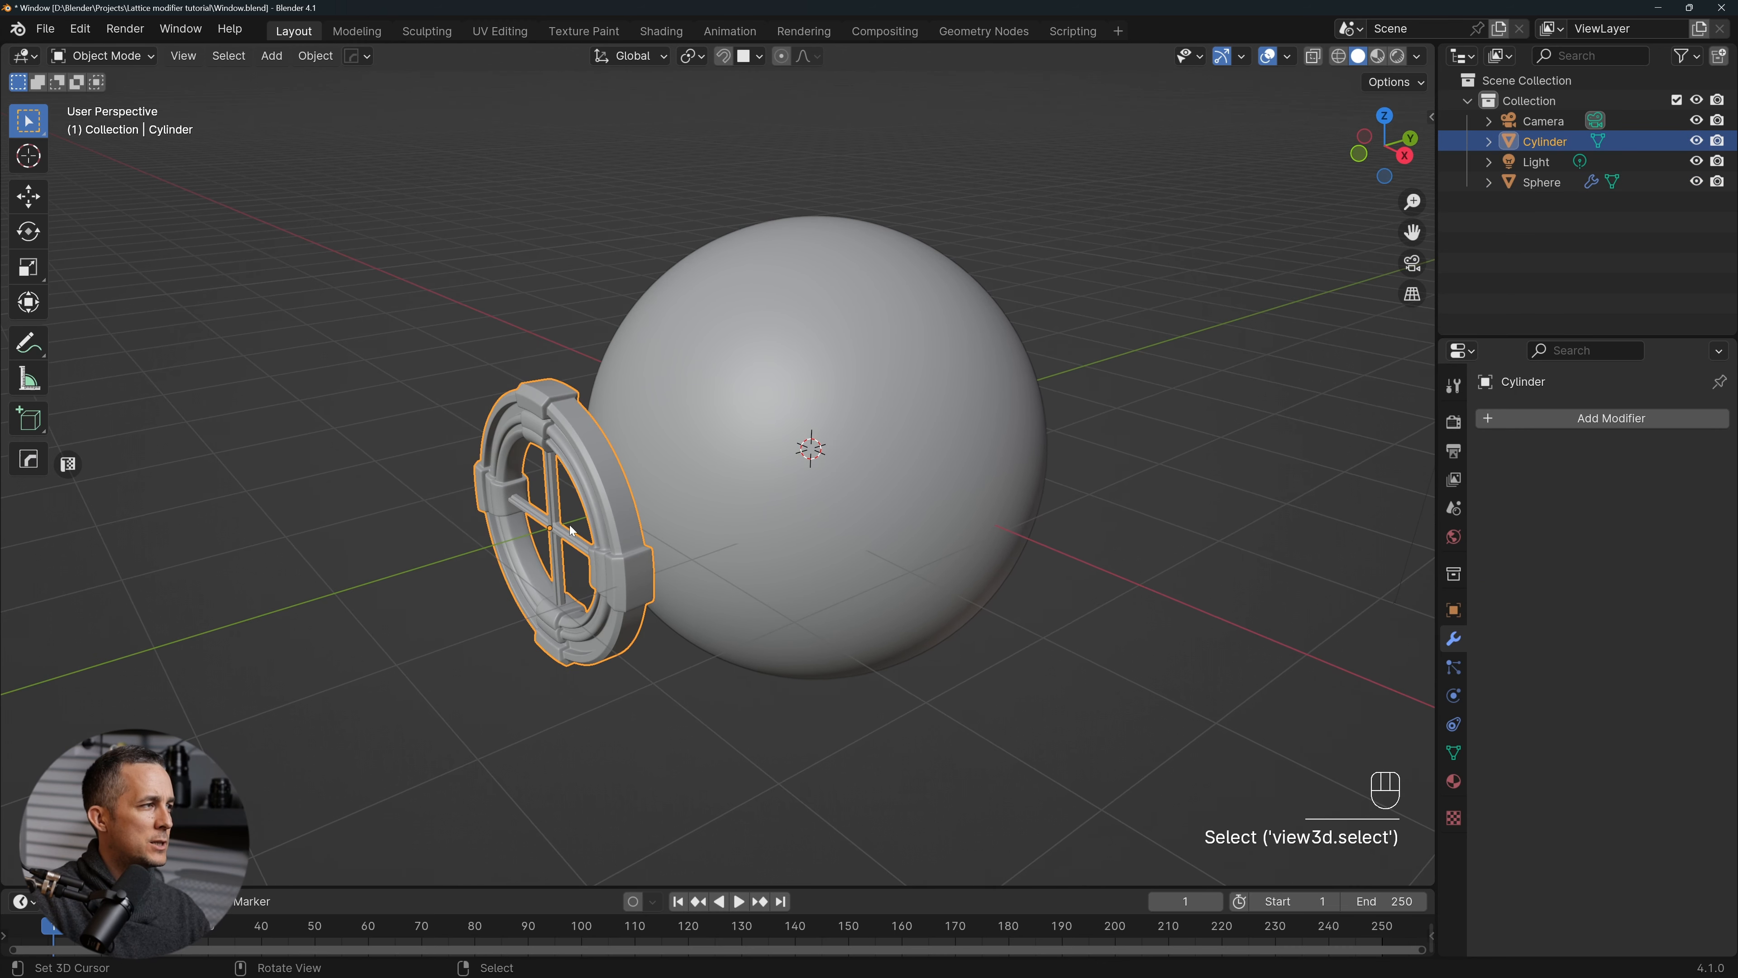
key(shift+s)
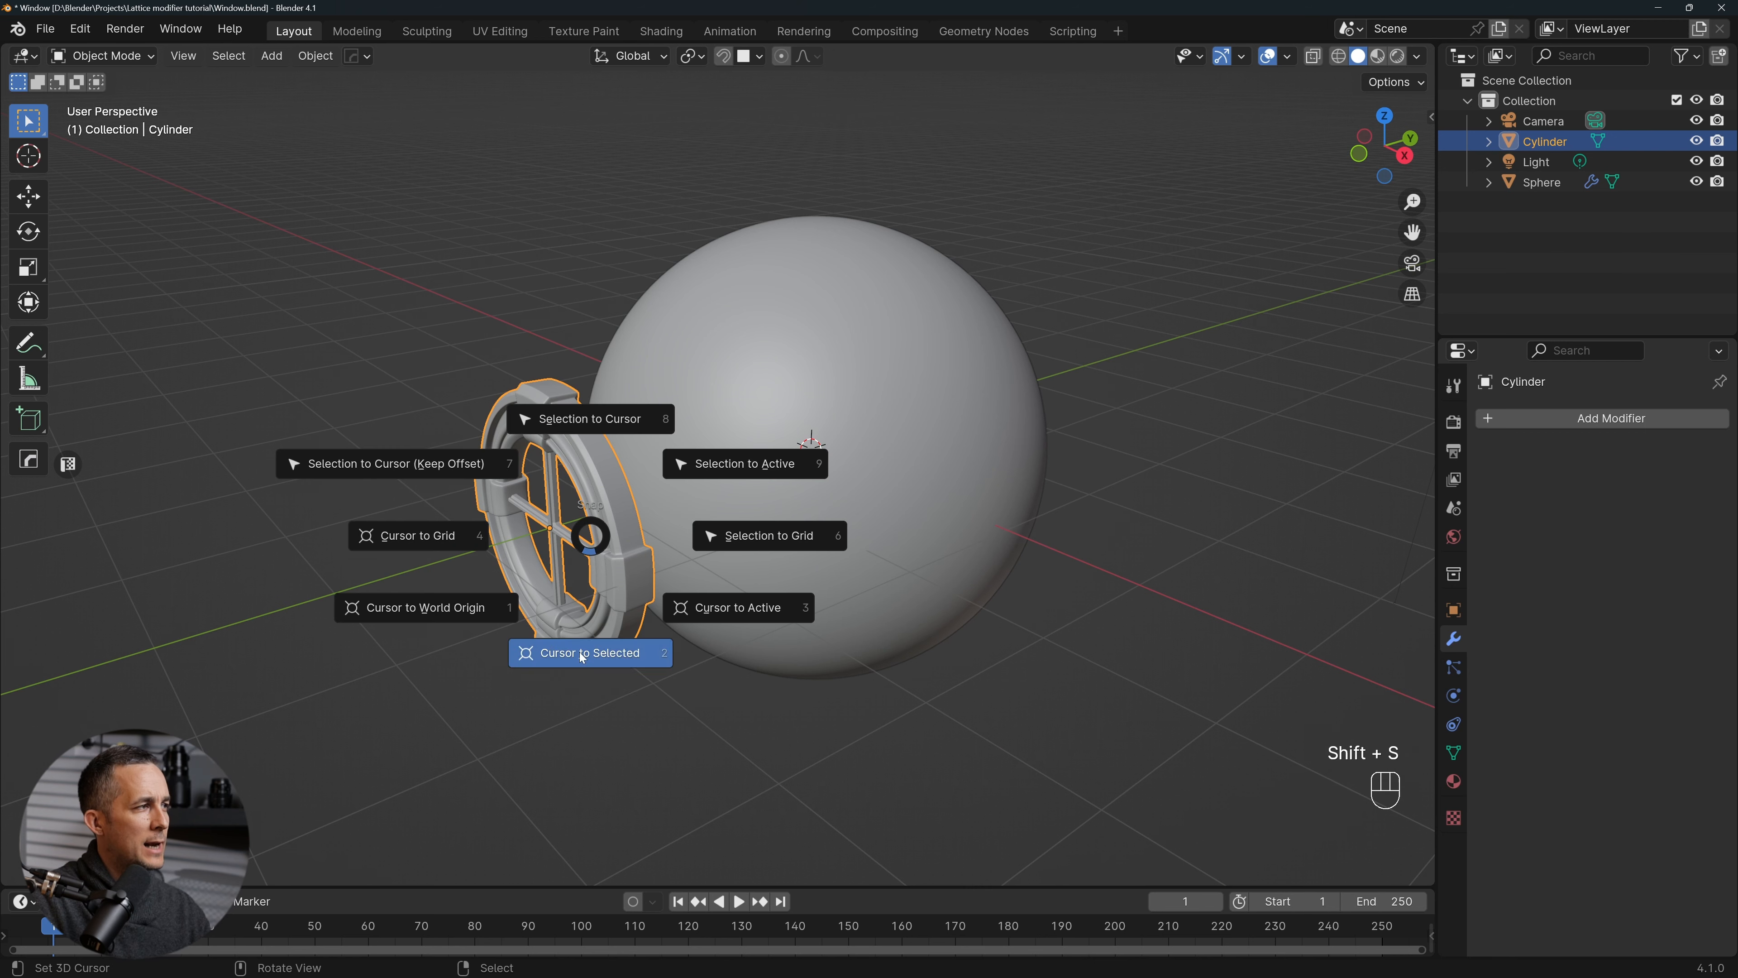
click(590, 653)
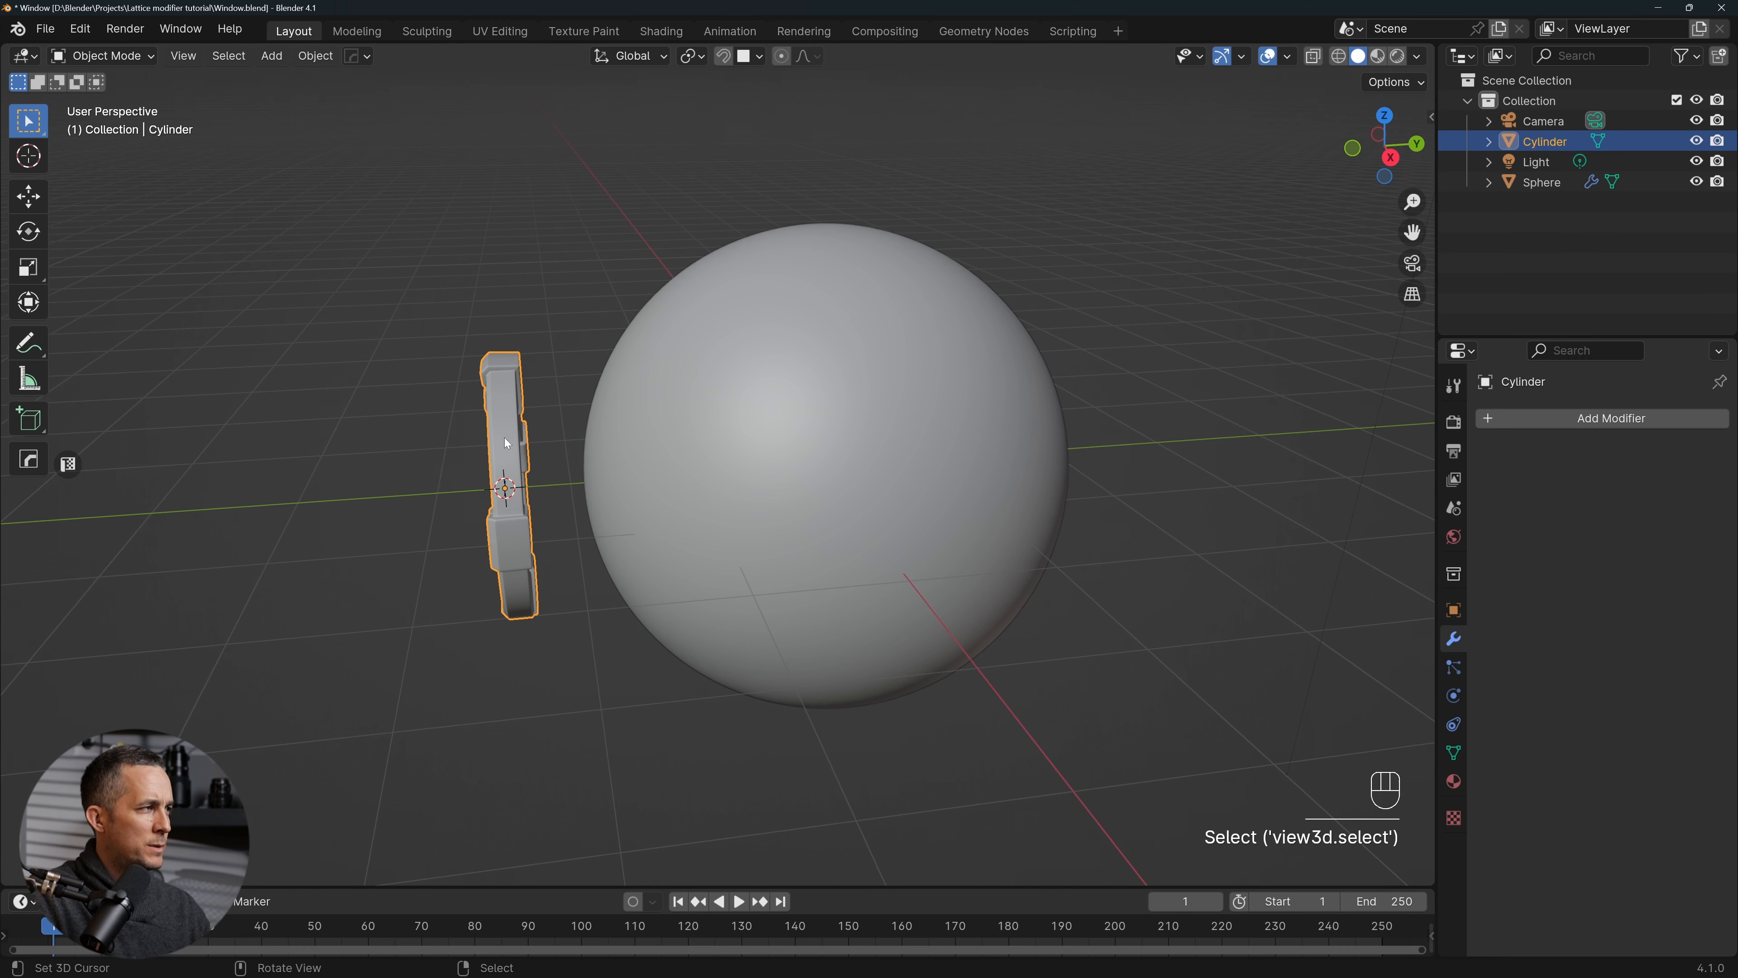
mouse_move(1483, 498)
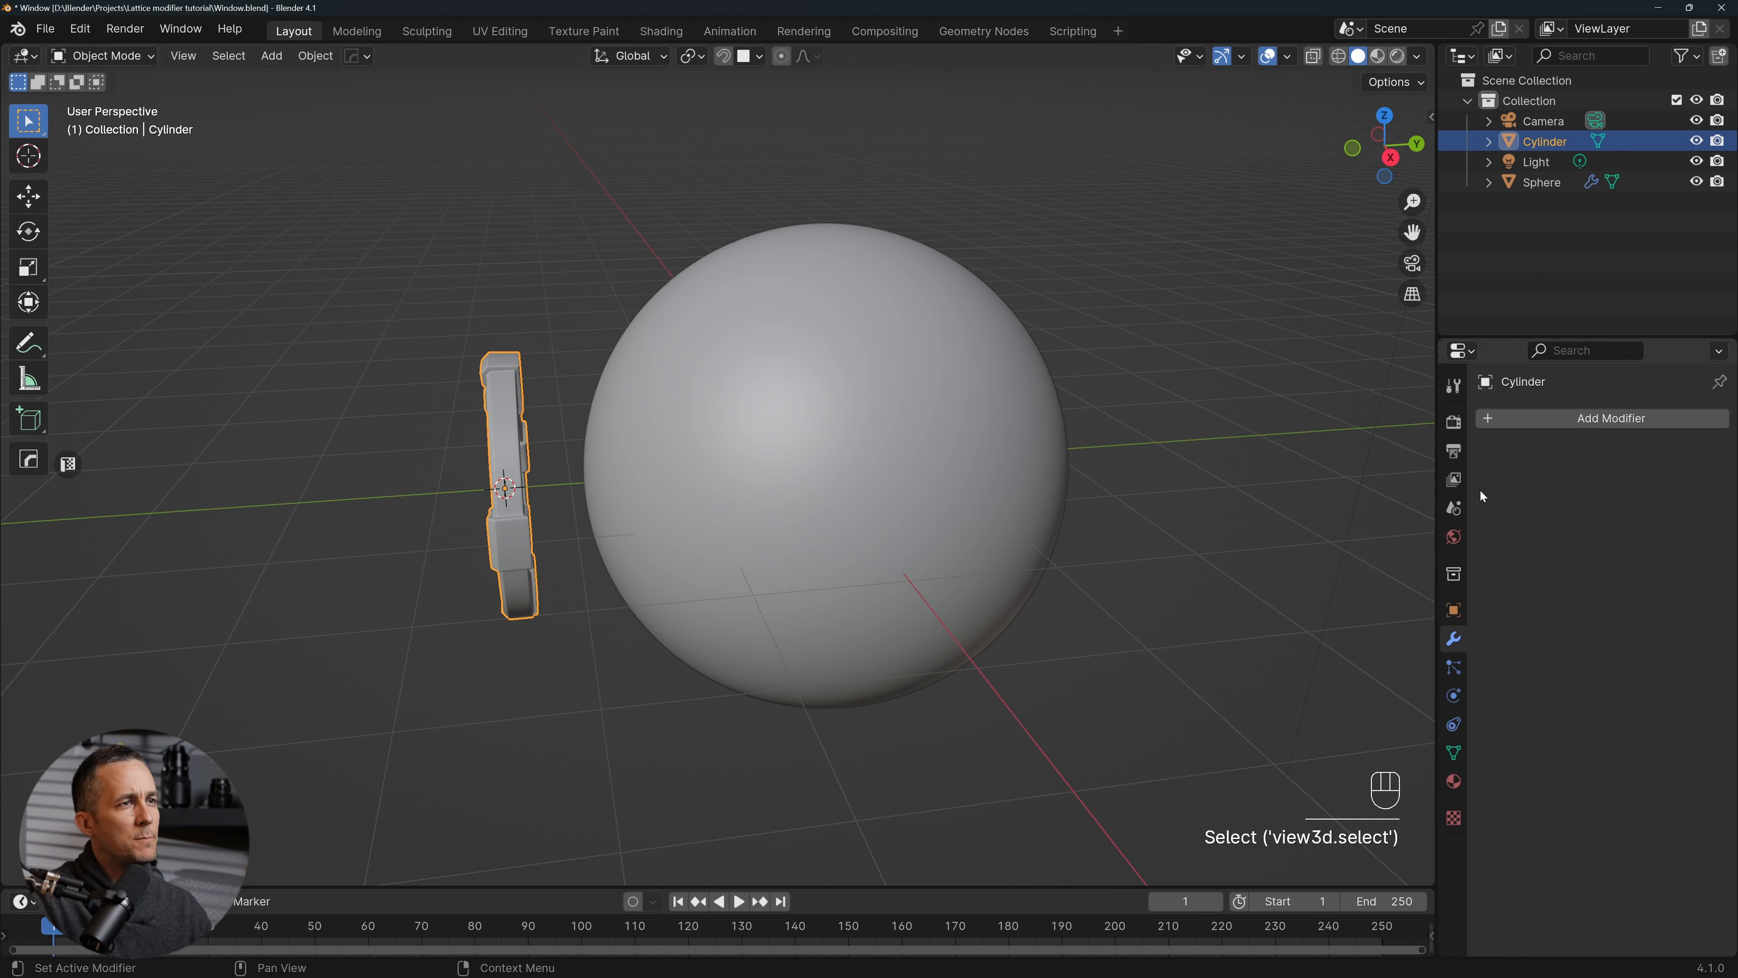
Add a Shrinkwrap modifier to the window targeting Sphere
click(1611, 418)
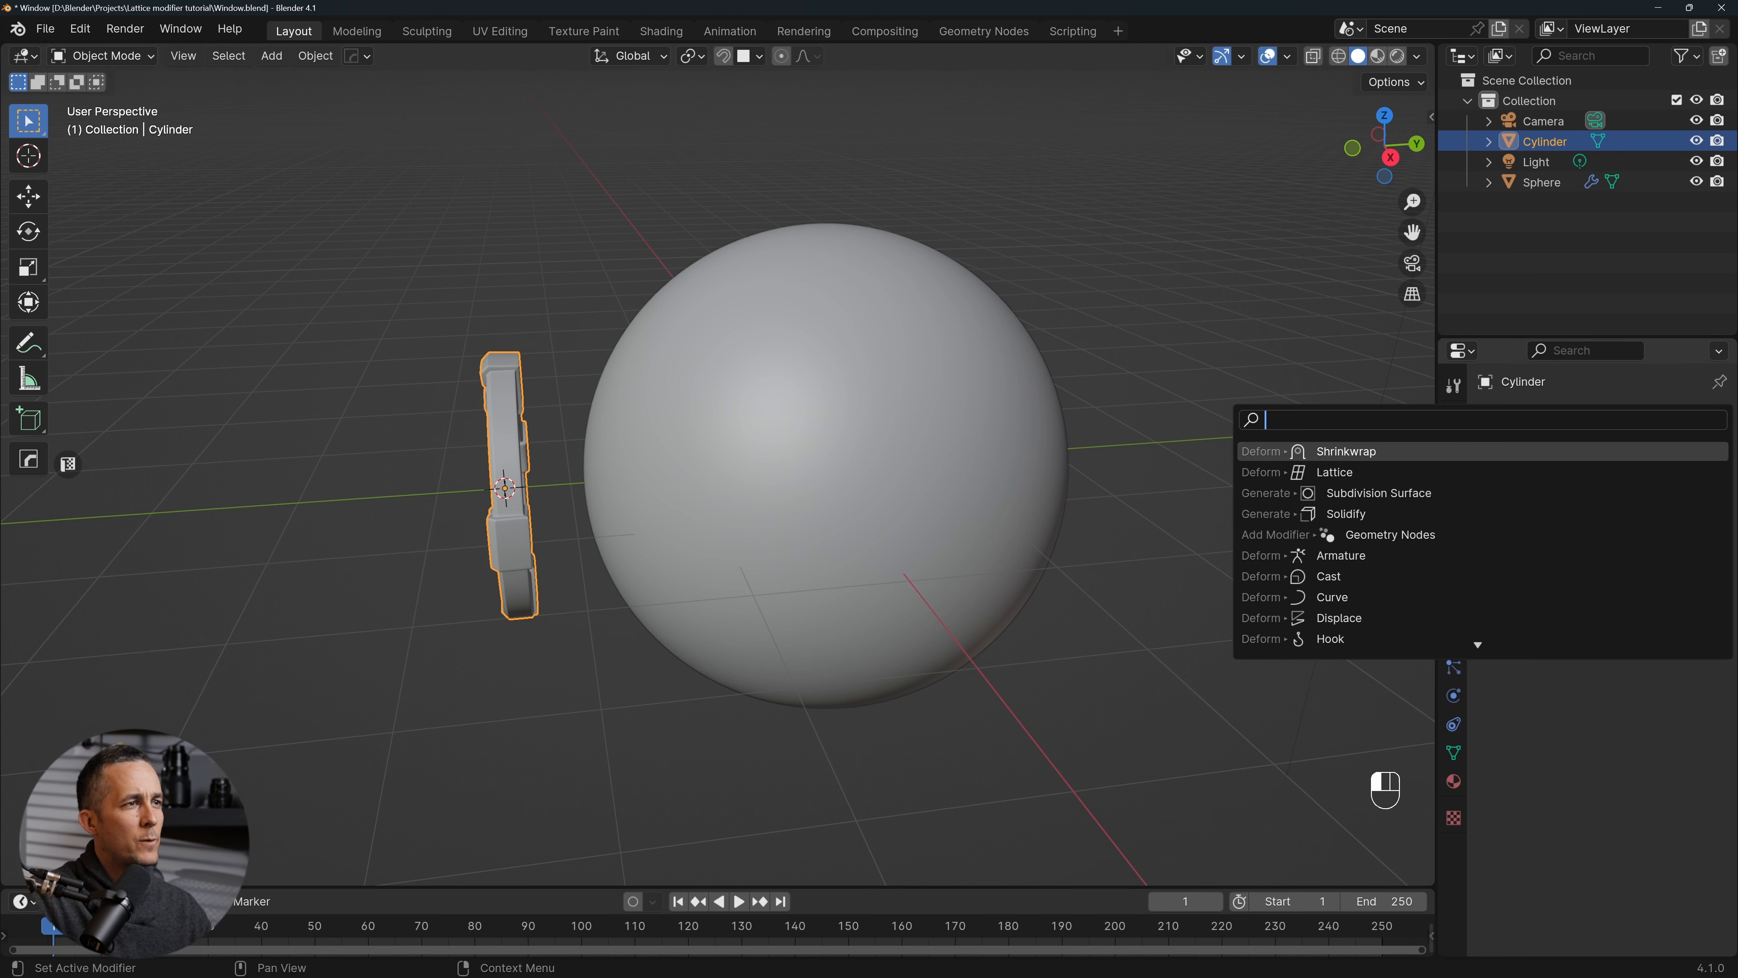
click(1346, 451)
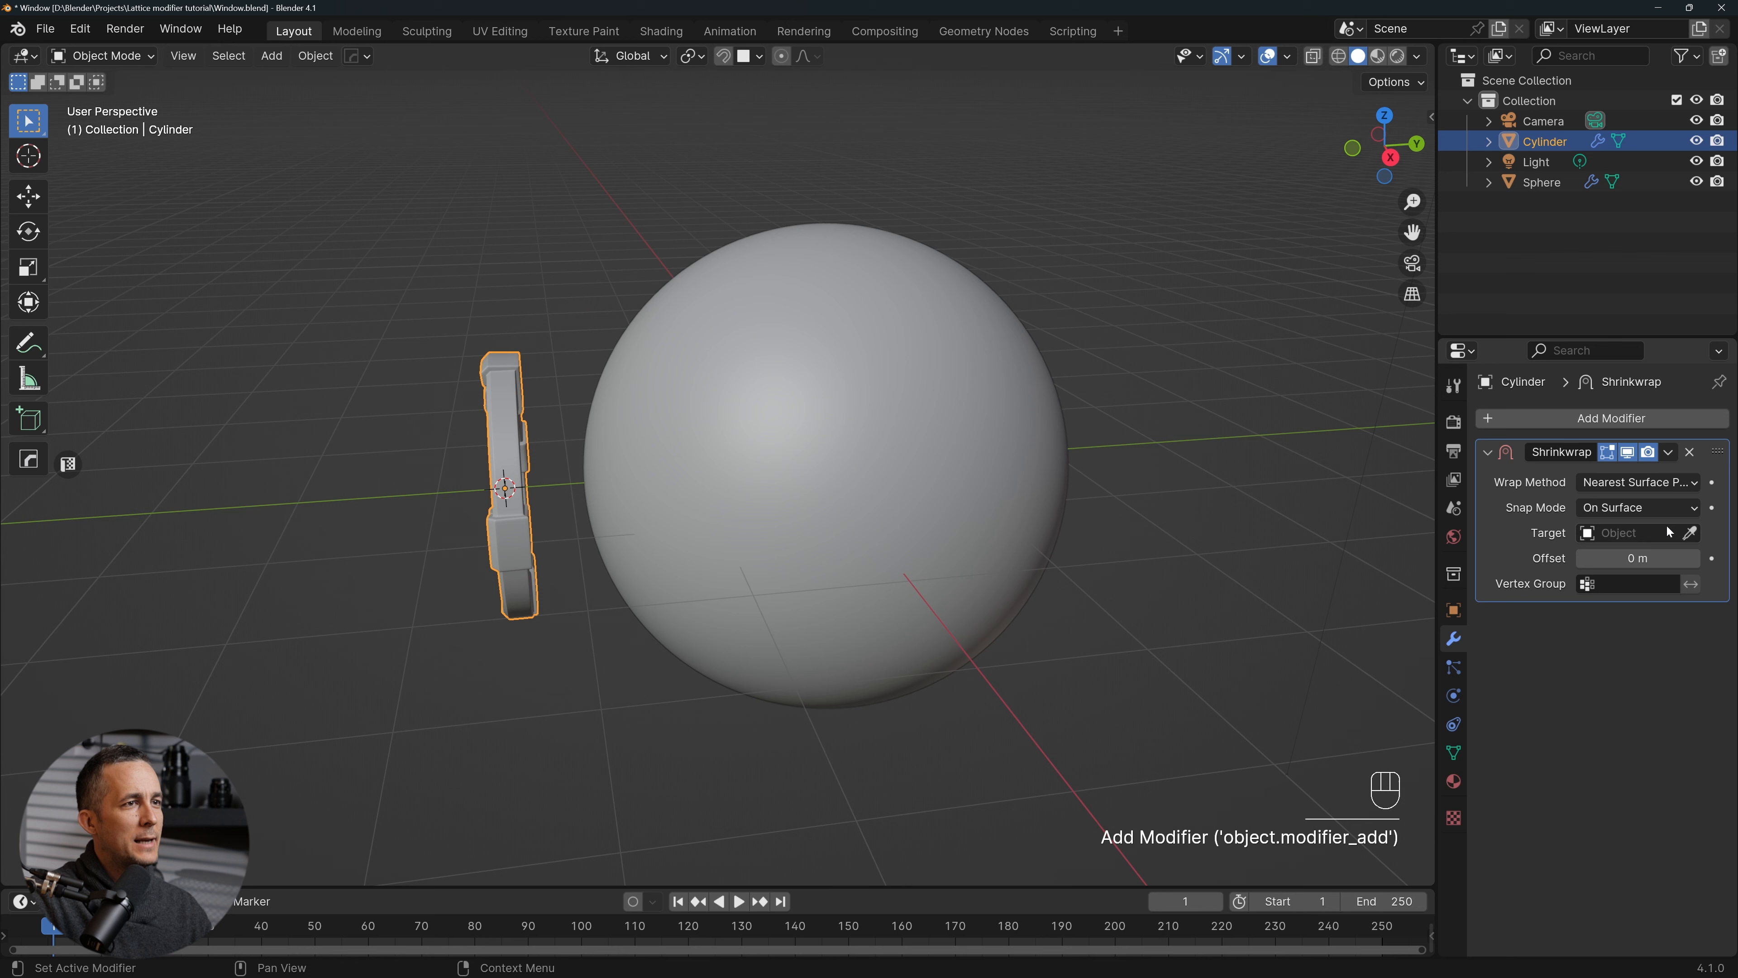
click(1693, 532)
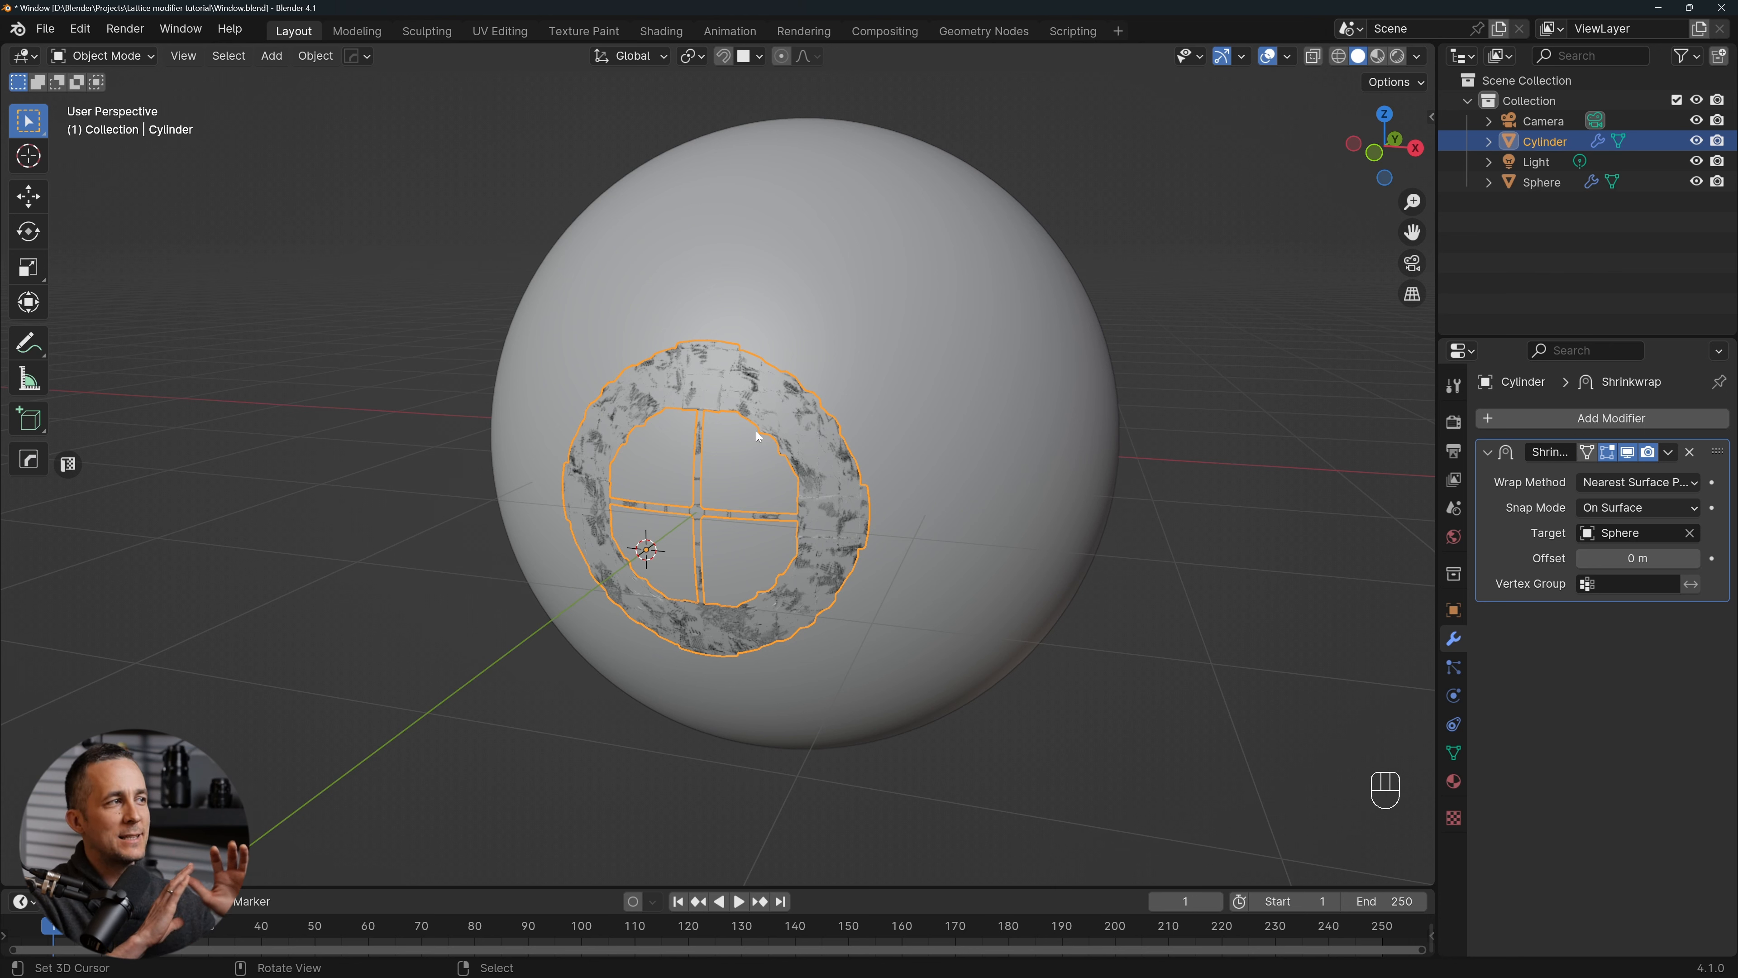
mouse_move(967, 395)
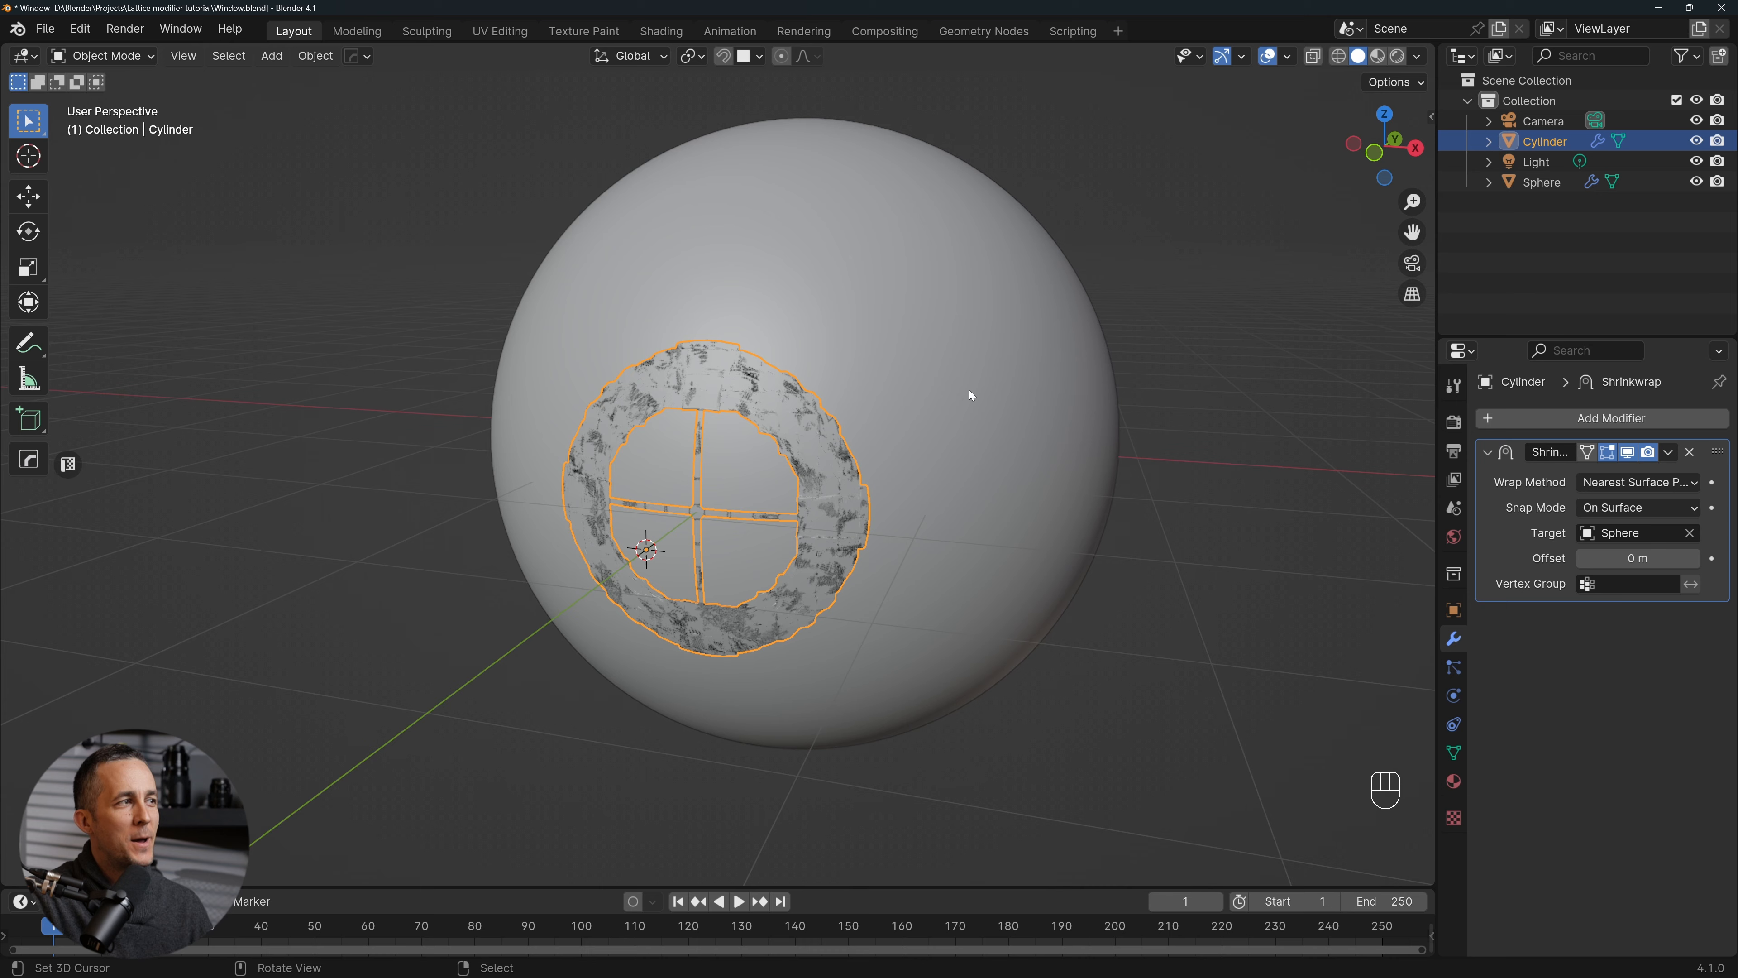
Try the Project wrap method with Negative toggled, then remove the Shrinkwrap modifier
click(1638, 481)
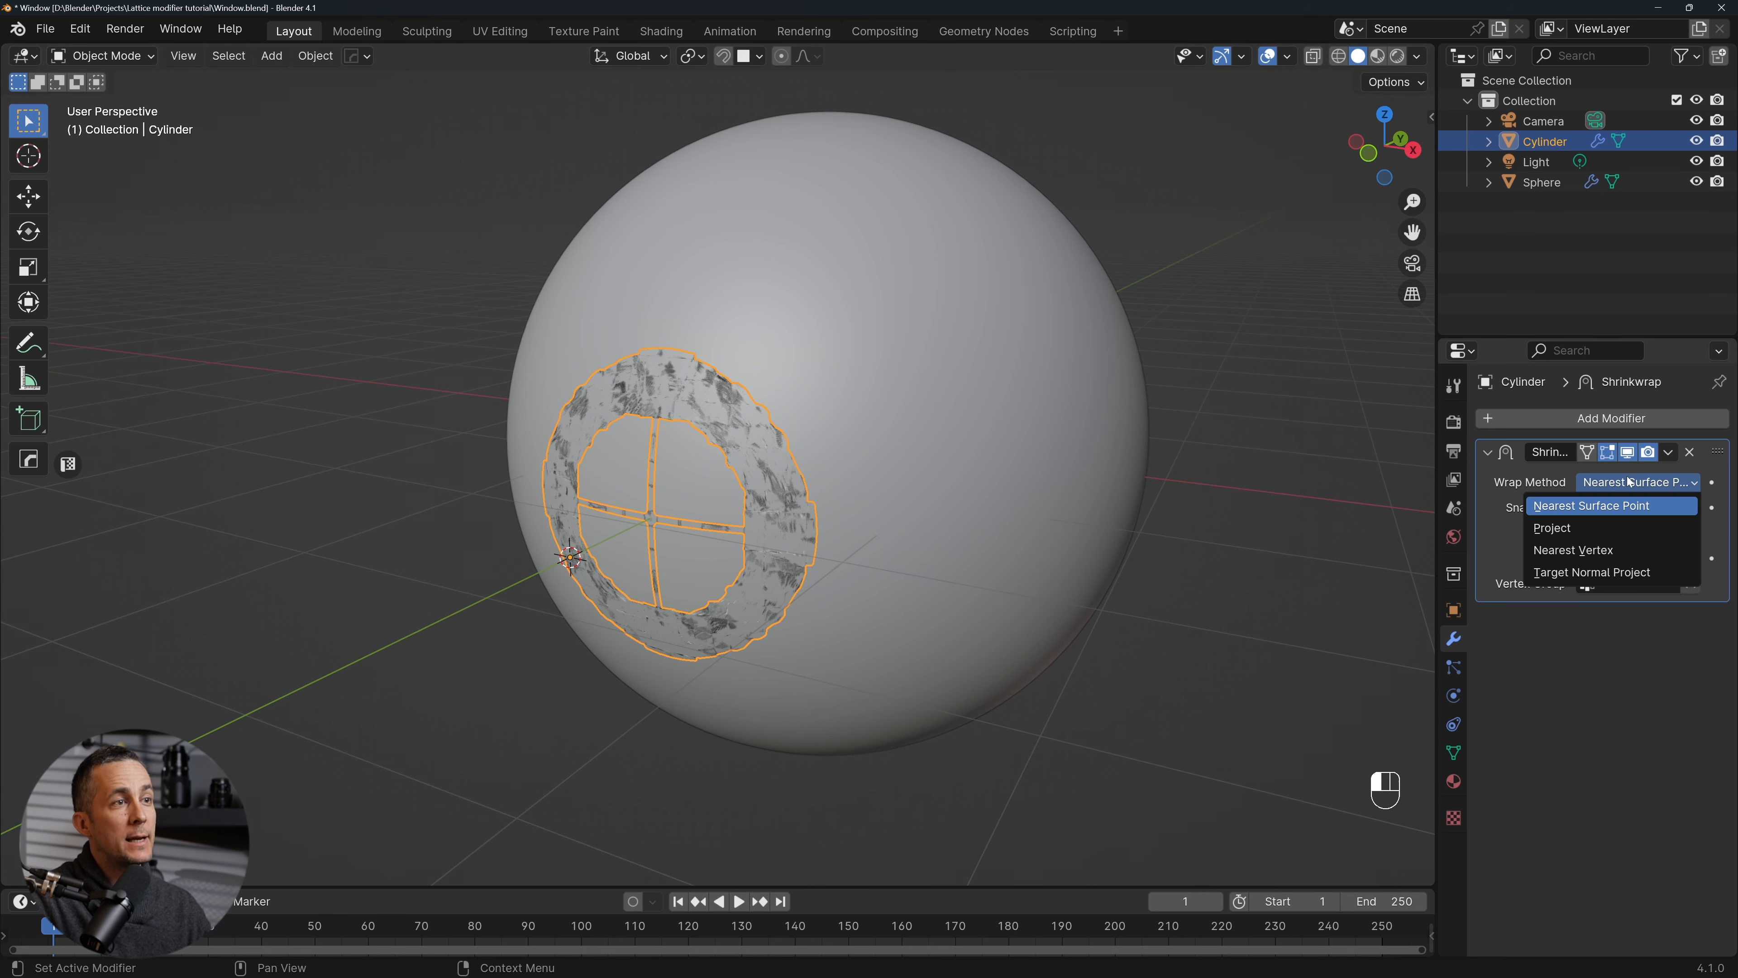
click(1552, 528)
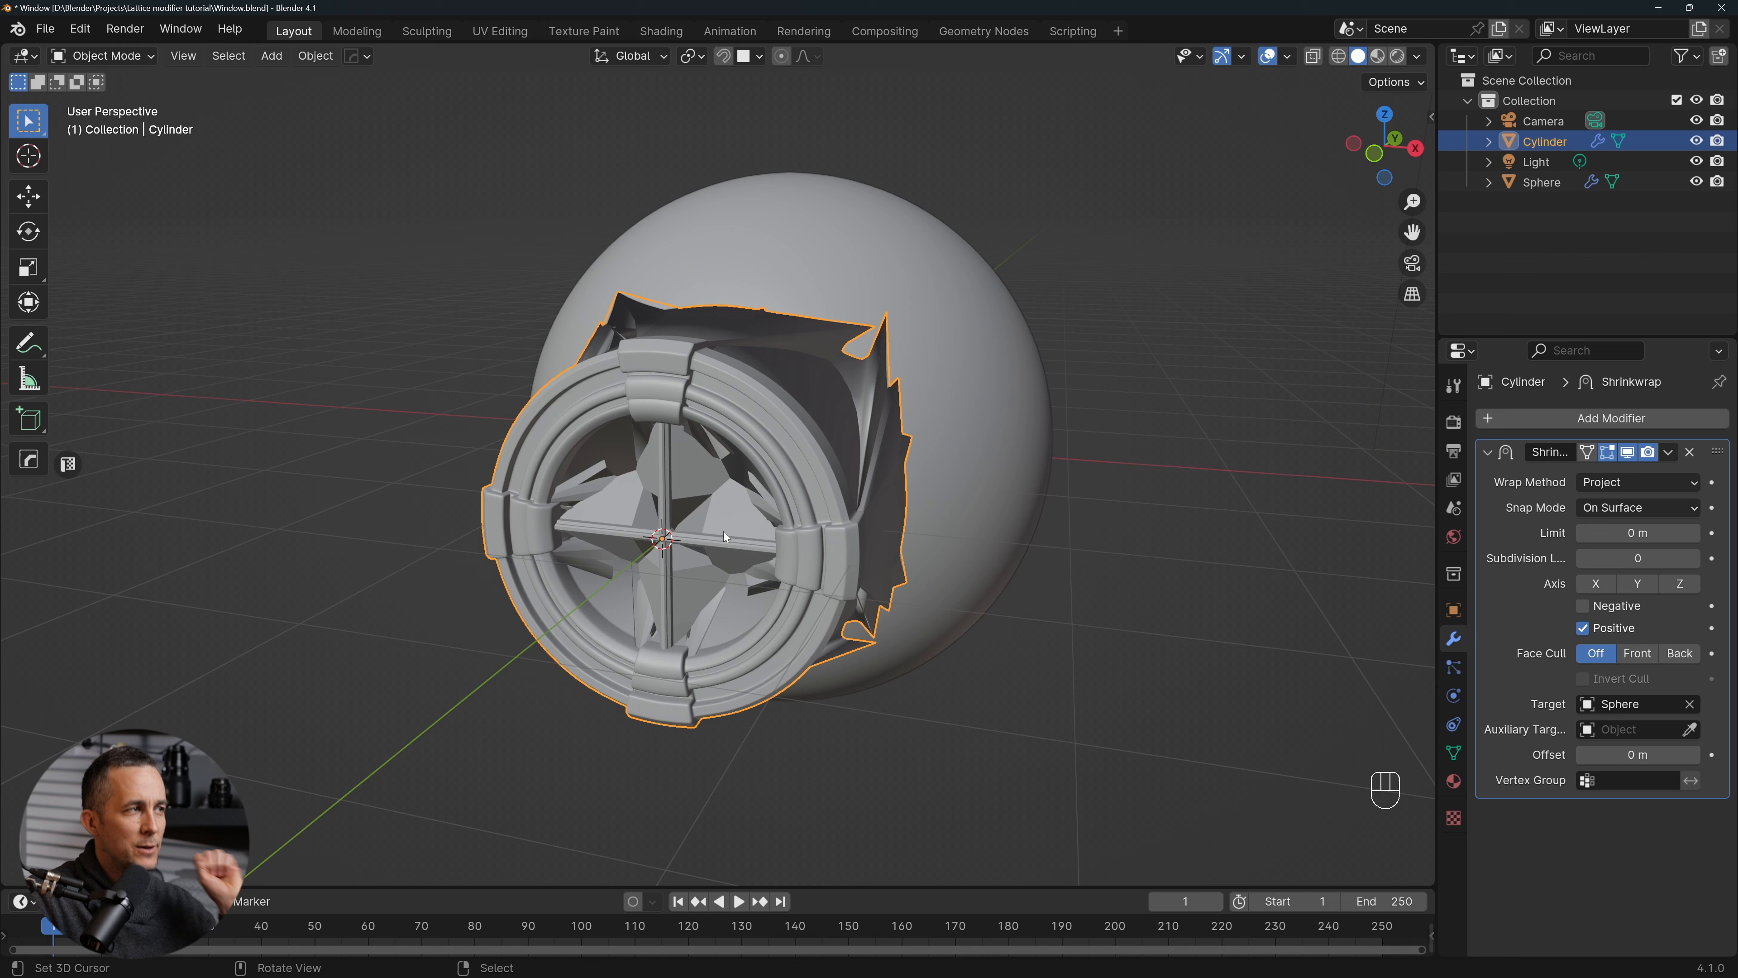
drag(720, 532, 909, 515)
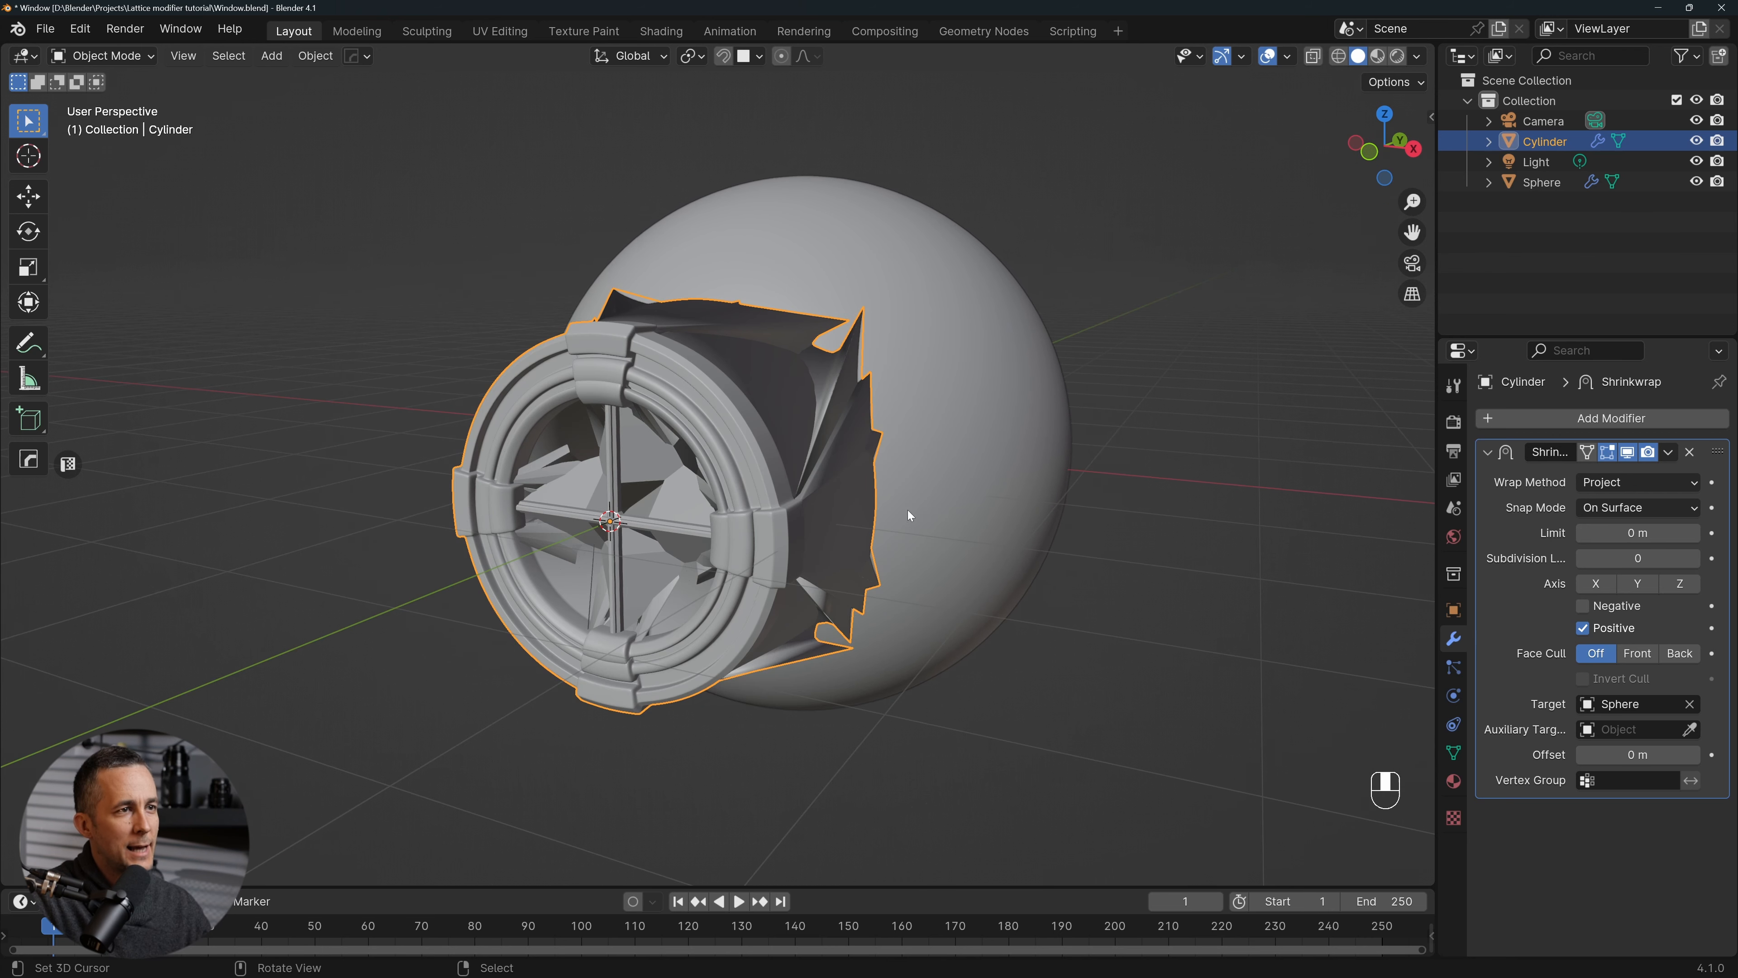
click(1583, 606)
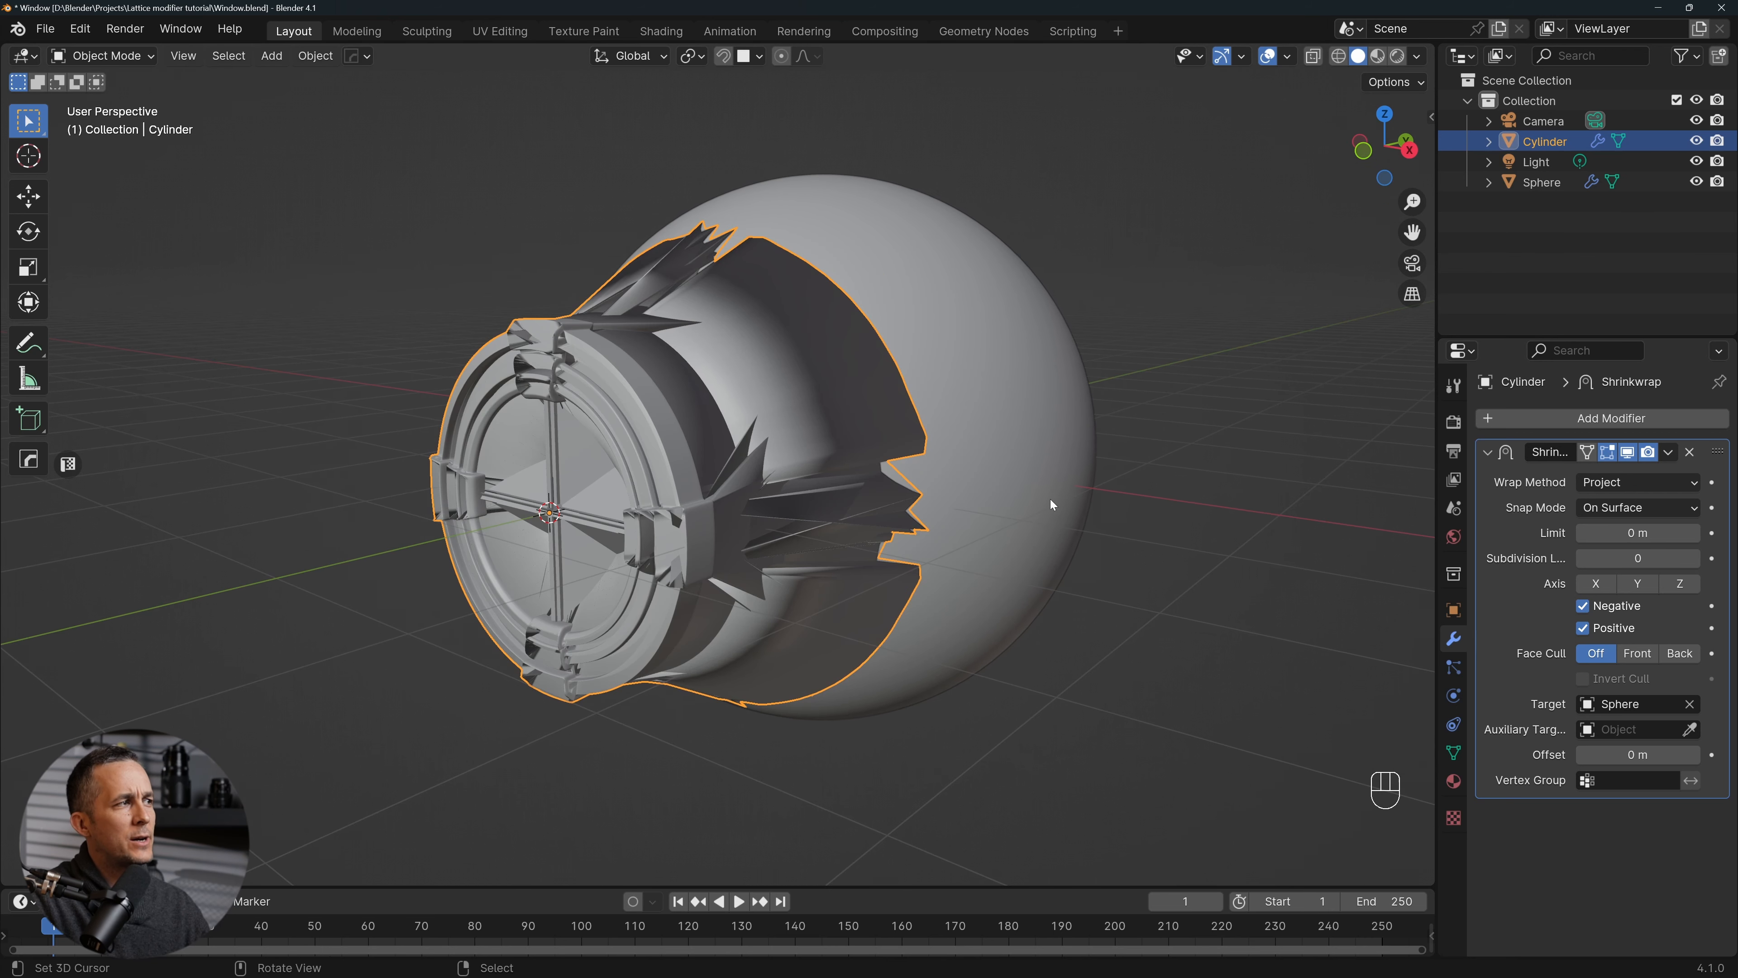
click(1582, 606)
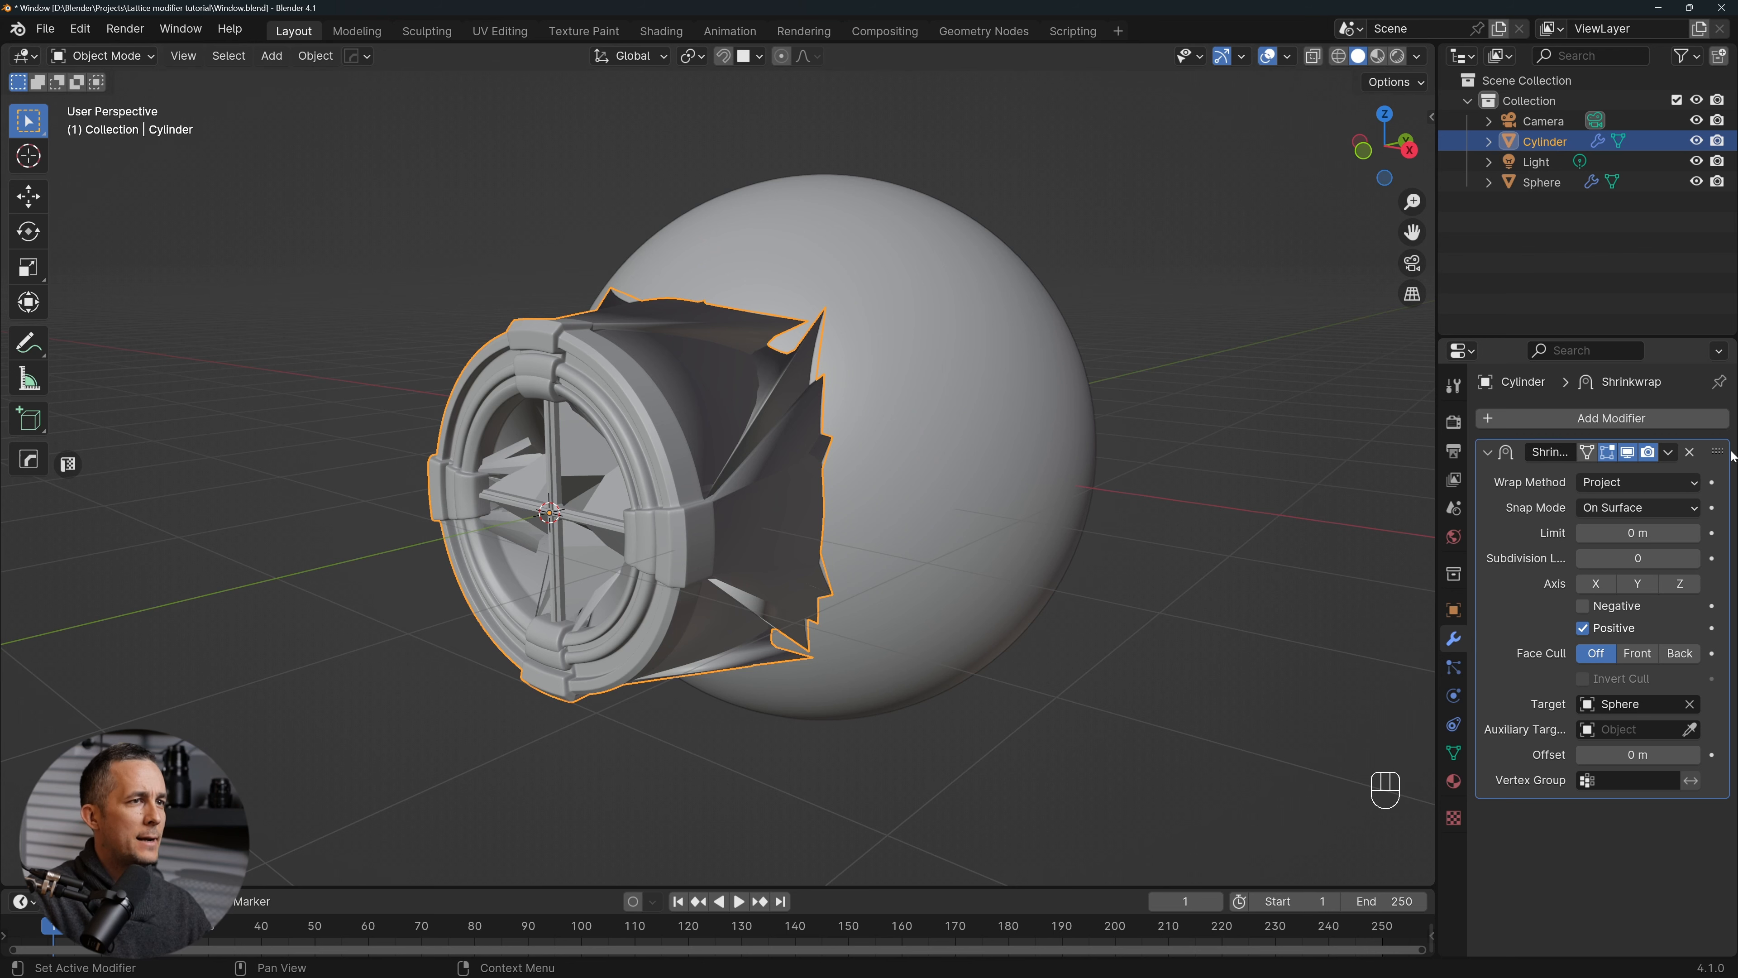
mouse_move(1689, 457)
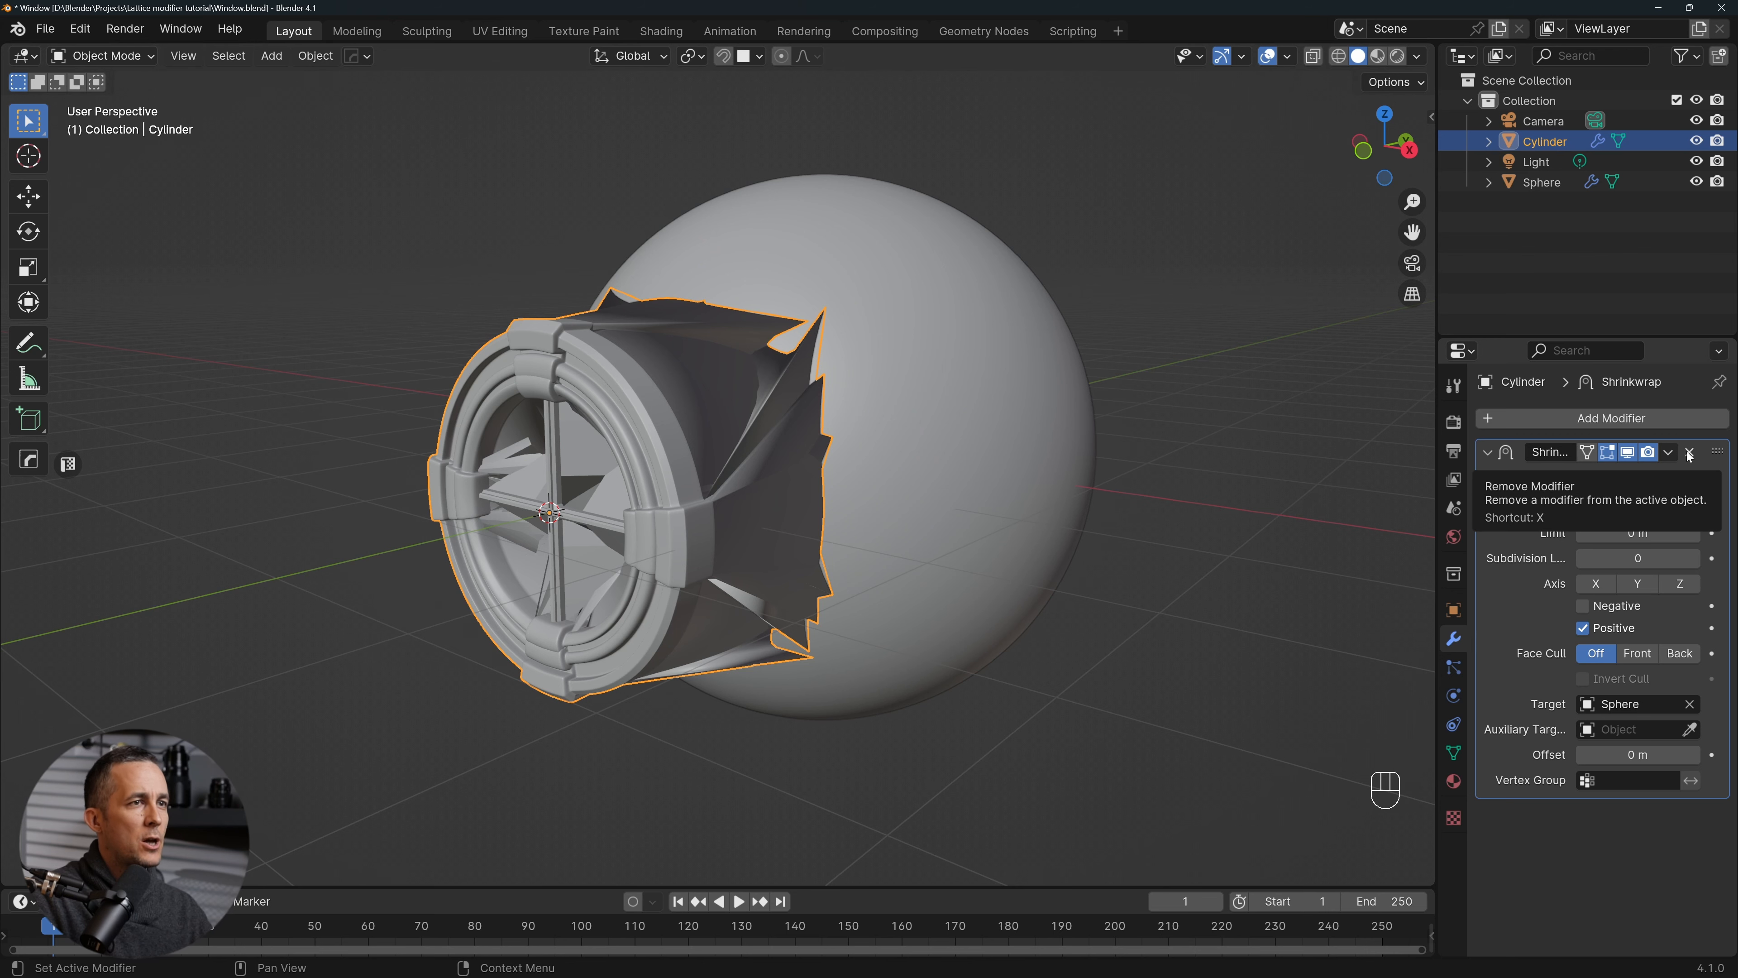
click(1691, 453)
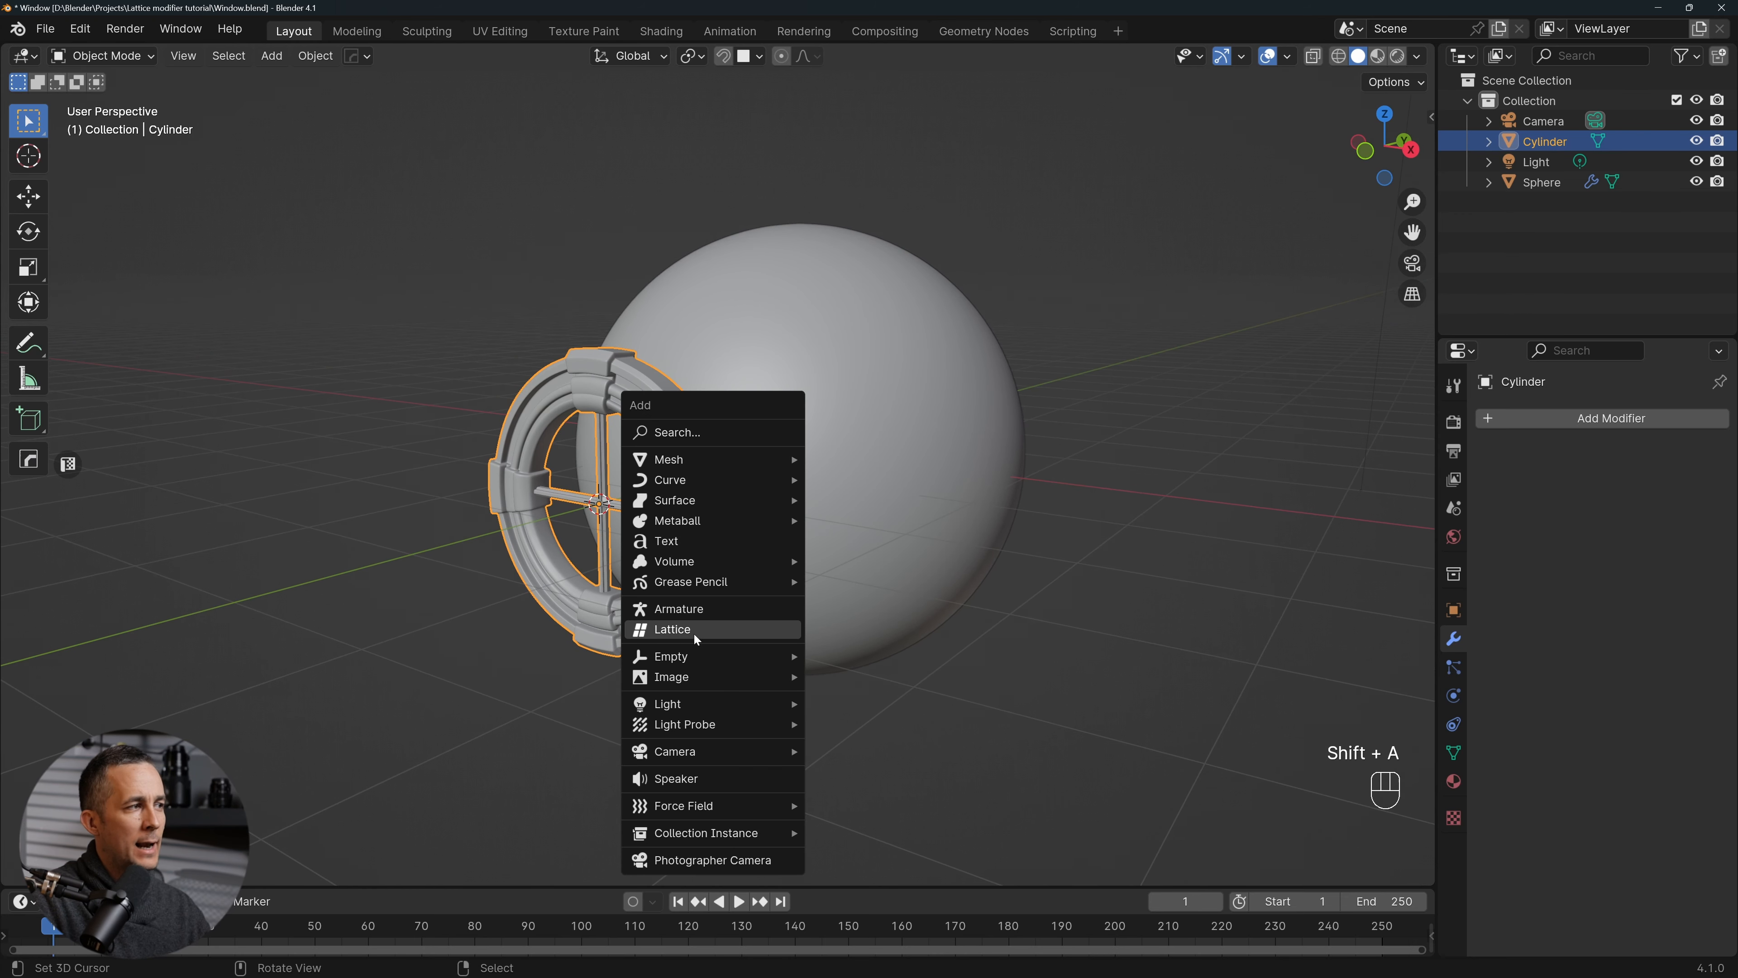
Add a Lattice at the window and scale it into a box enclosing the window in front view
click(672, 629)
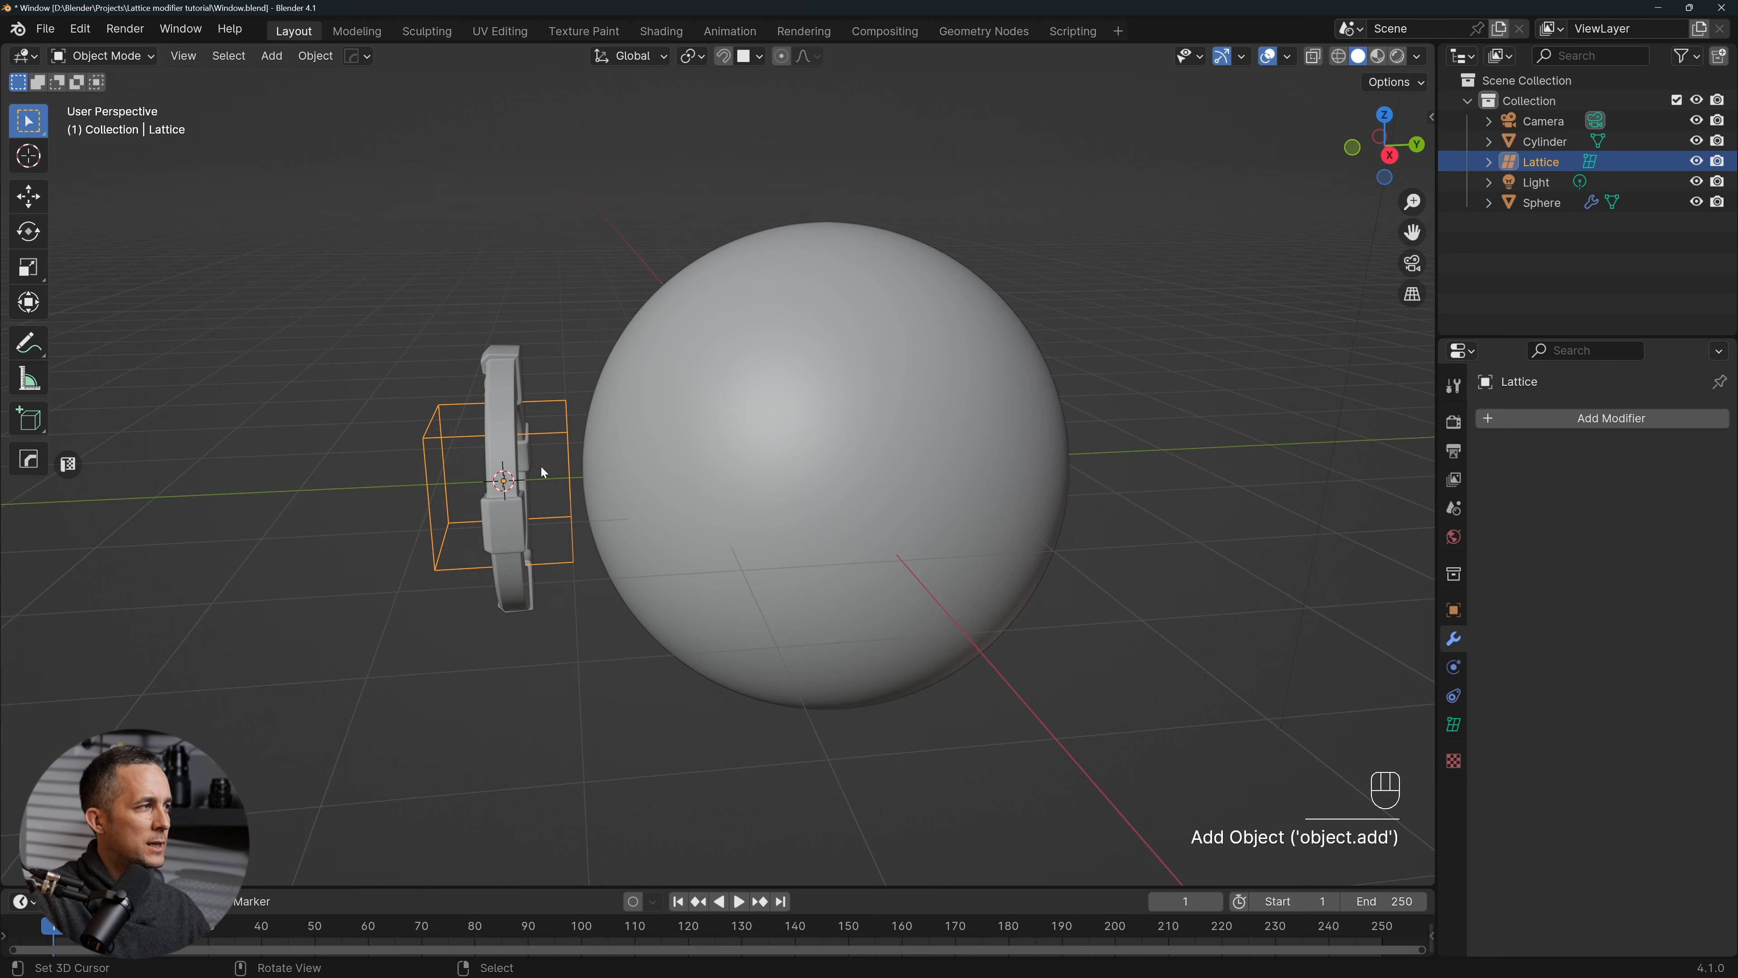
key(KP_1)
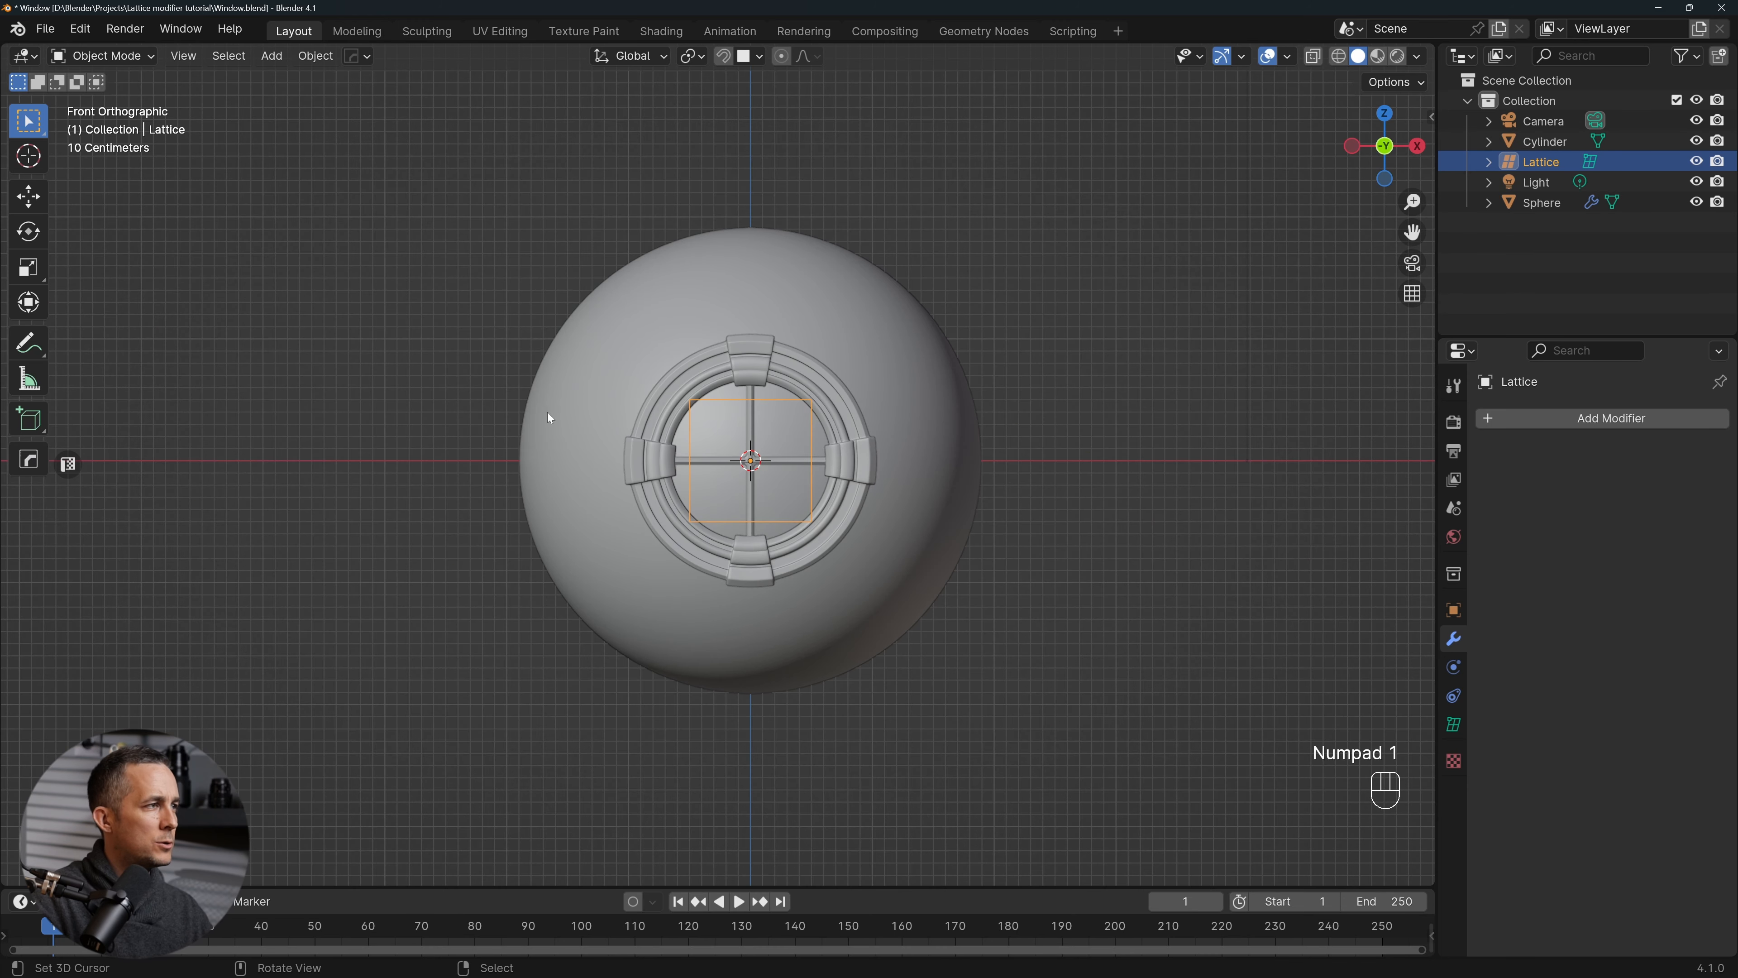
key(s)
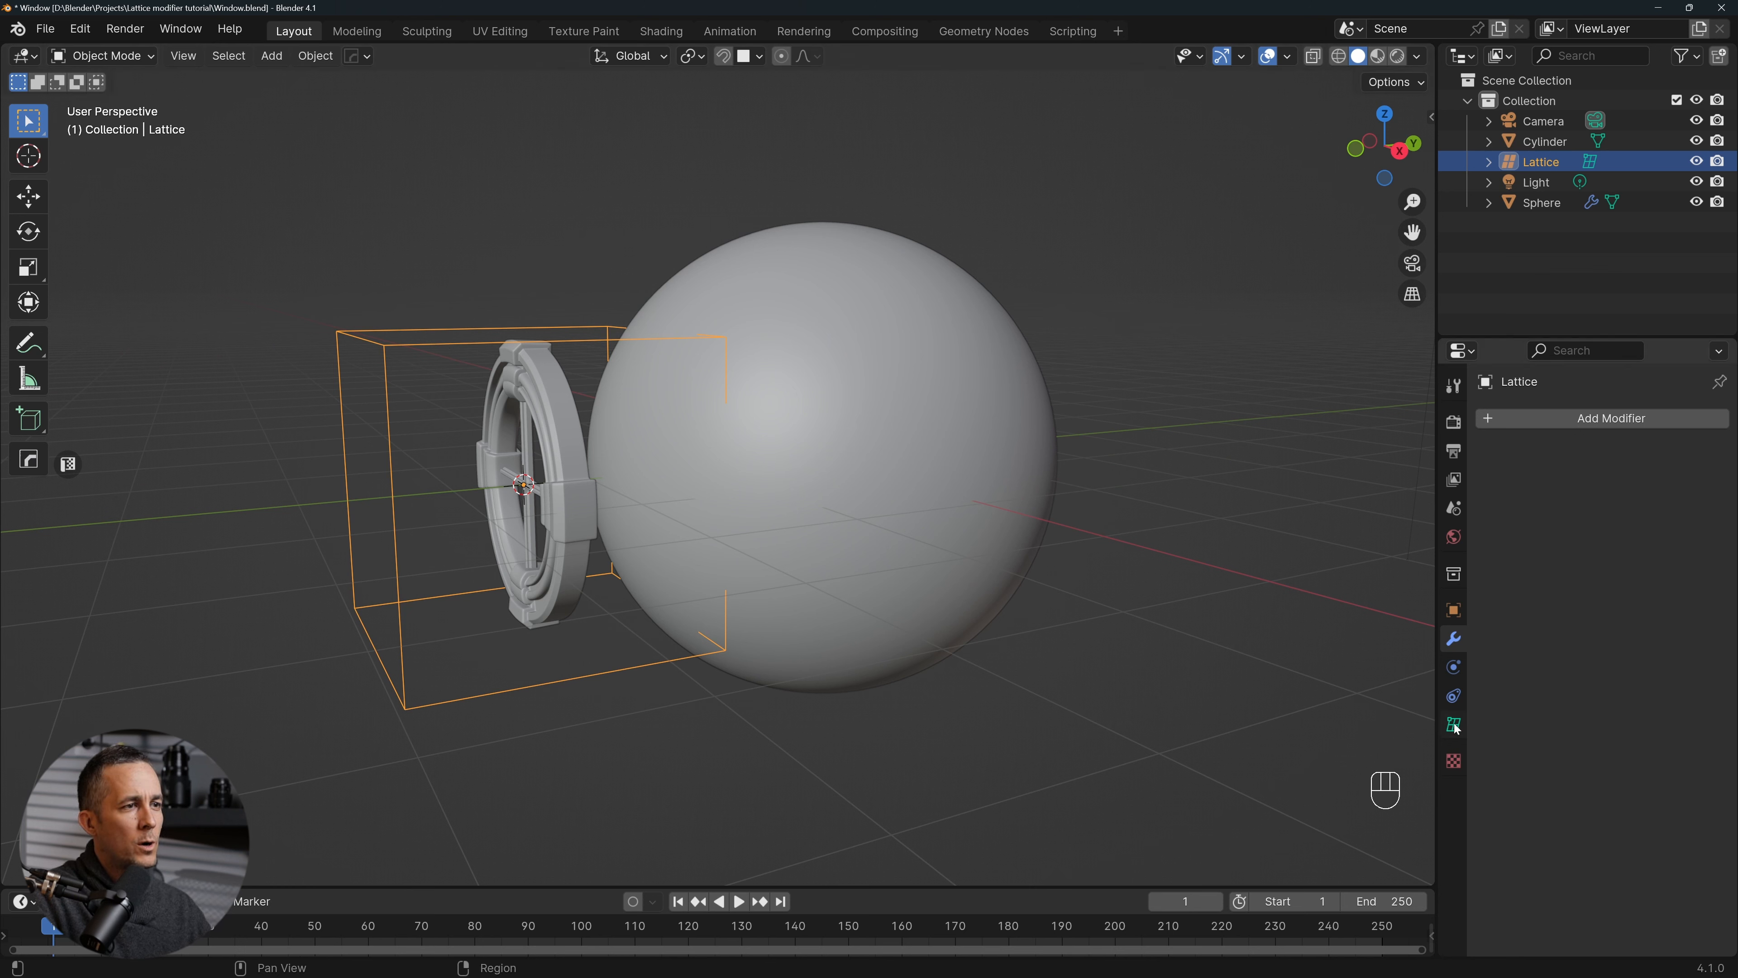
Set the lattice resolution to 10 by 1 by 10 so it forms a flat grid over the window
click(1454, 724)
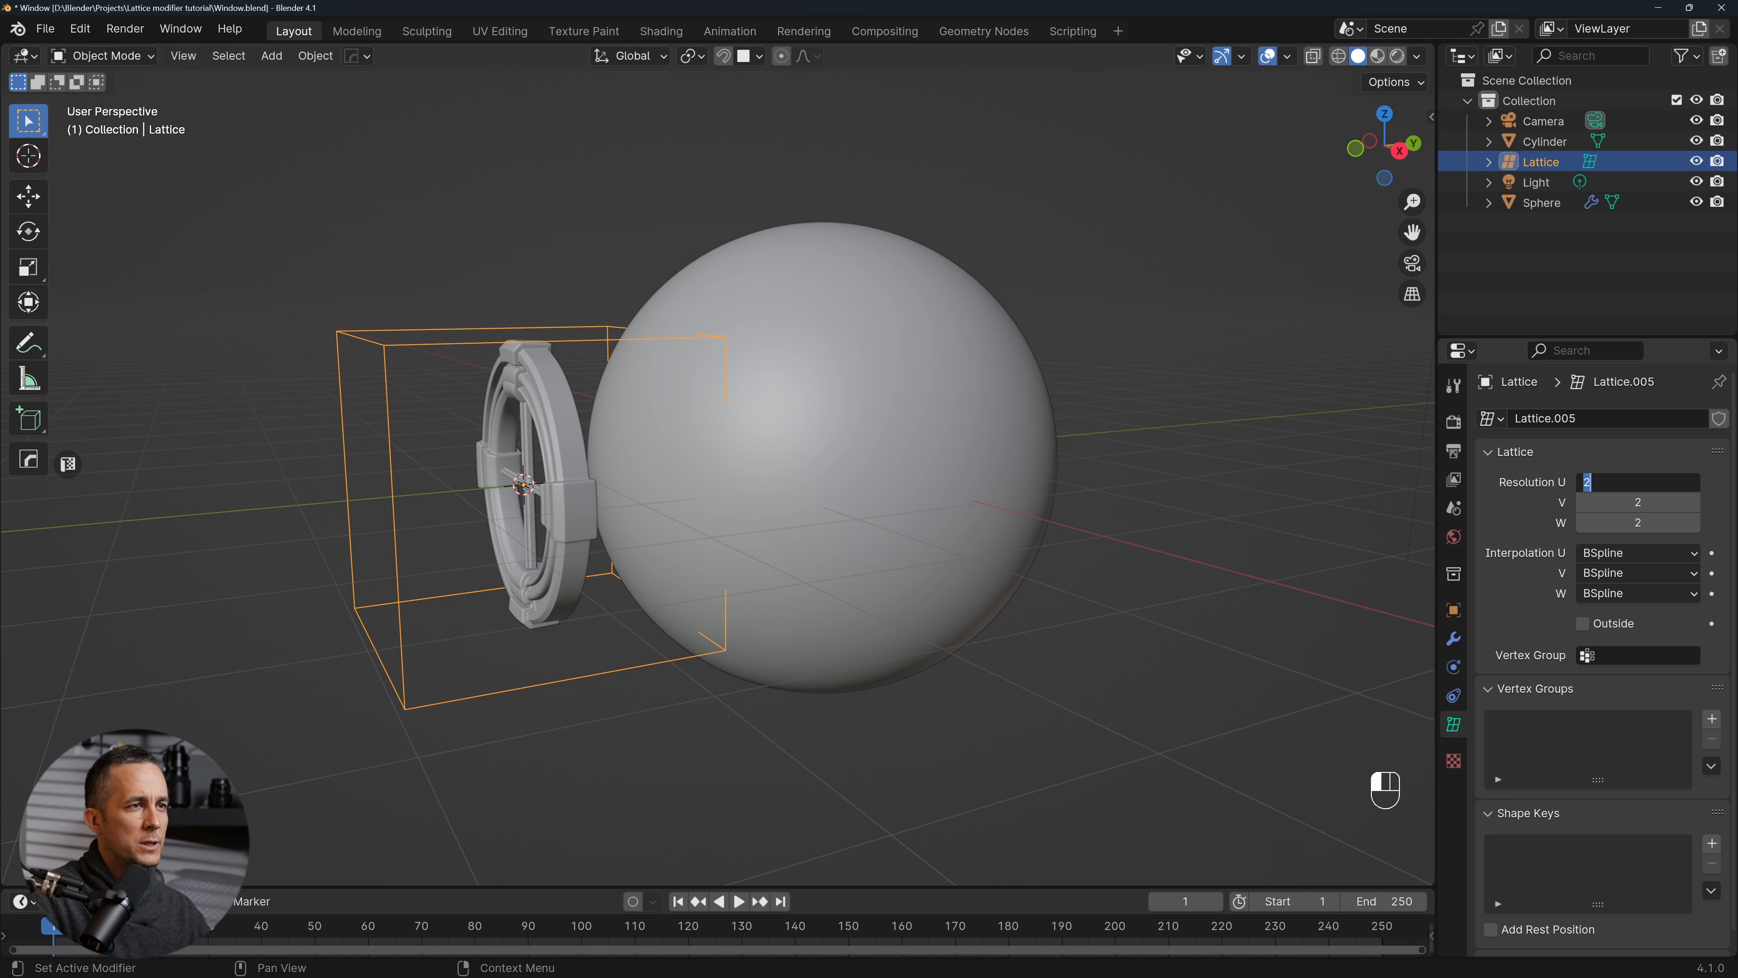
text(10)
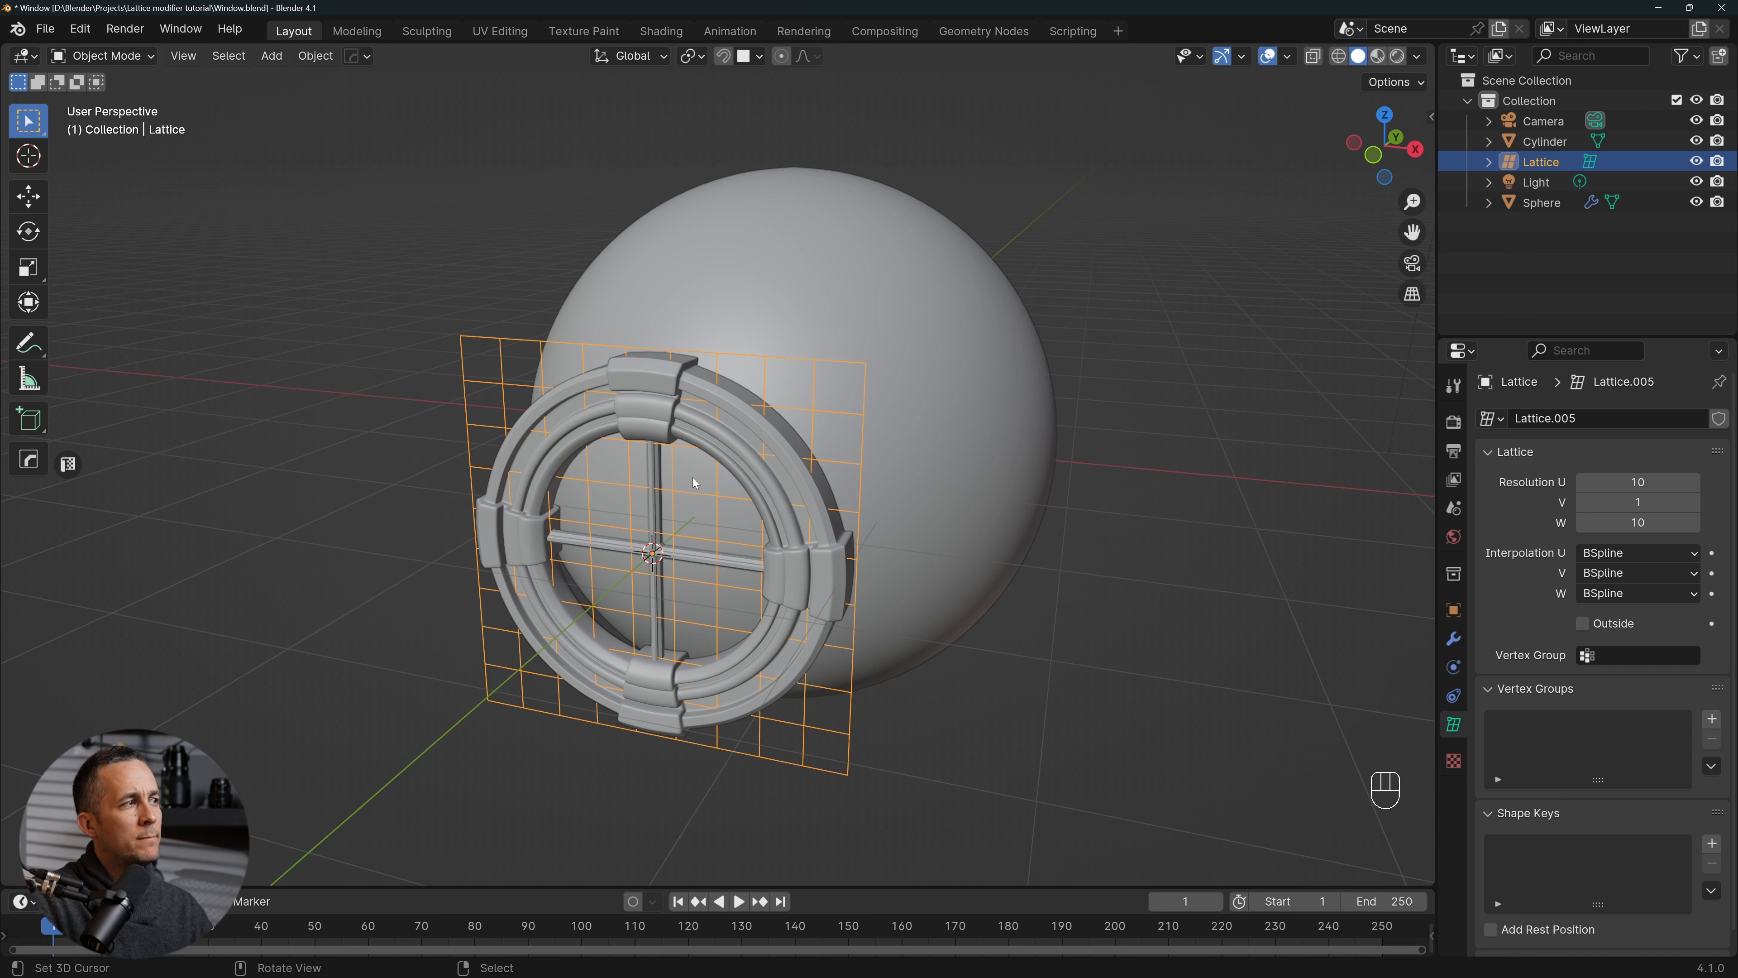
mouse_move(667, 470)
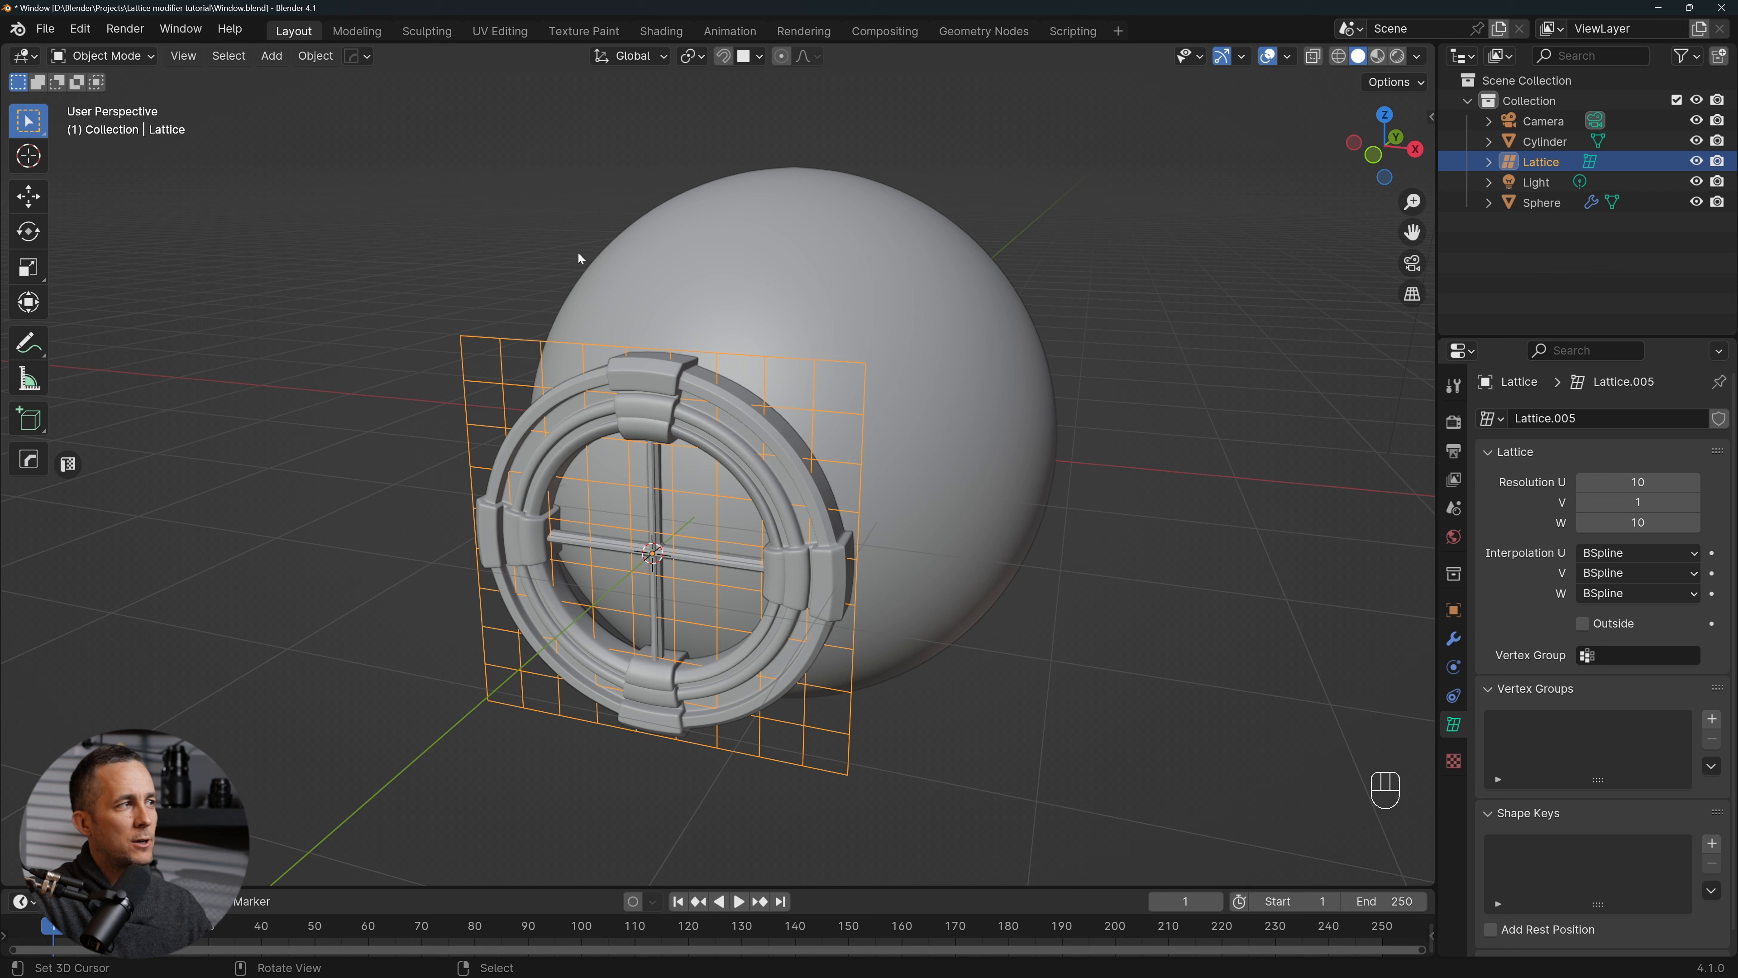
mouse_move(620, 532)
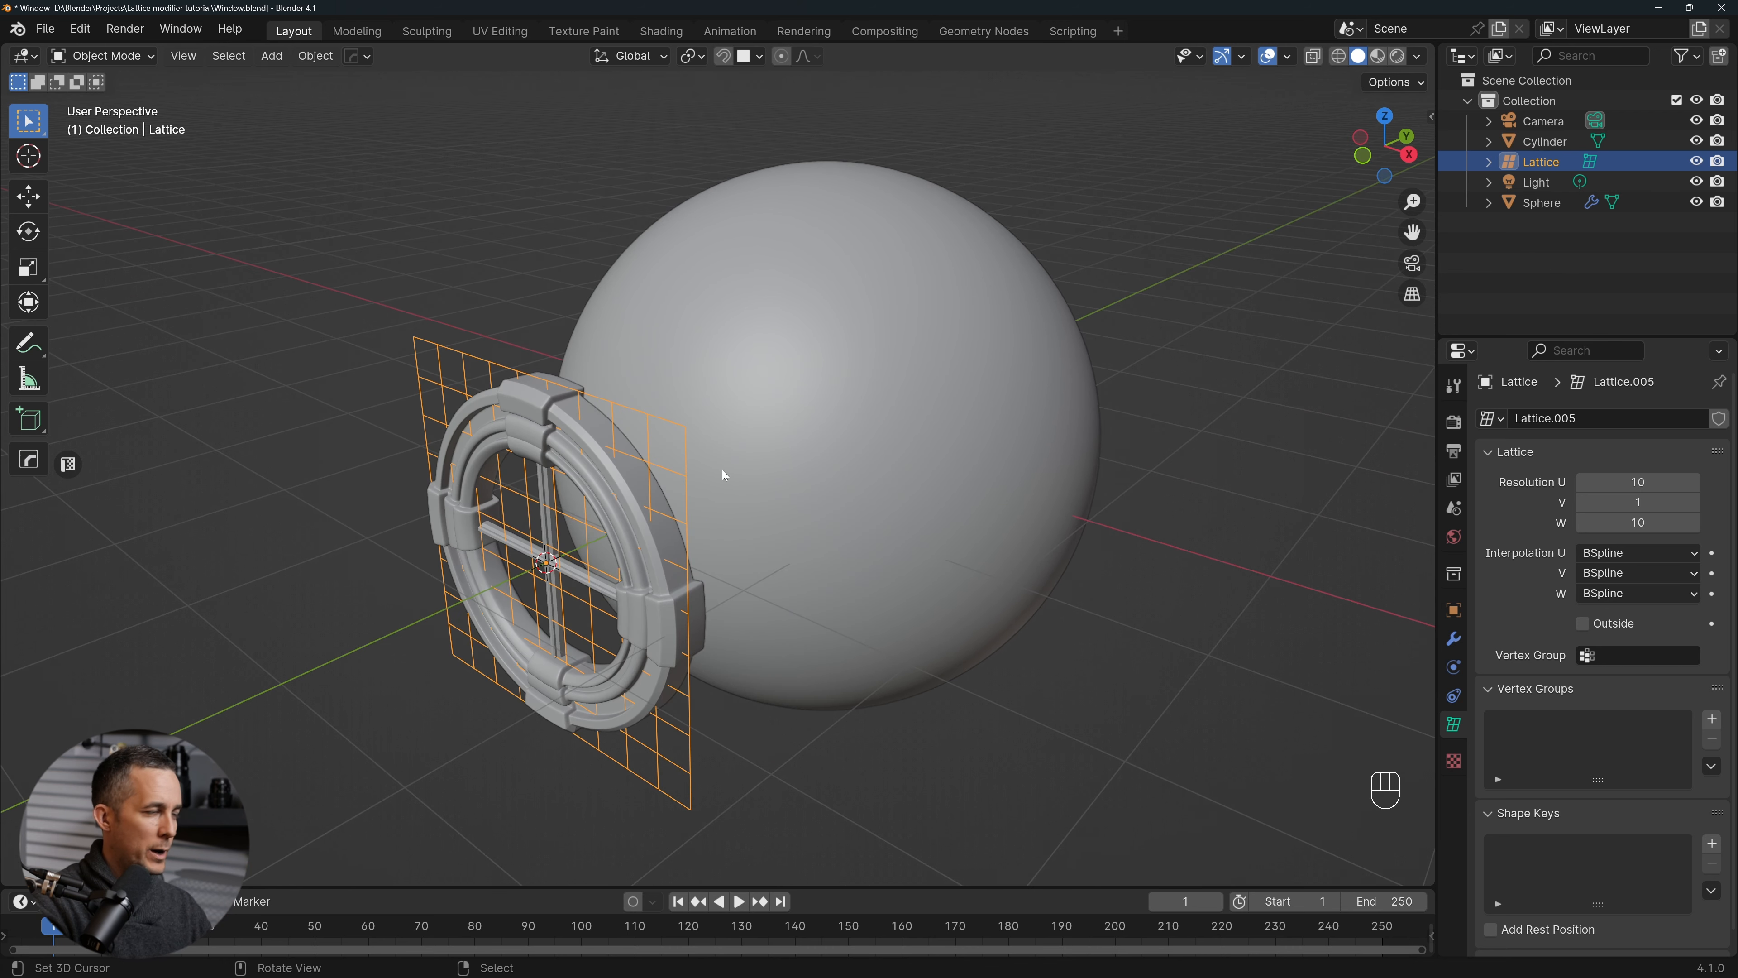
Slide the lattice against the window and parent the window to it, keeping transform
key(KP_3)
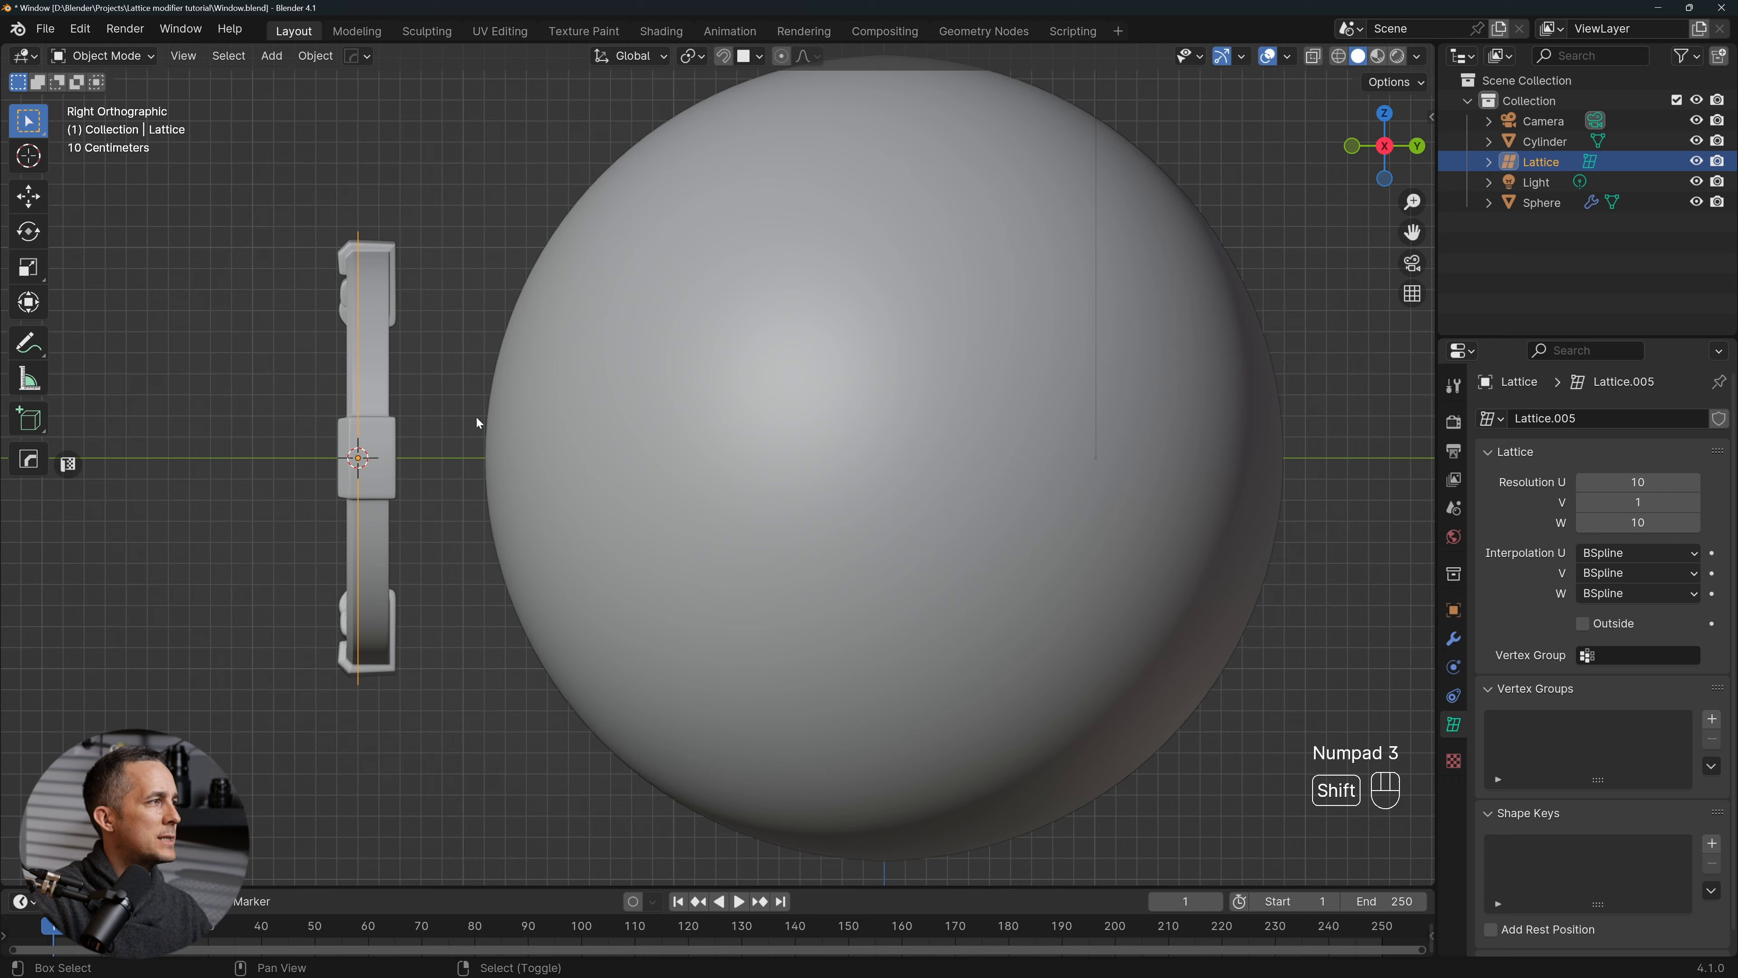
key(g)
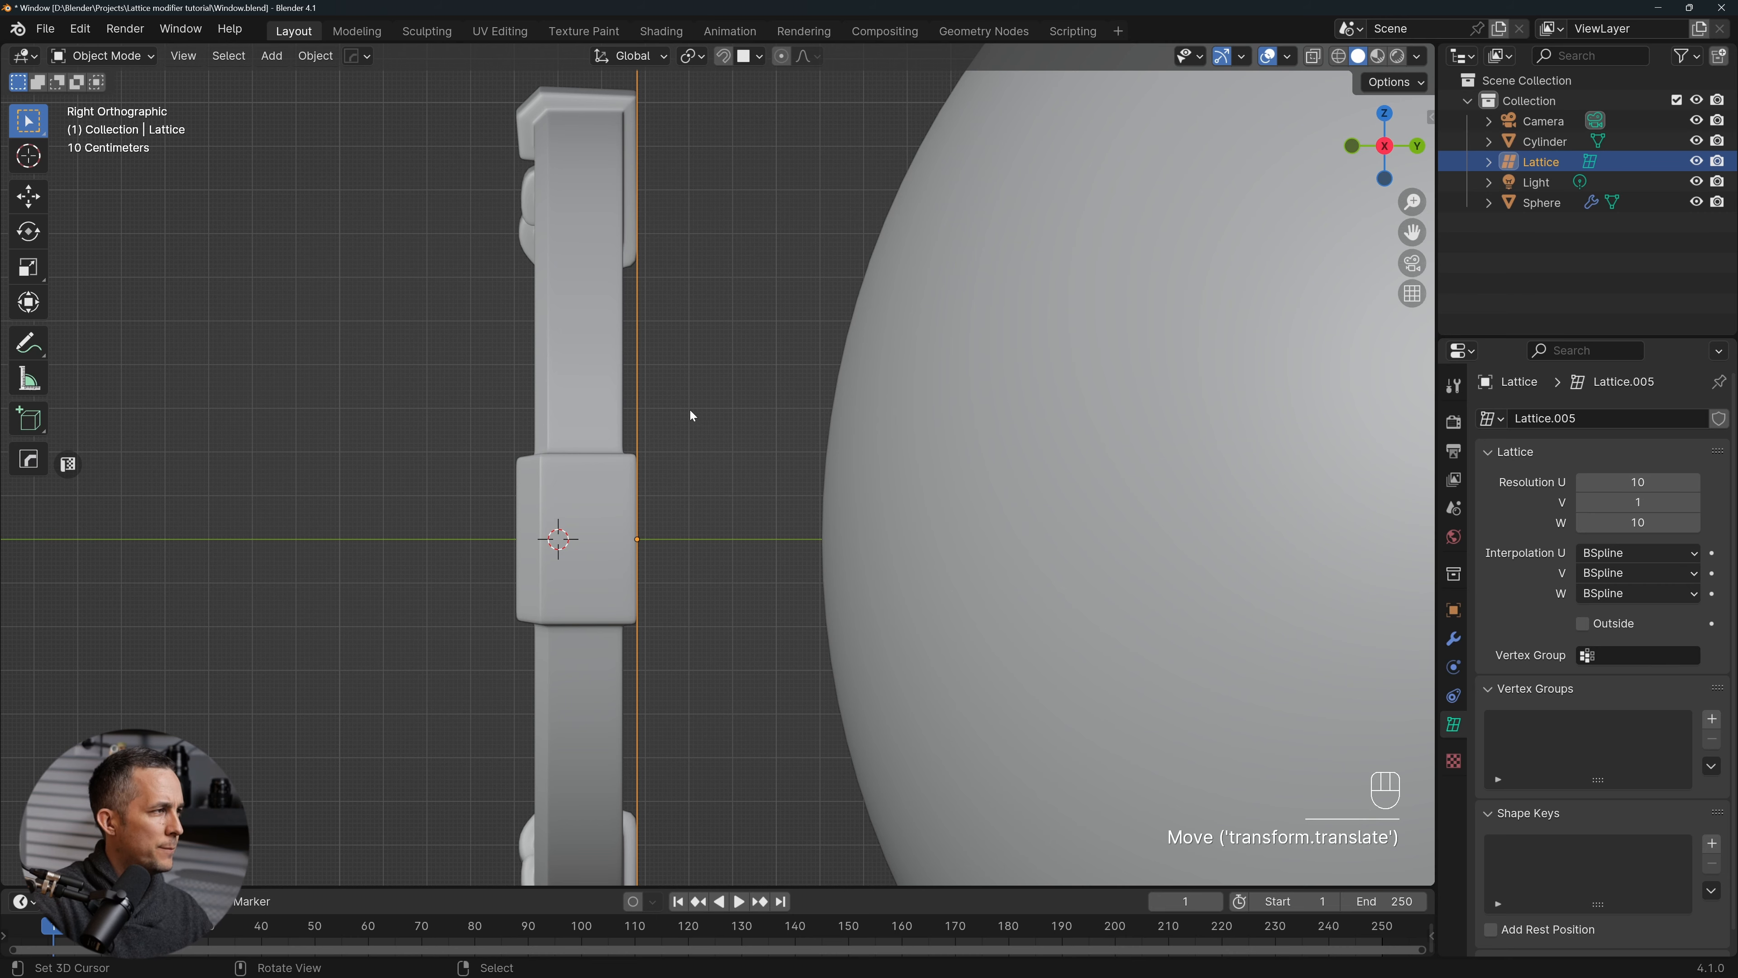
drag(690, 415, 671, 378)
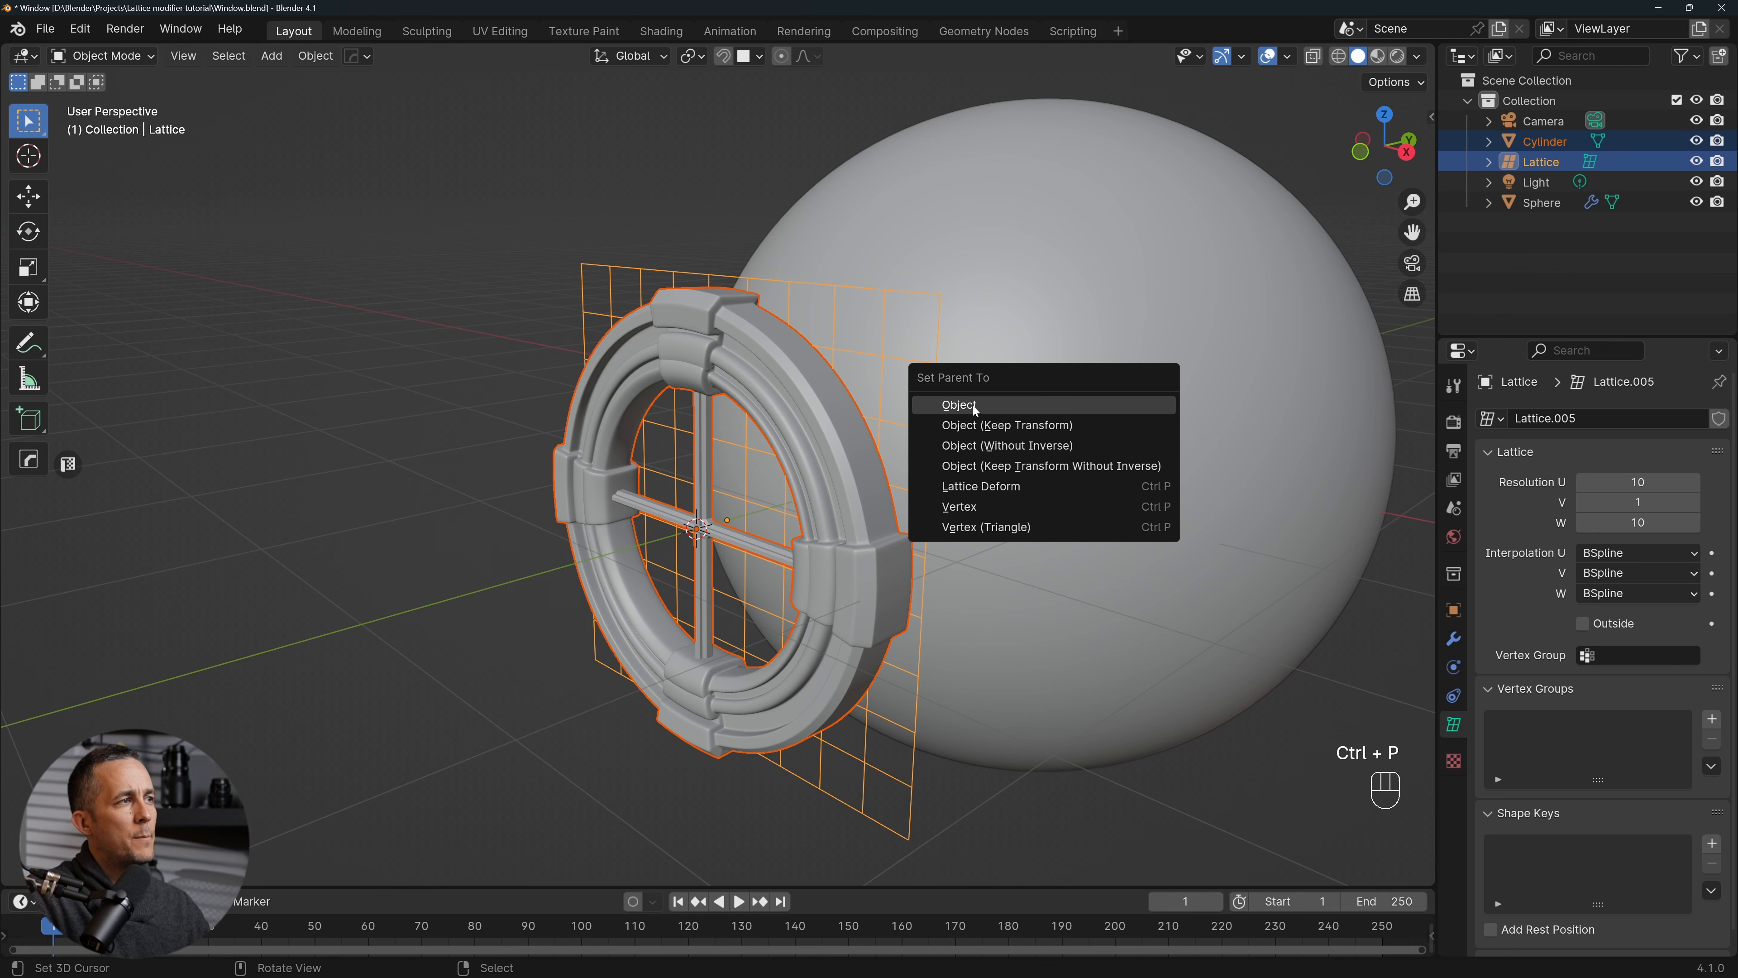
mouse_move(1038, 431)
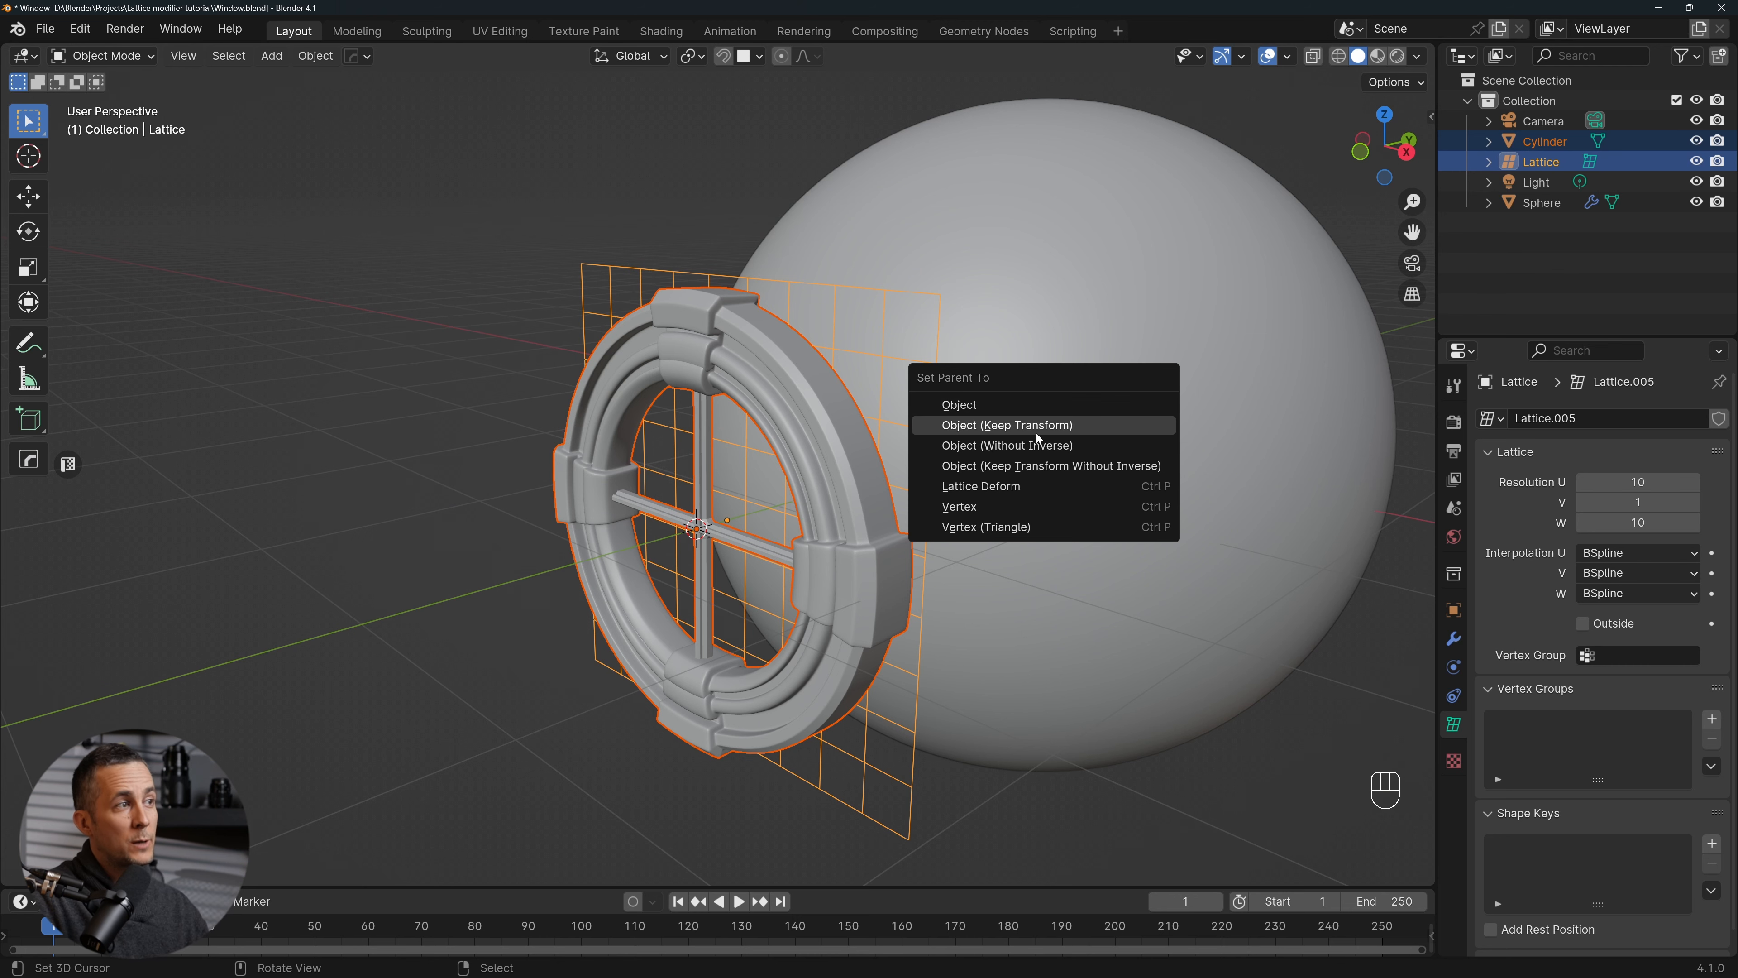
click(1007, 426)
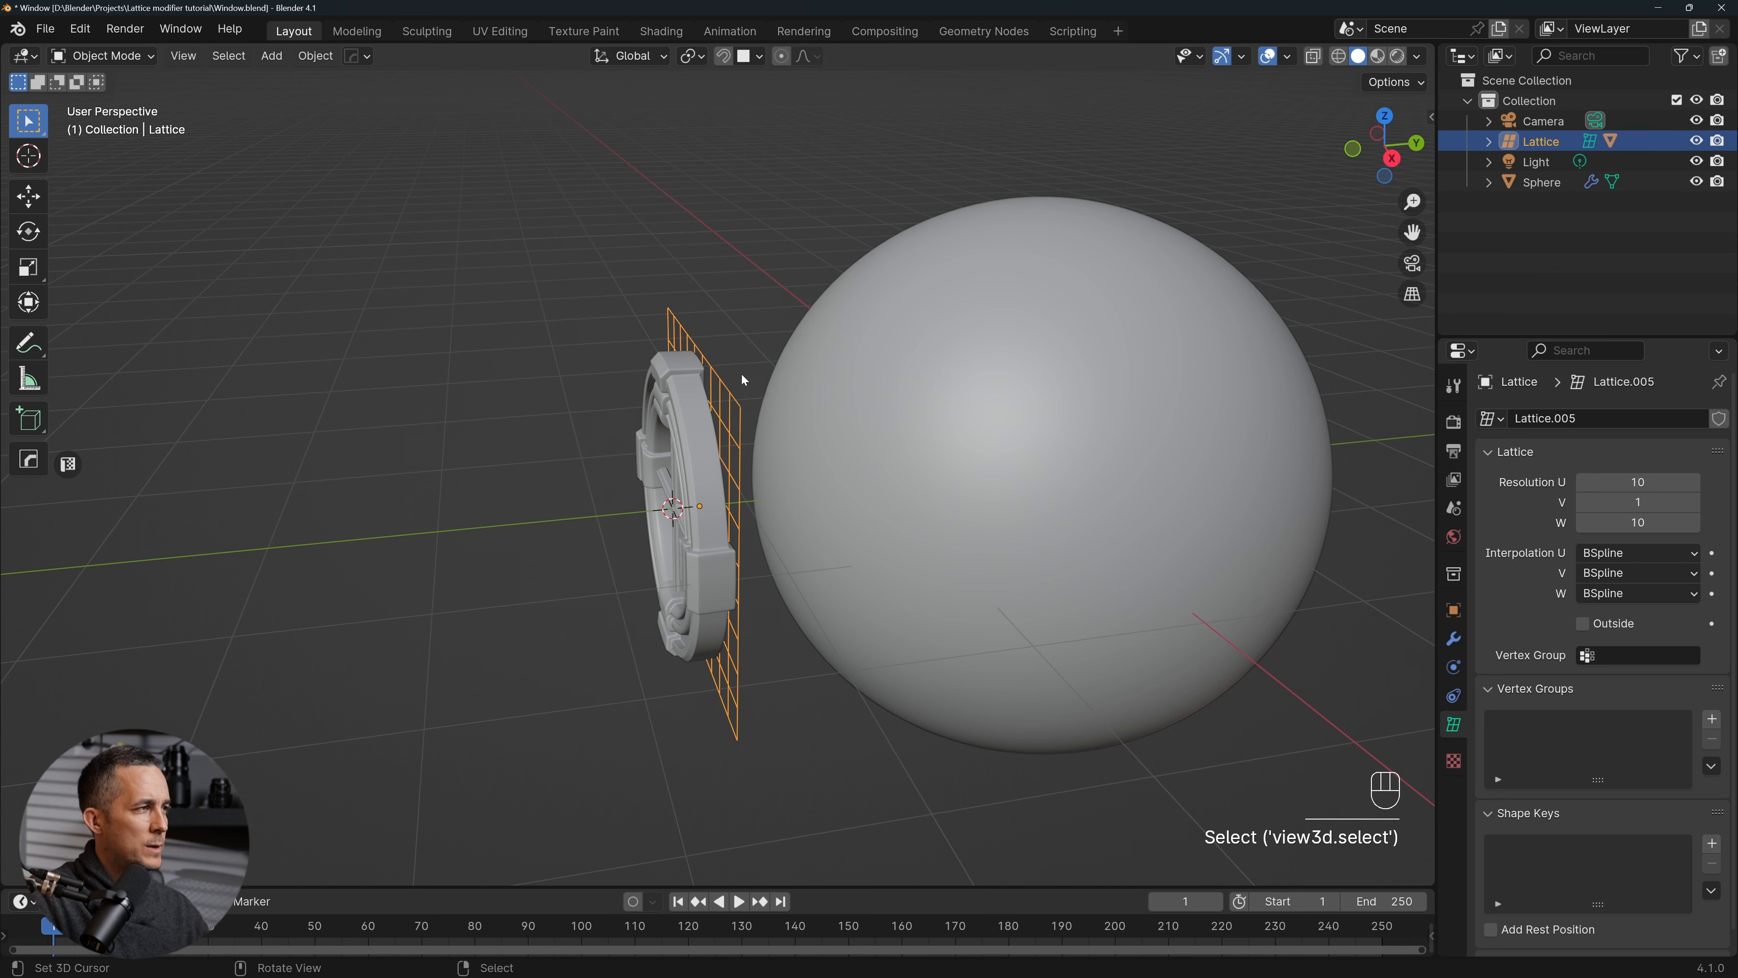
mouse_move(732, 407)
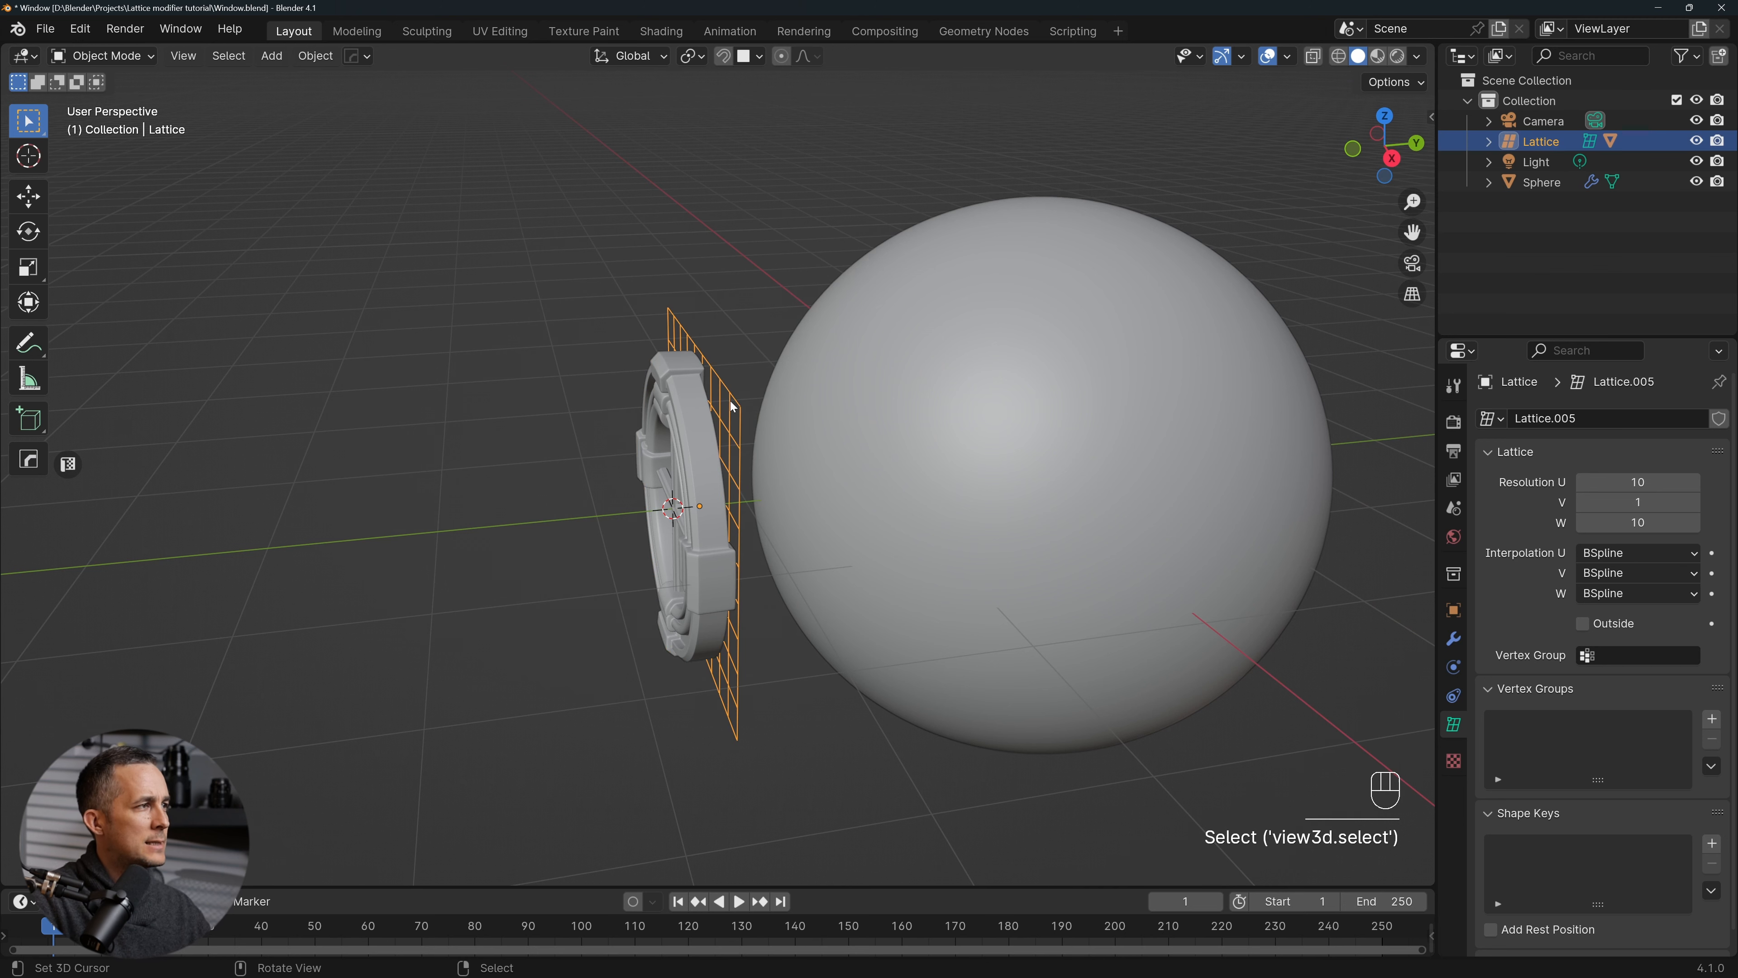
key(g)
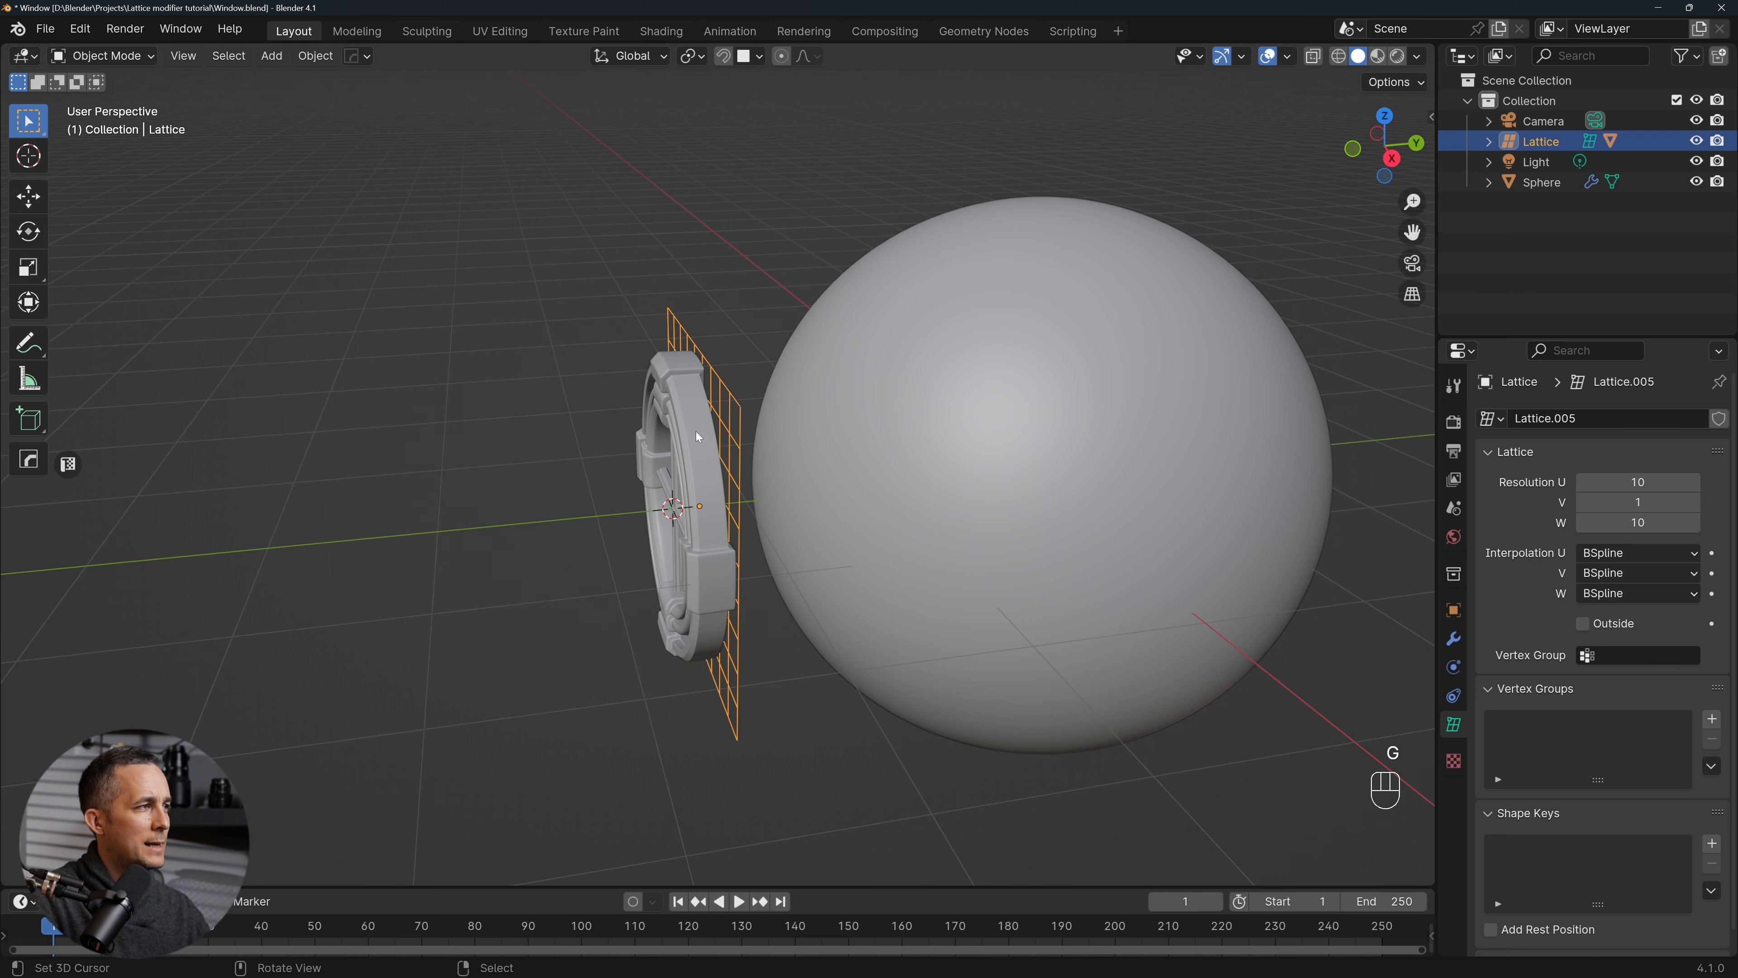
Add a Lattice modifier to the window model
click(682, 471)
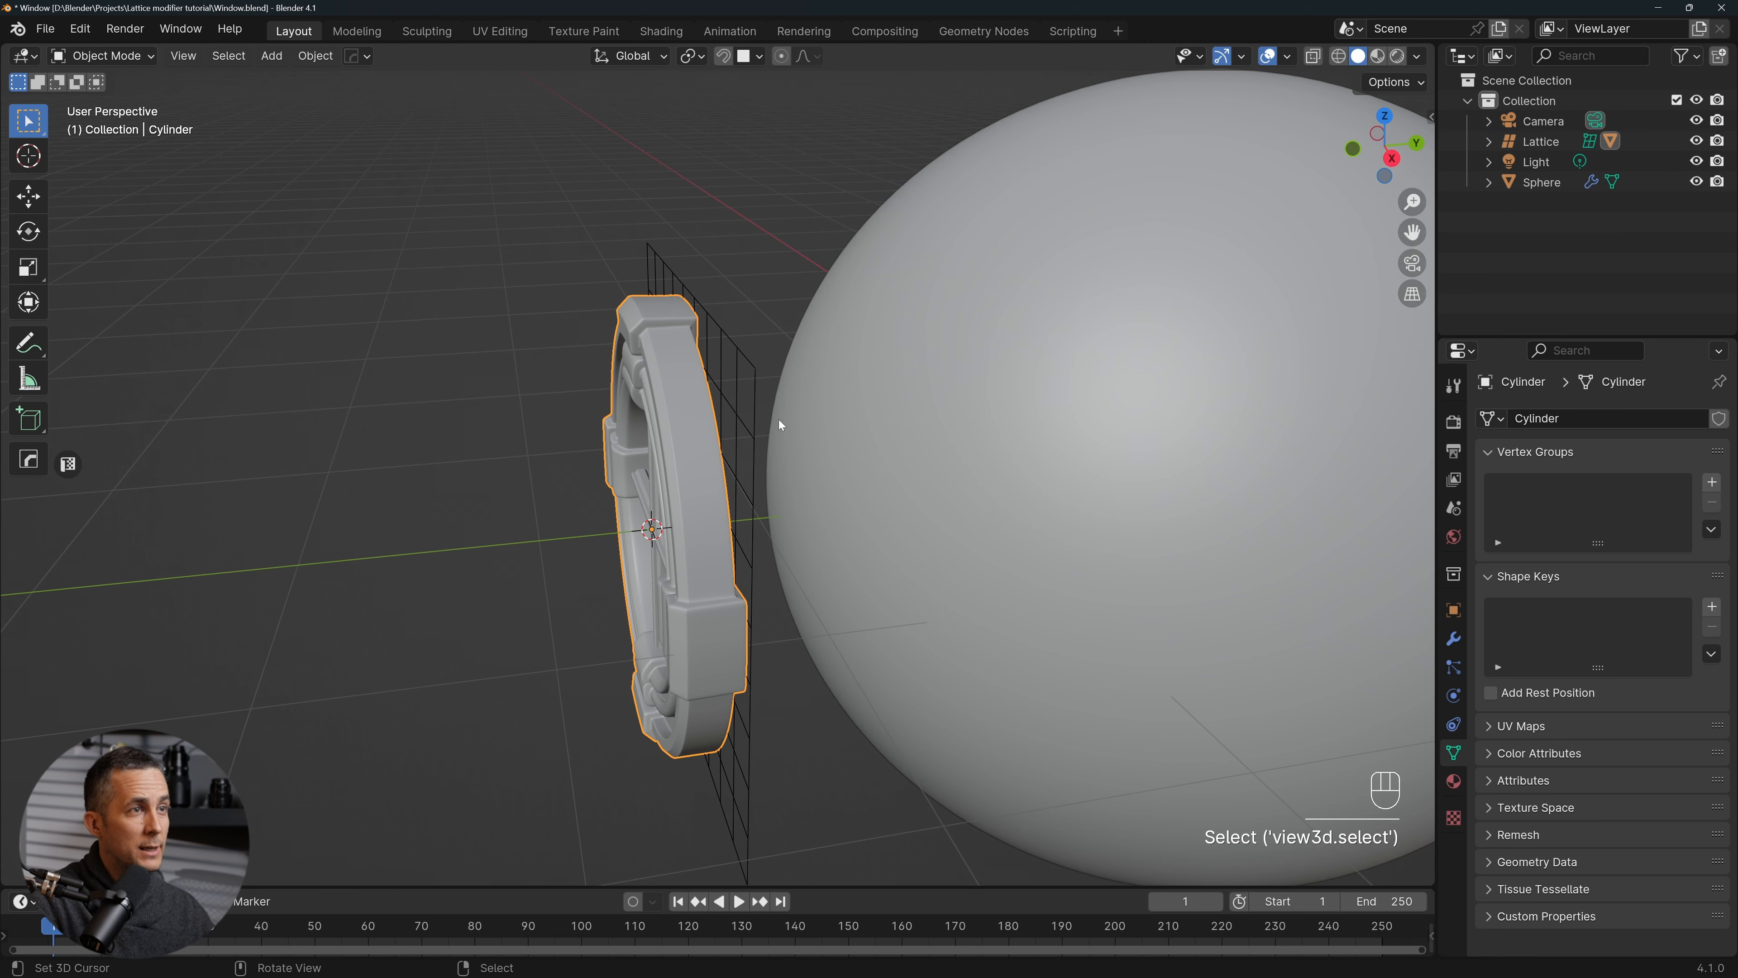
click(1454, 638)
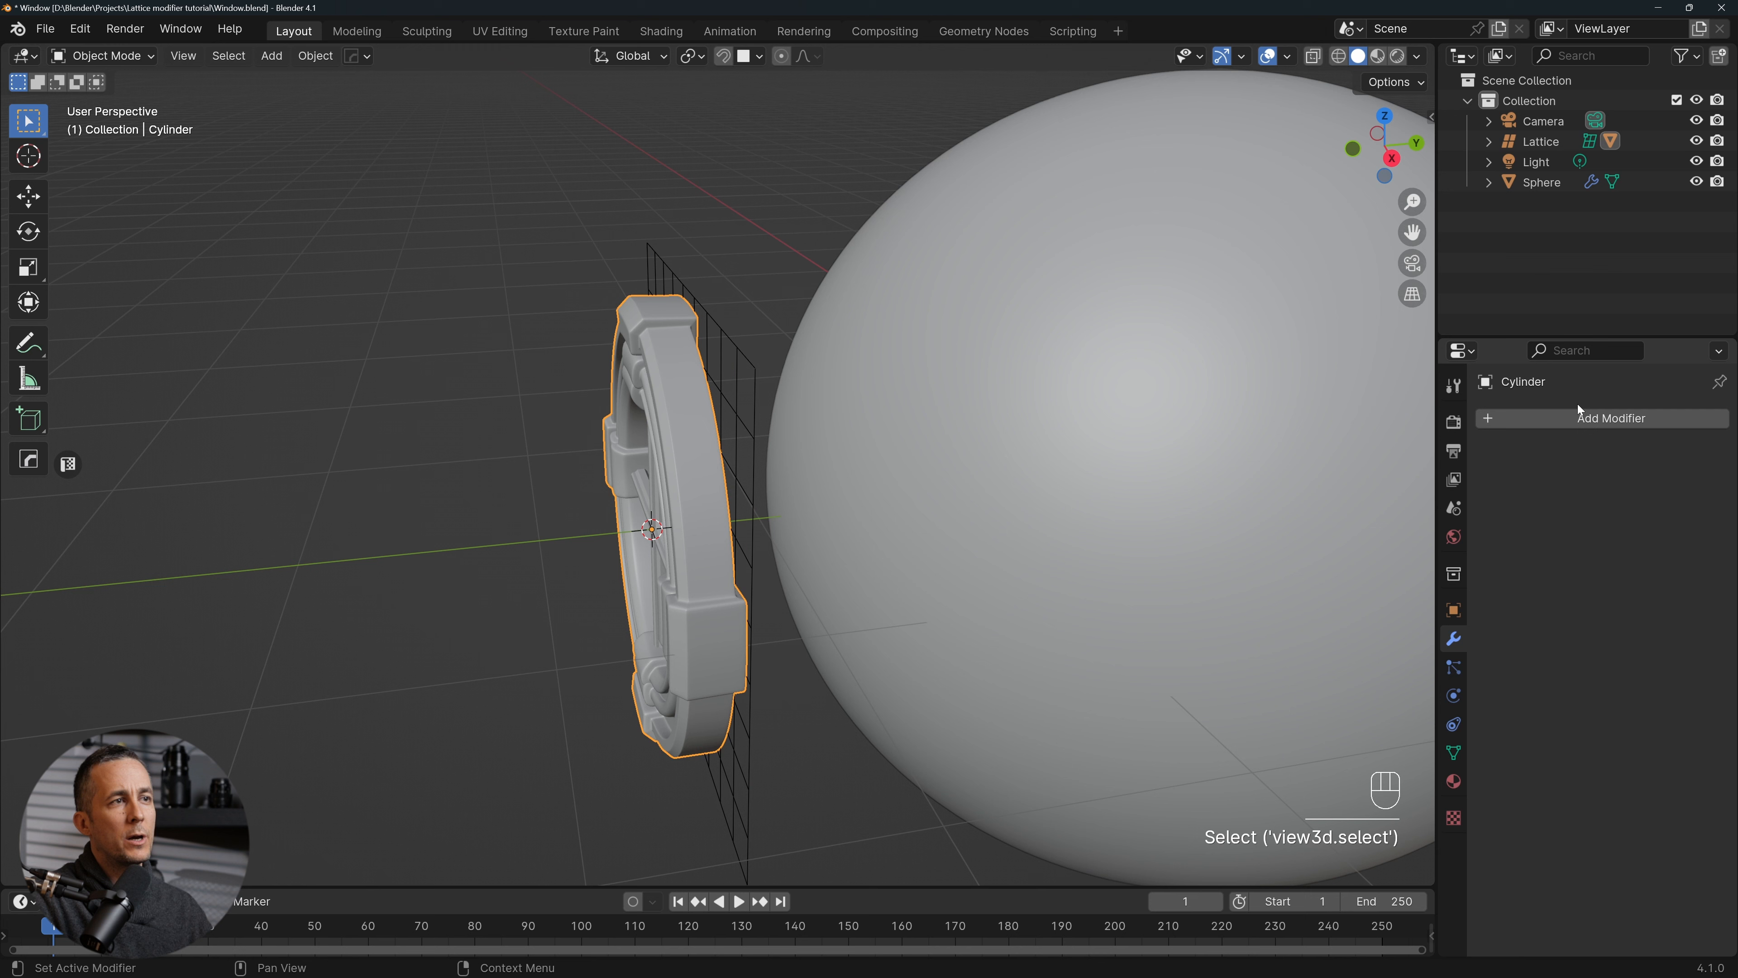
click(1603, 418)
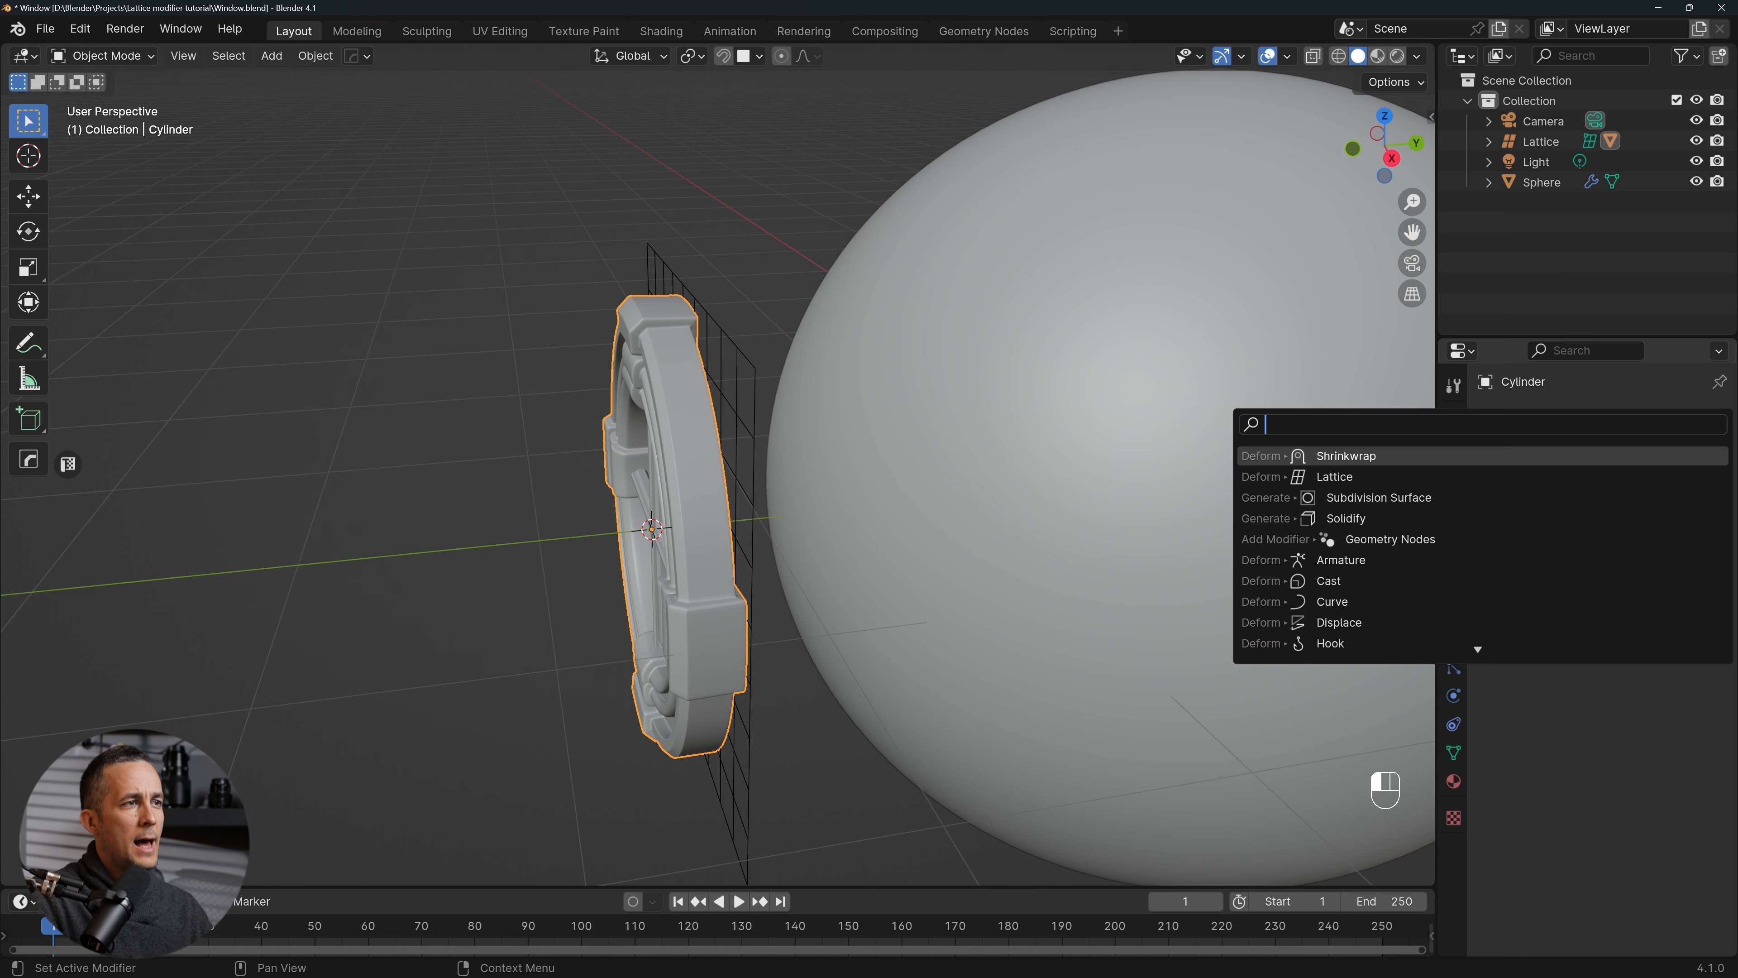
click(1334, 476)
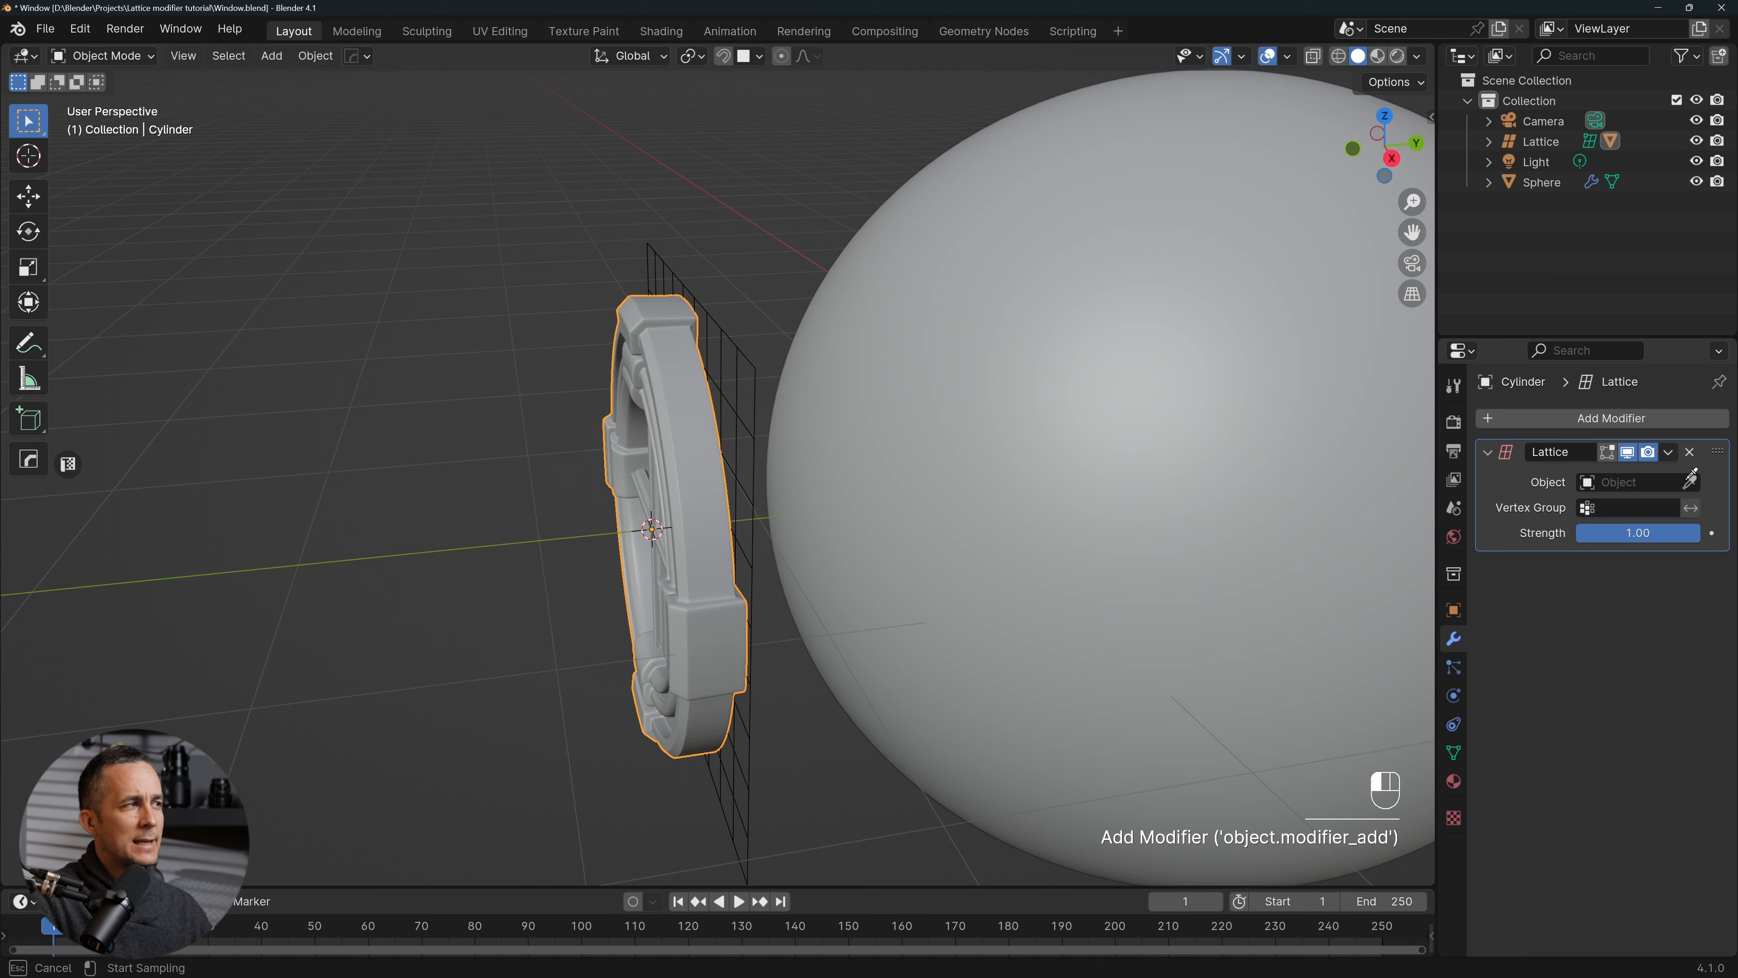
mouse_move(737, 351)
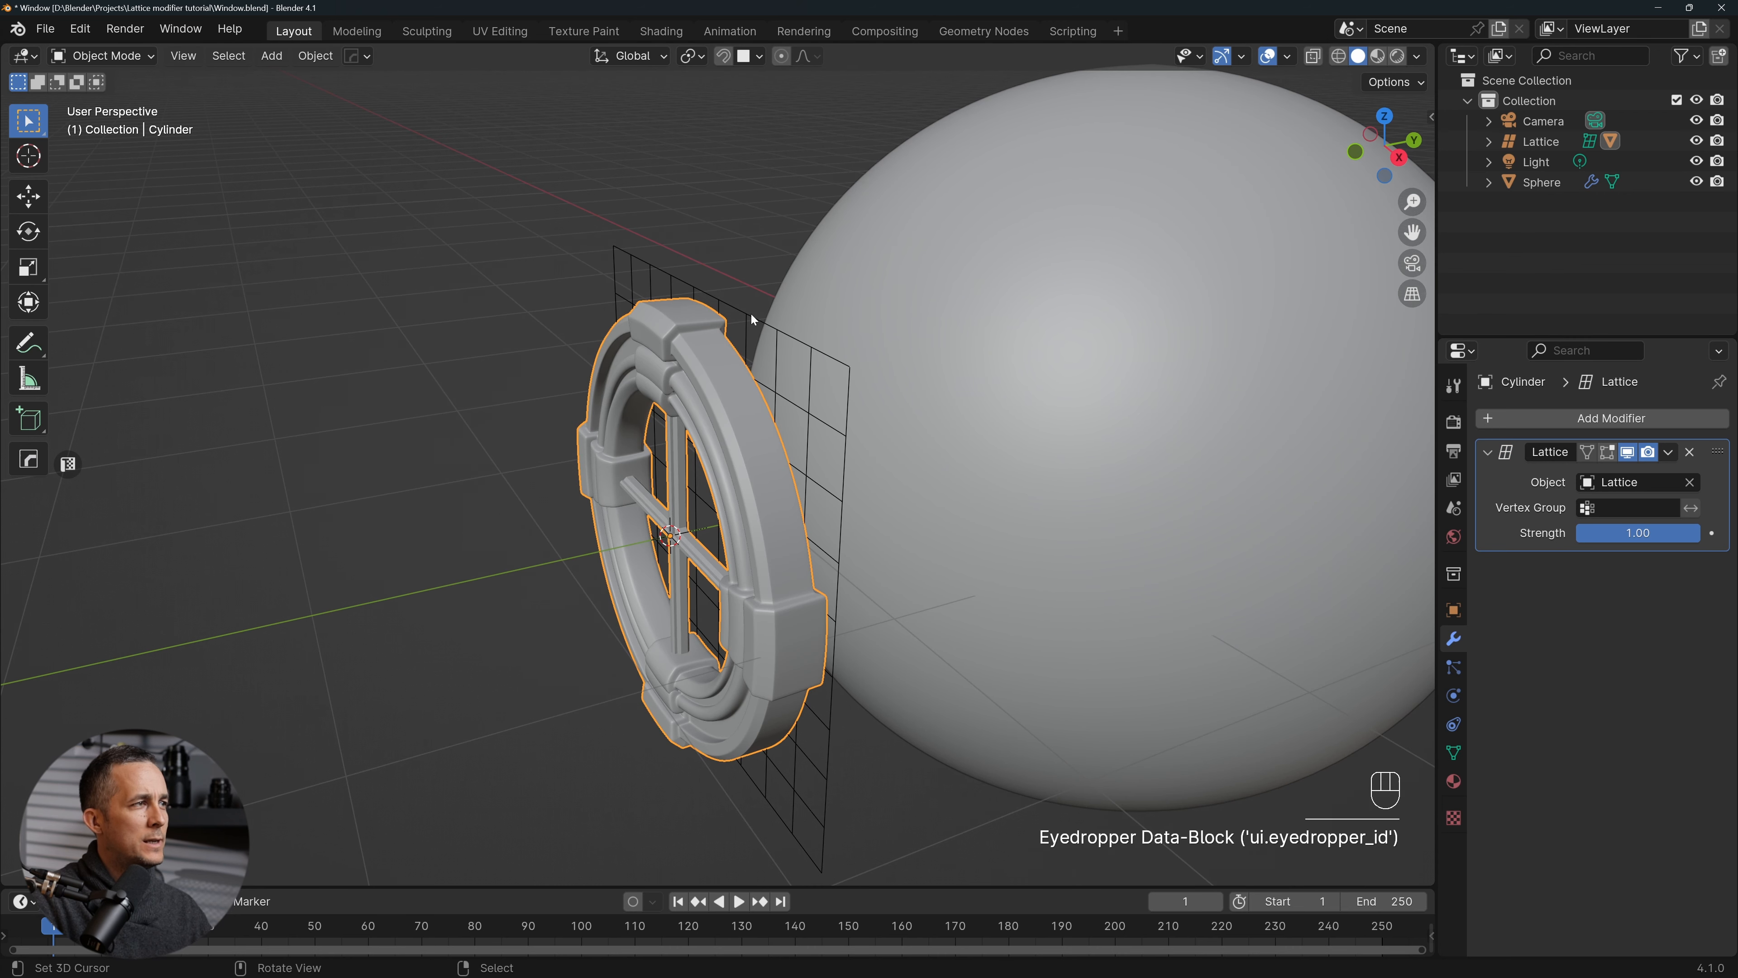
key(Tab)
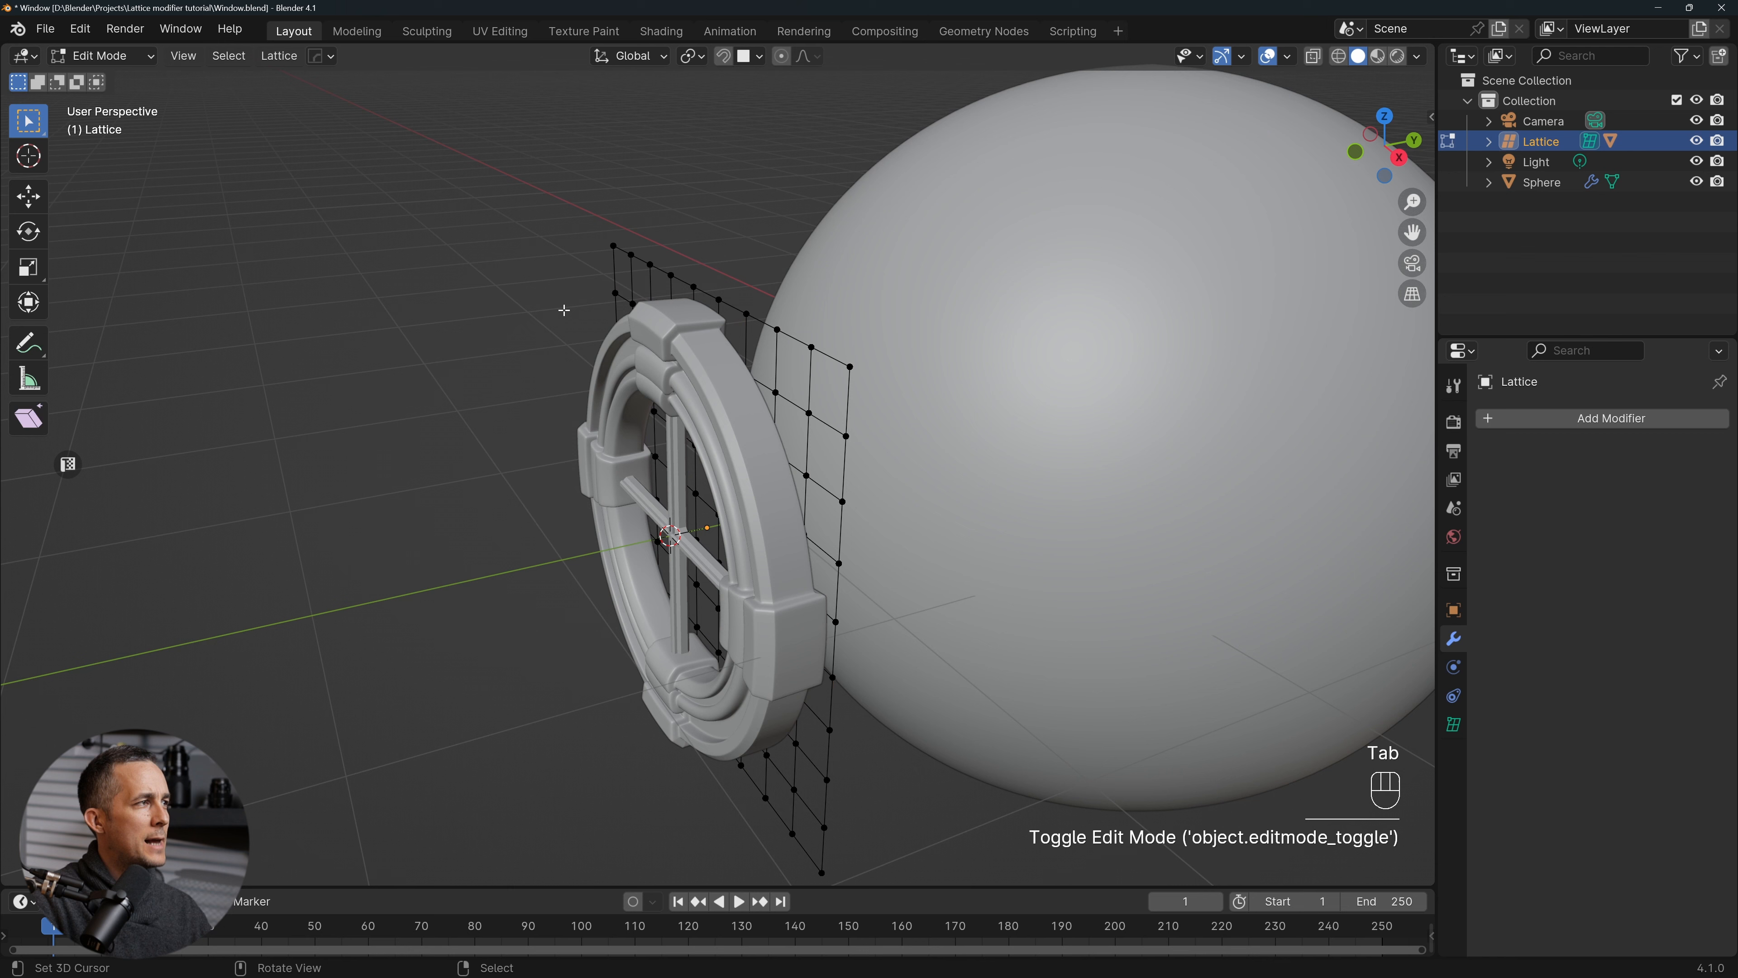
drag(564, 209, 877, 473)
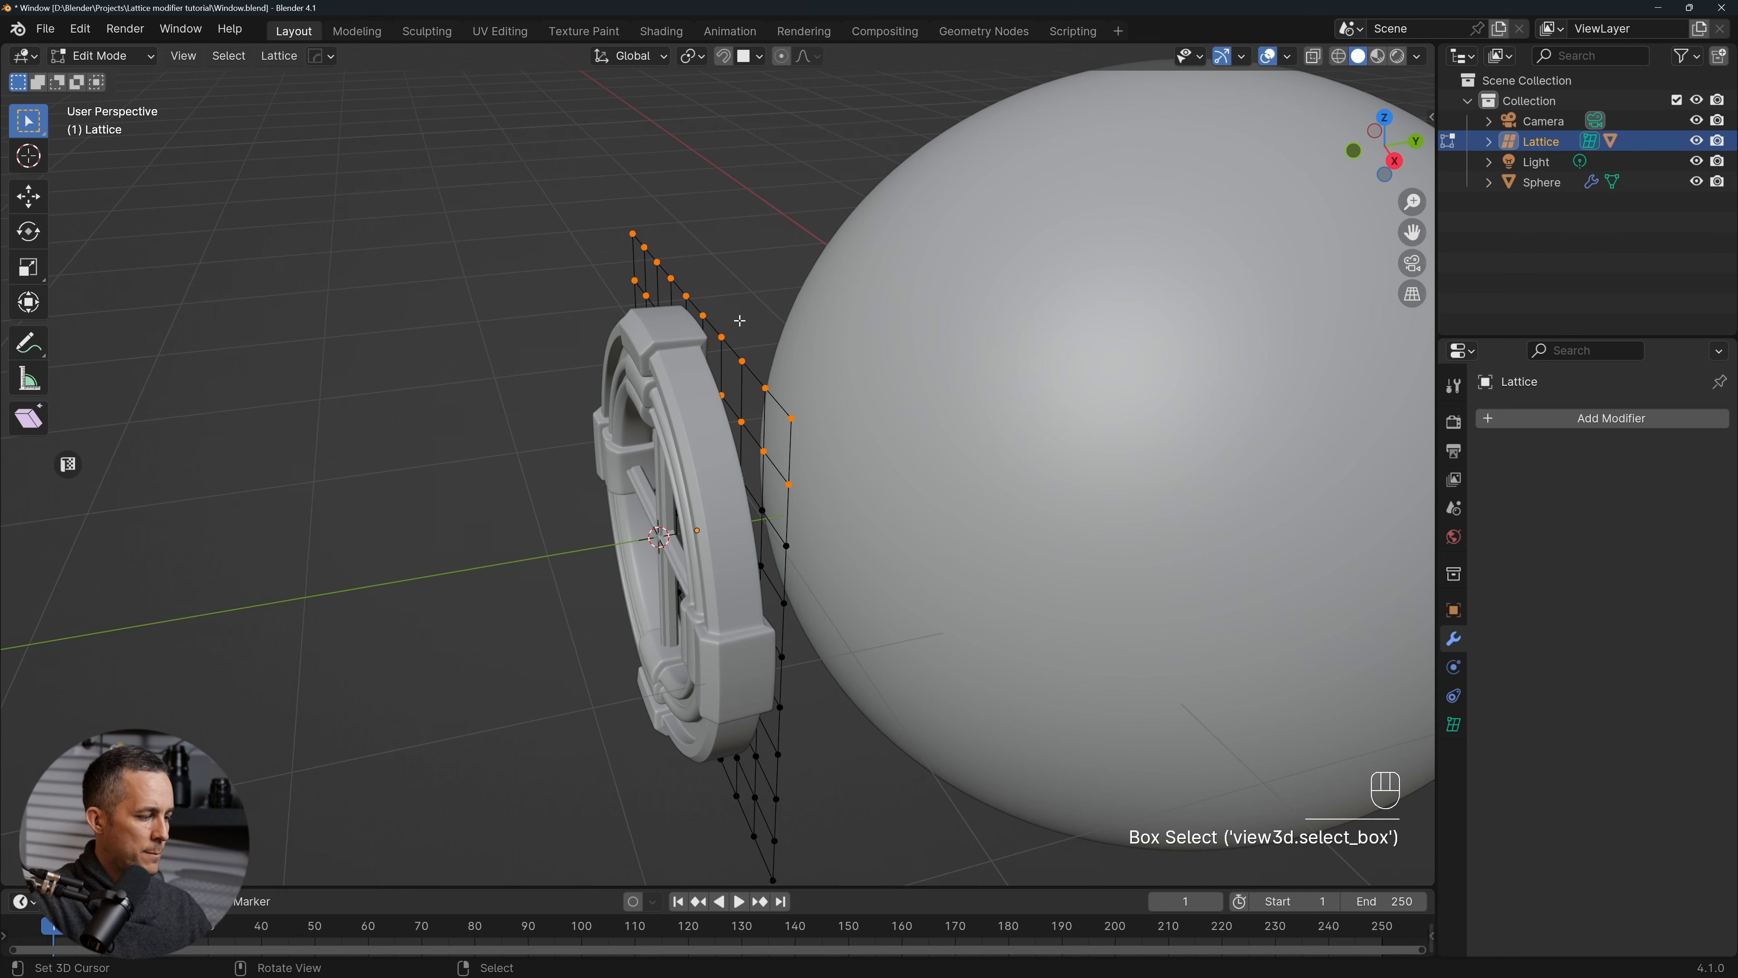
key(g)
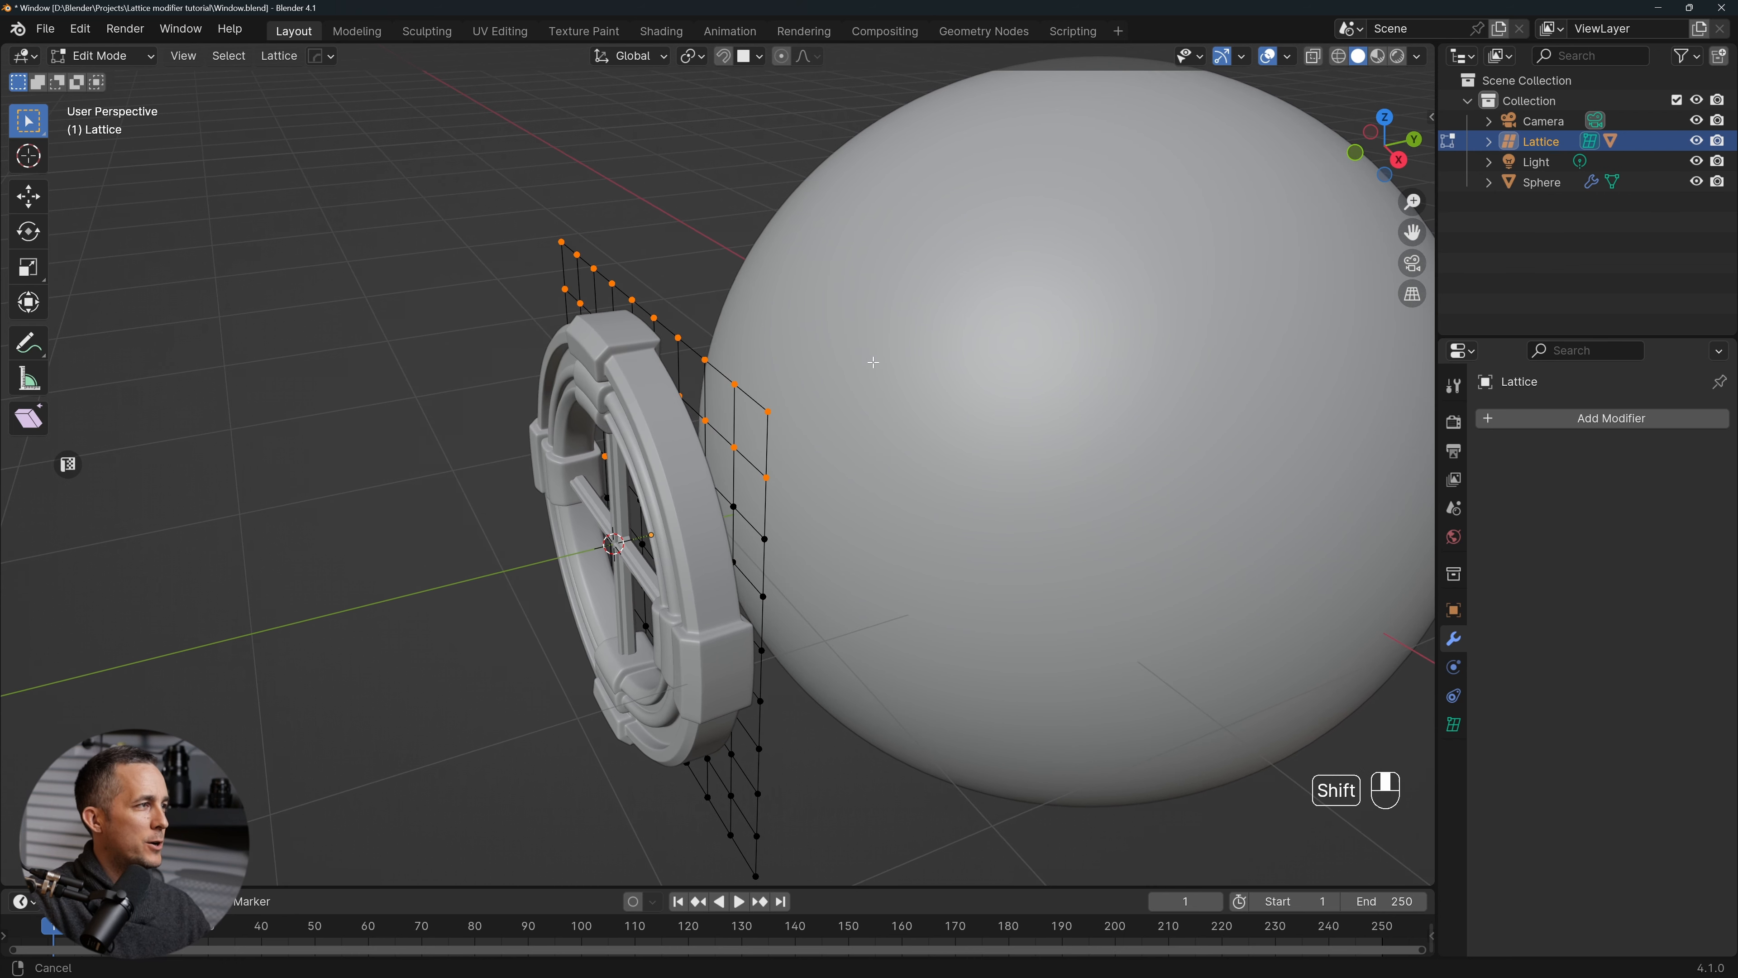
key(Tab)
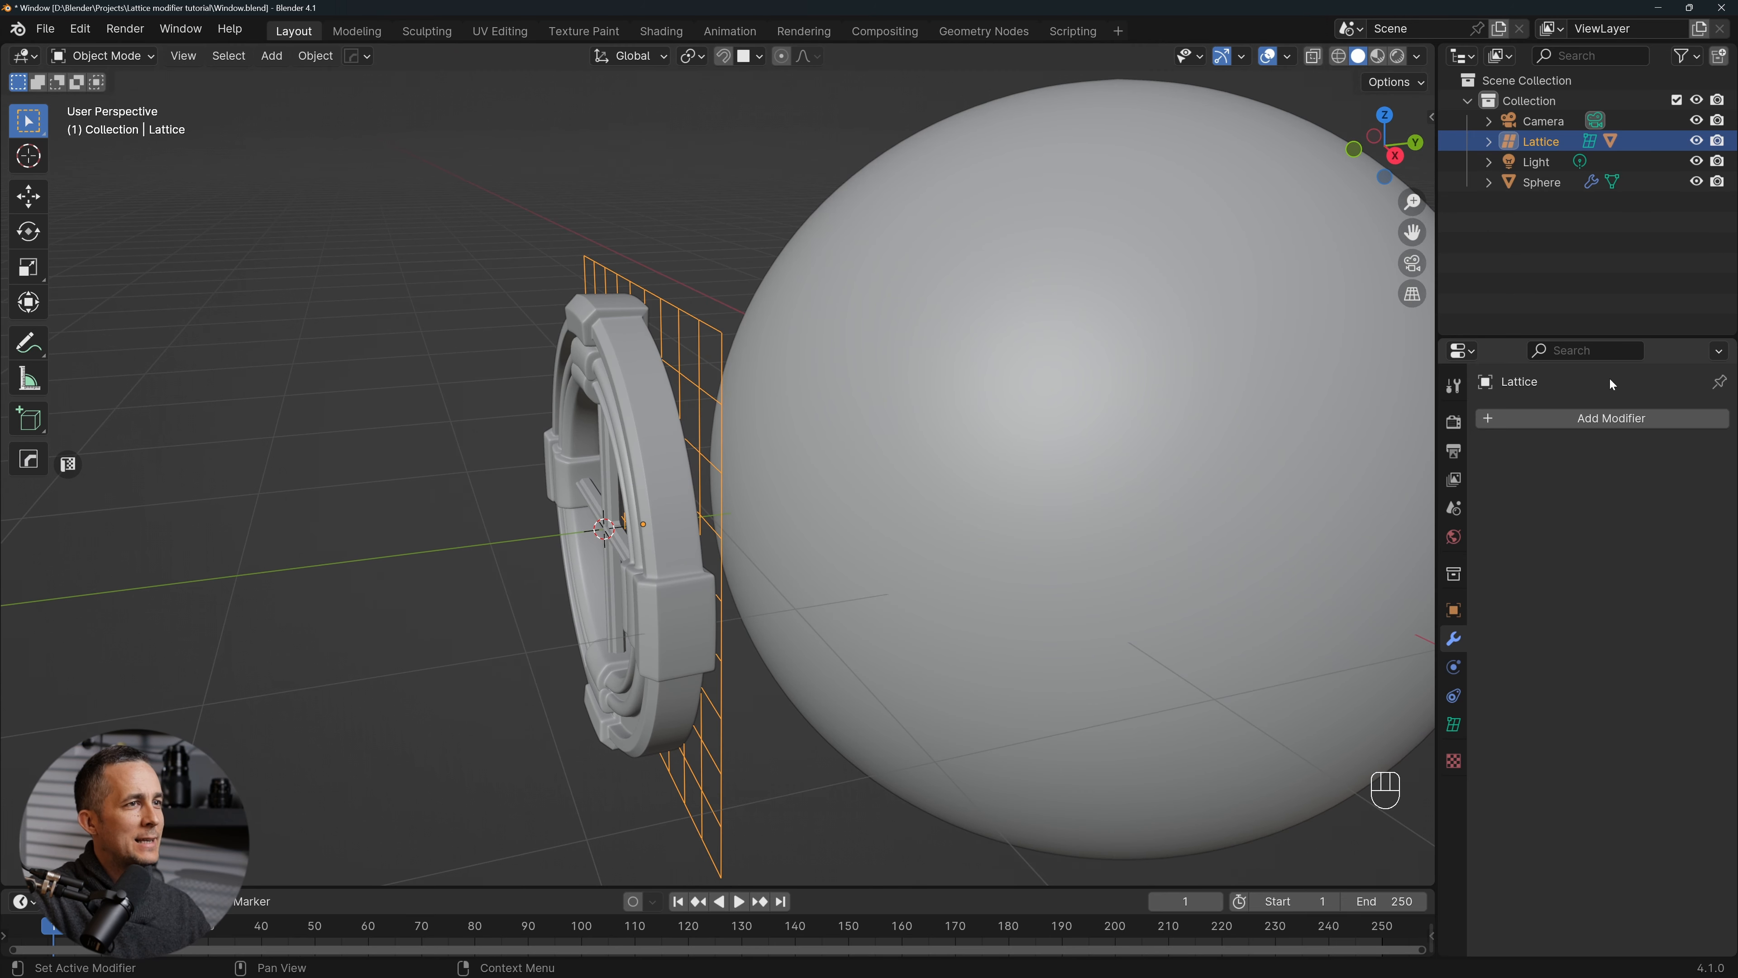
Add a Shrinkwrap modifier to the lattice targeting Sphere
click(1611, 418)
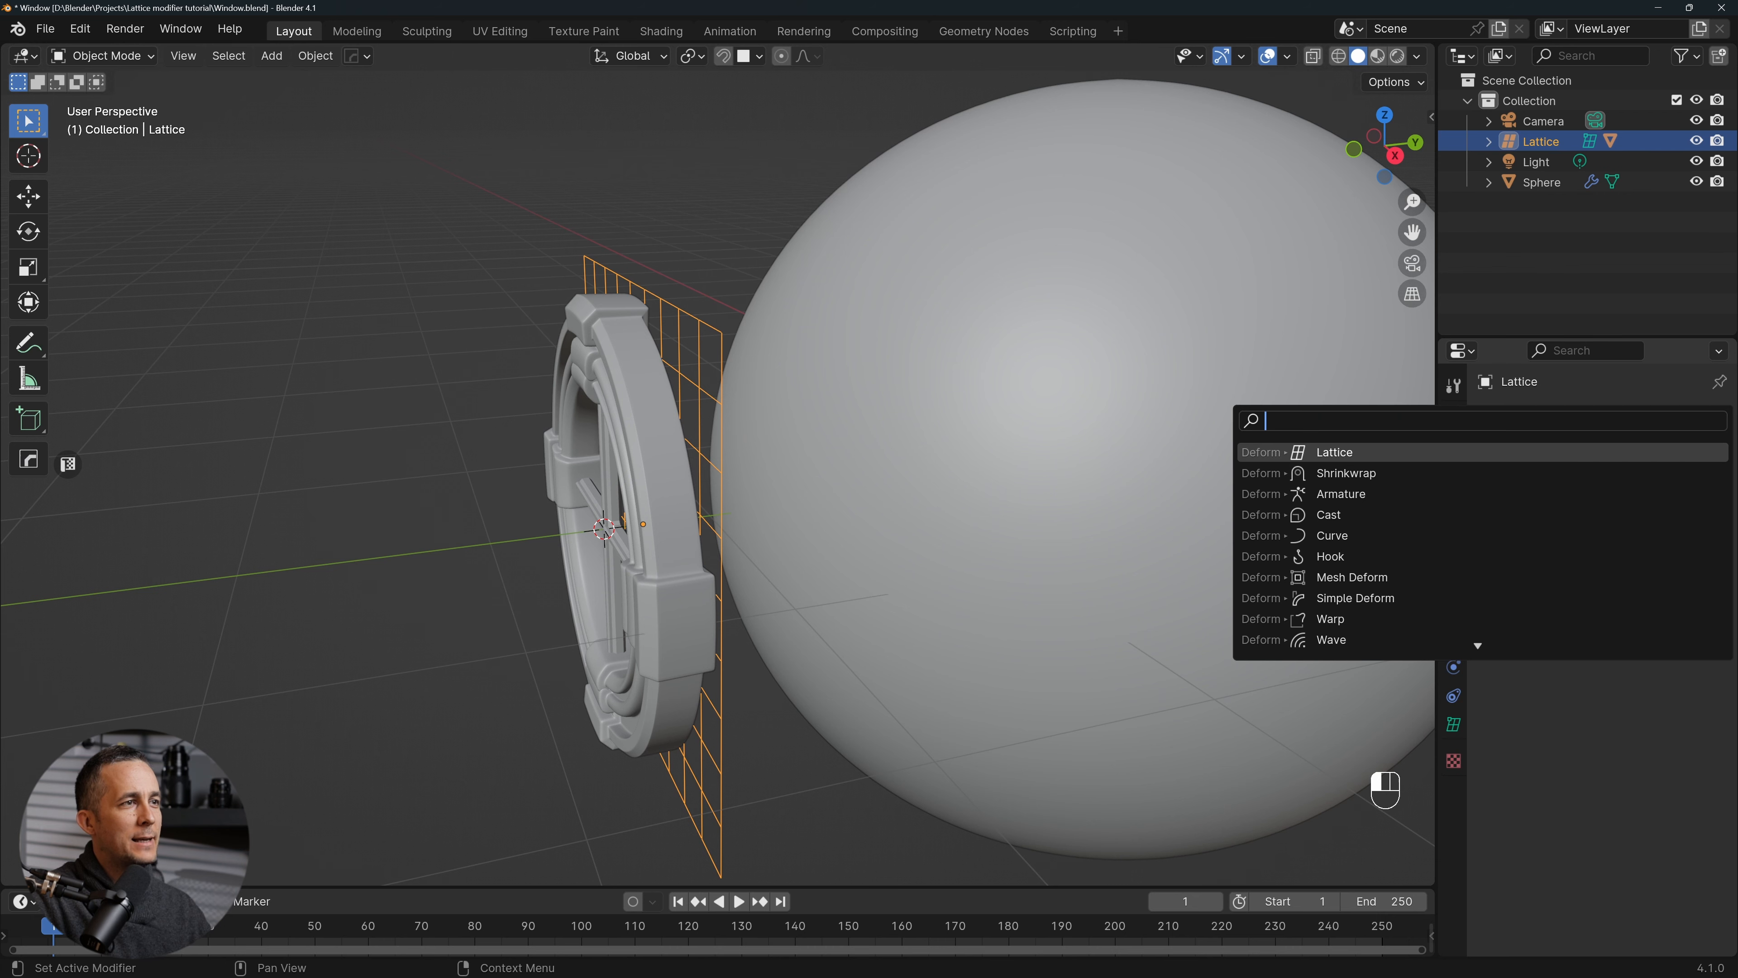
click(1346, 473)
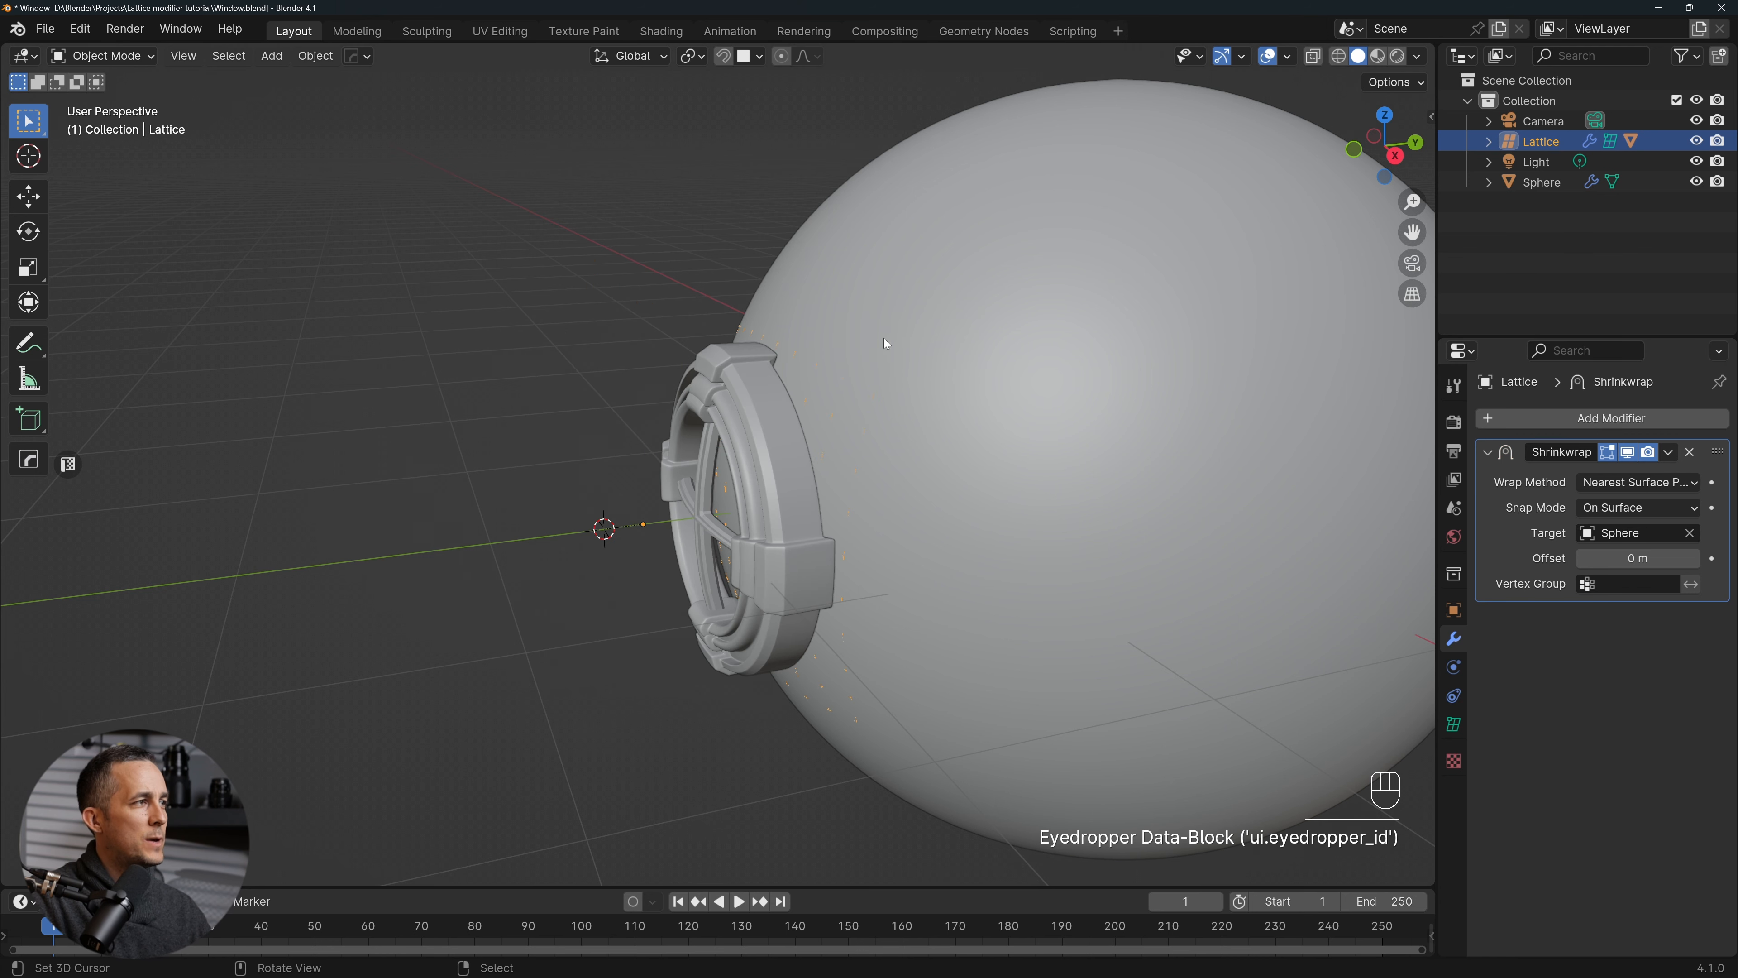
key(KP_1)
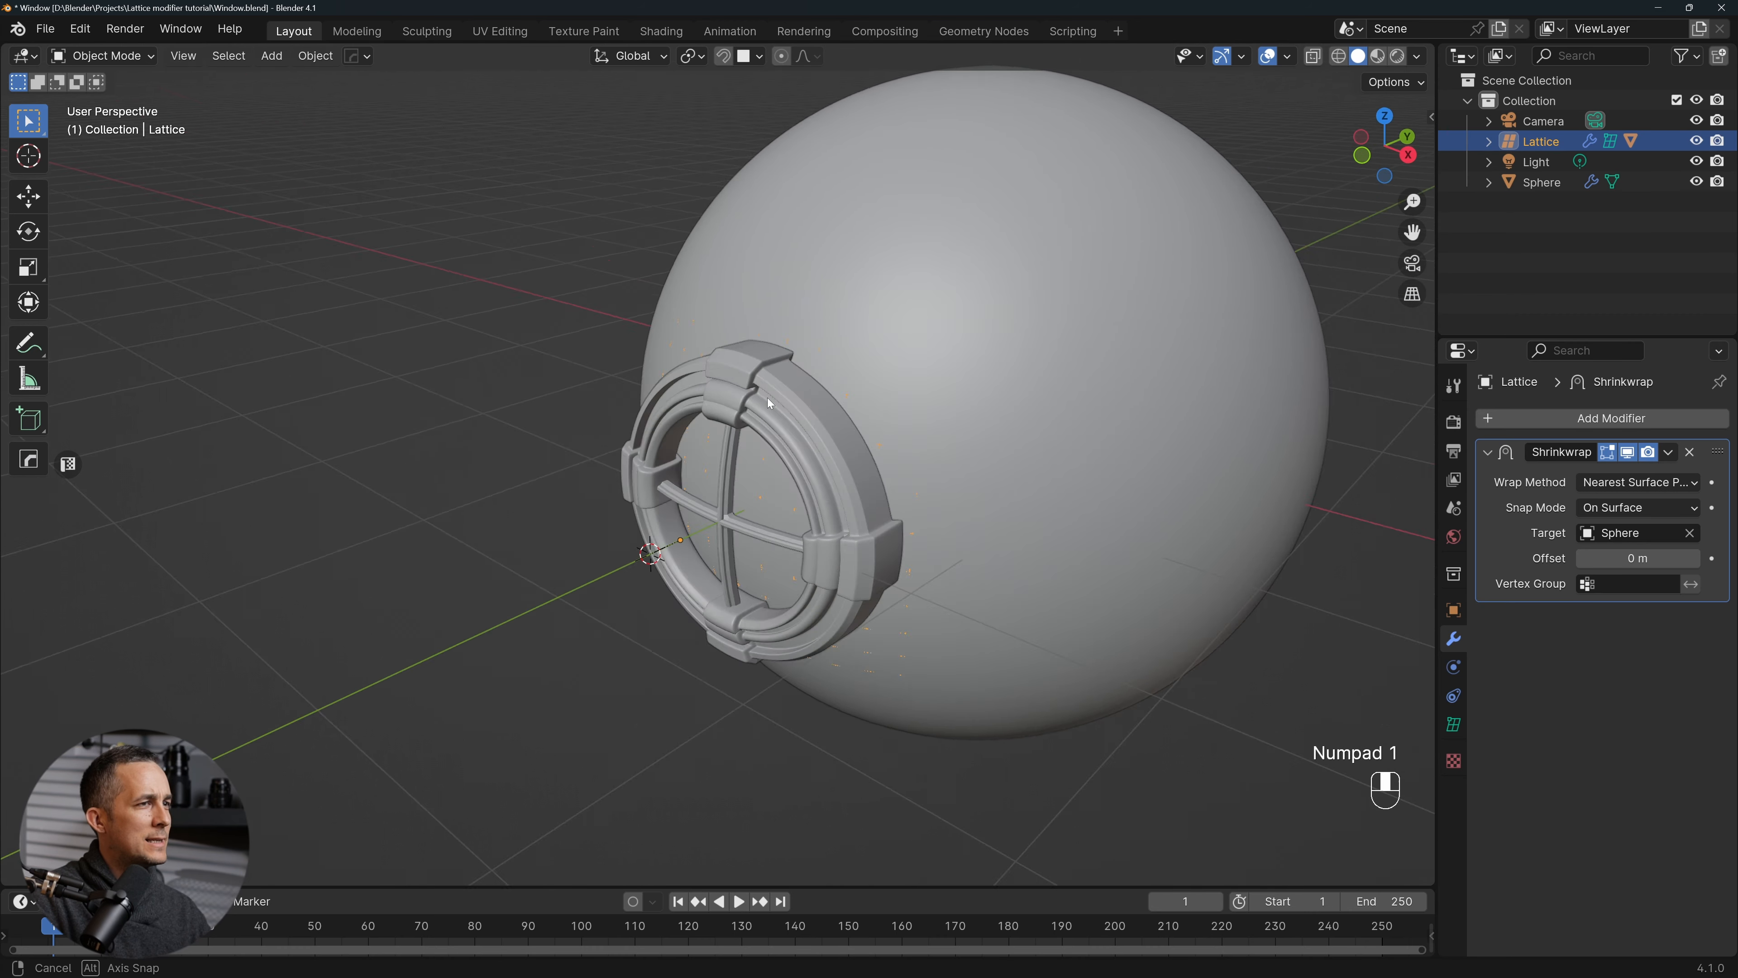
Set the lattice Shrinkwrap to Project along Y with Negative and Positive enabled
click(1637, 482)
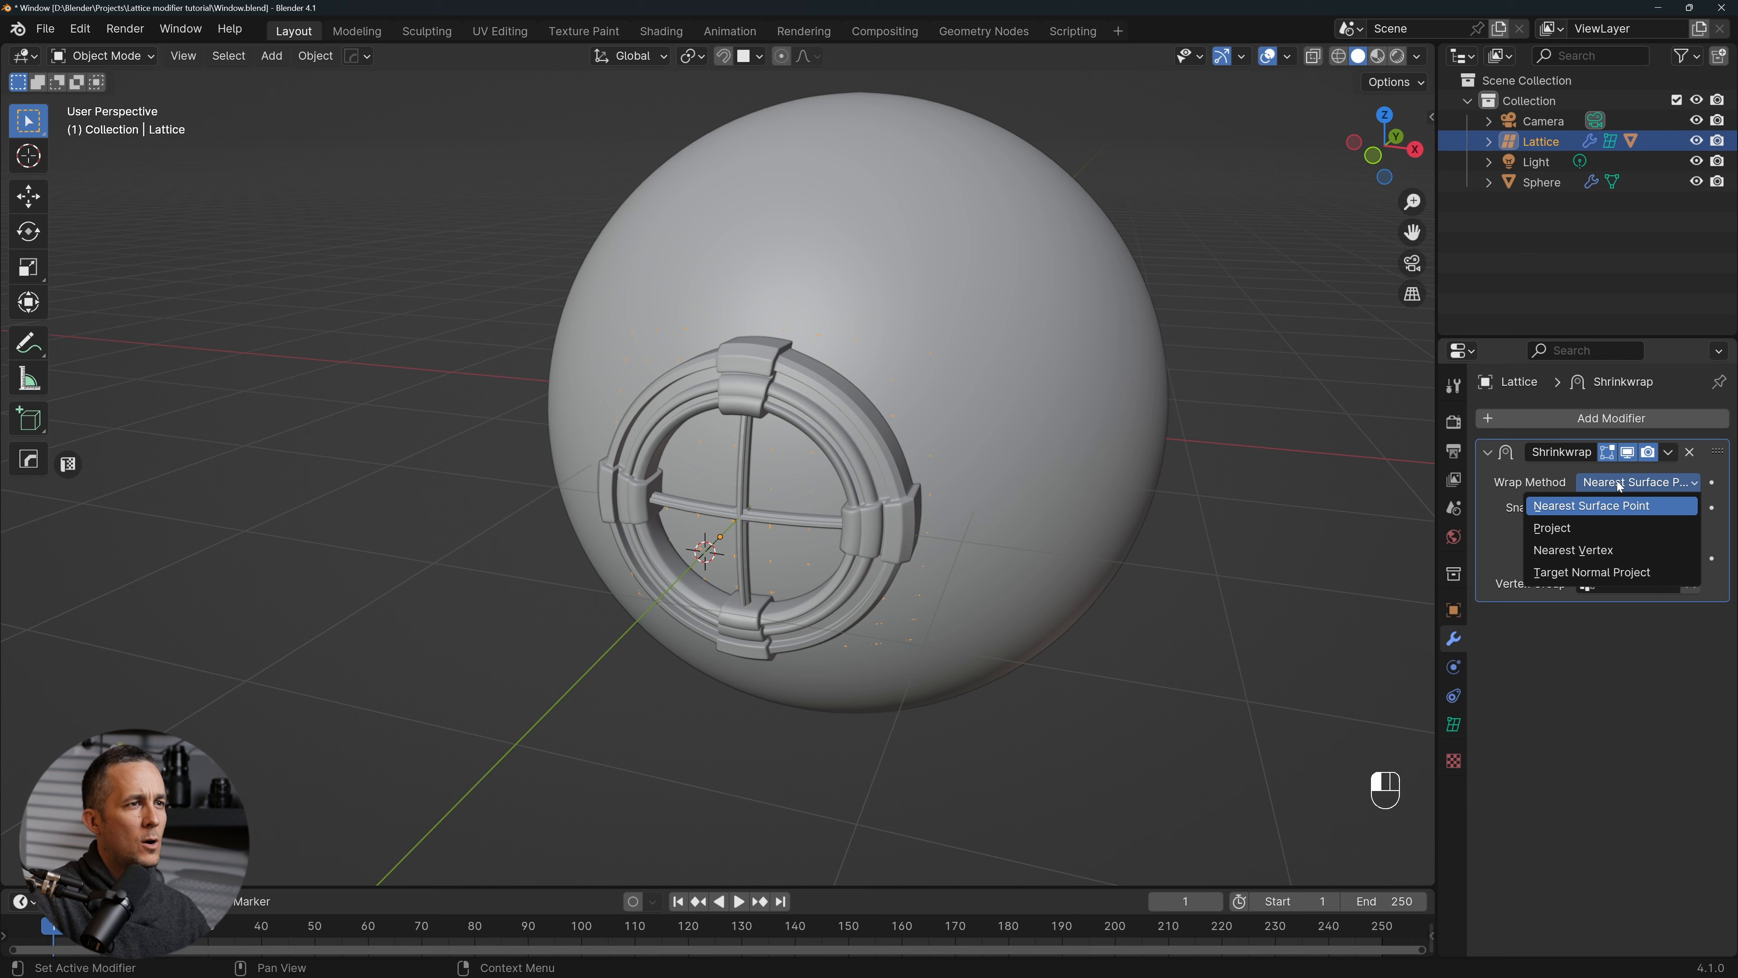
mouse_move(1583, 532)
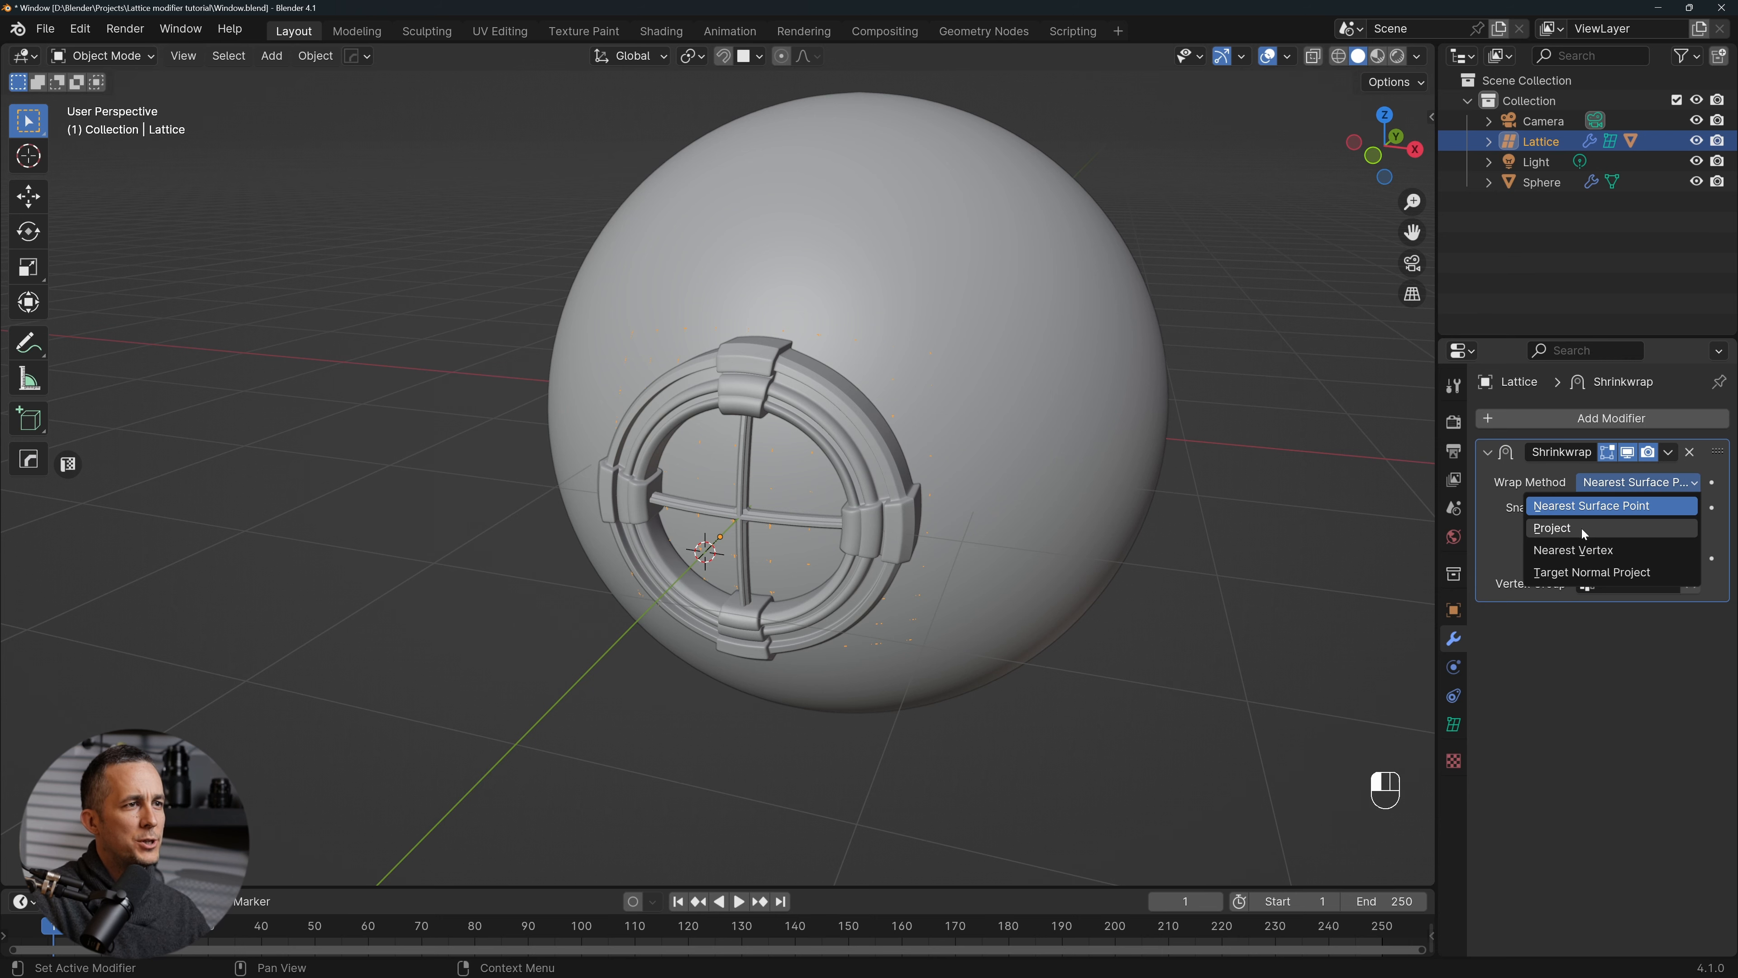
click(1552, 528)
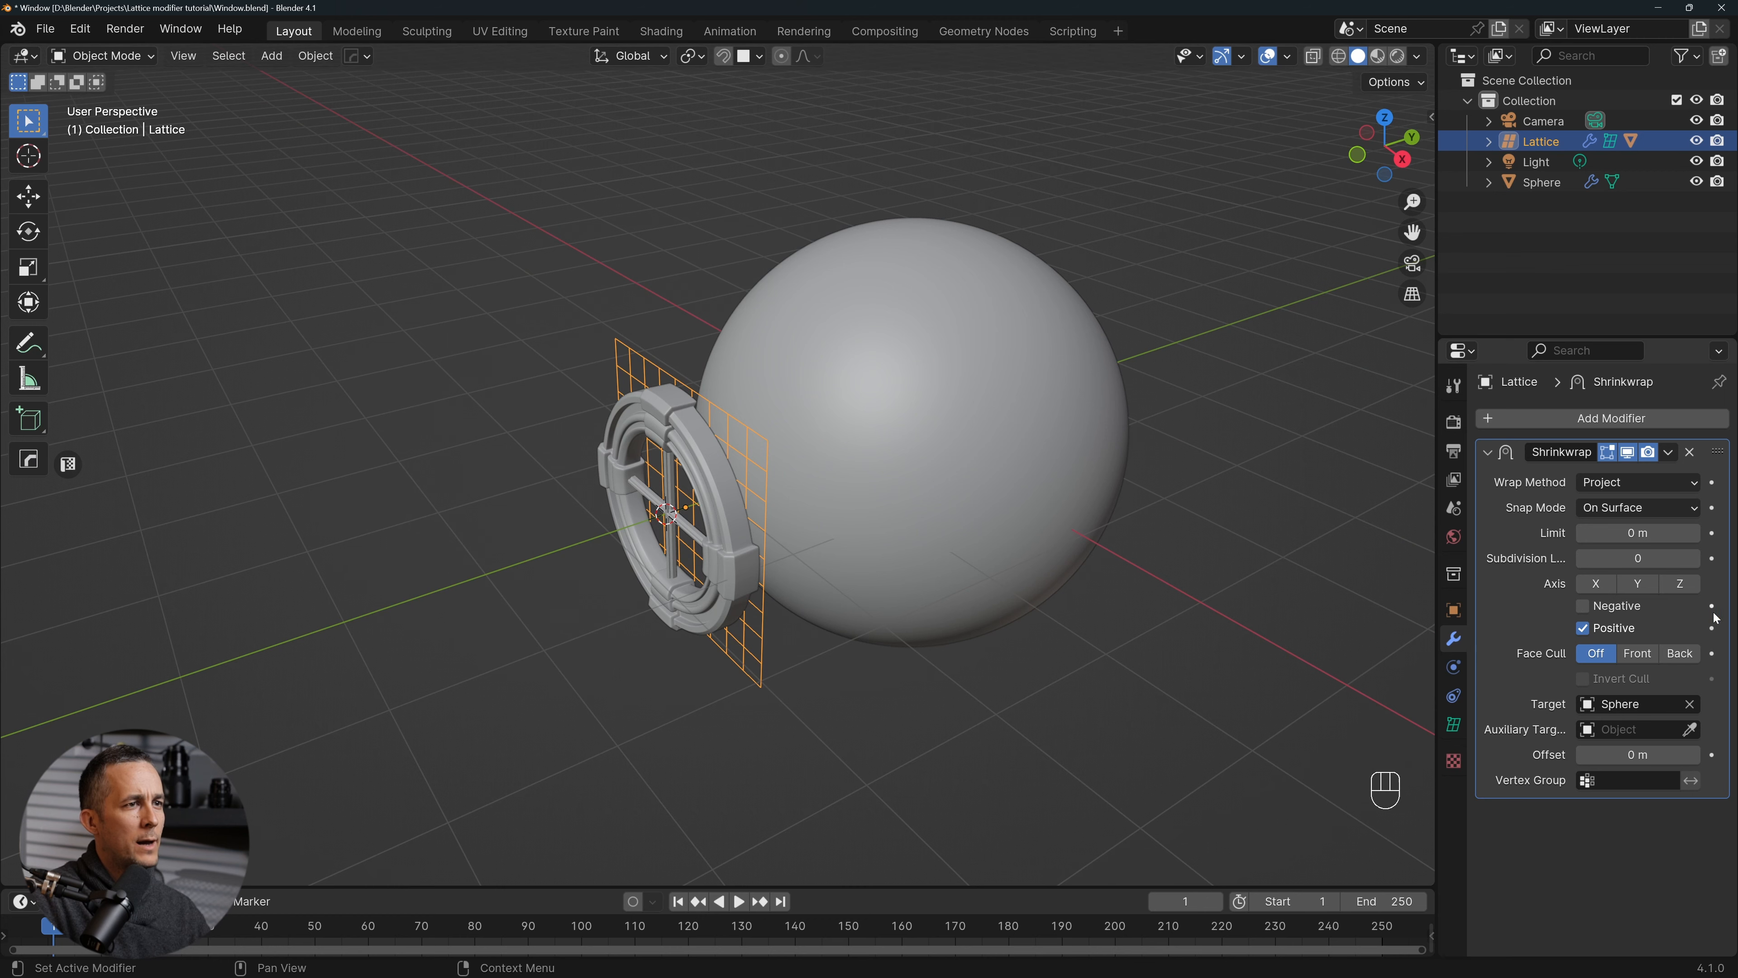
click(1638, 584)
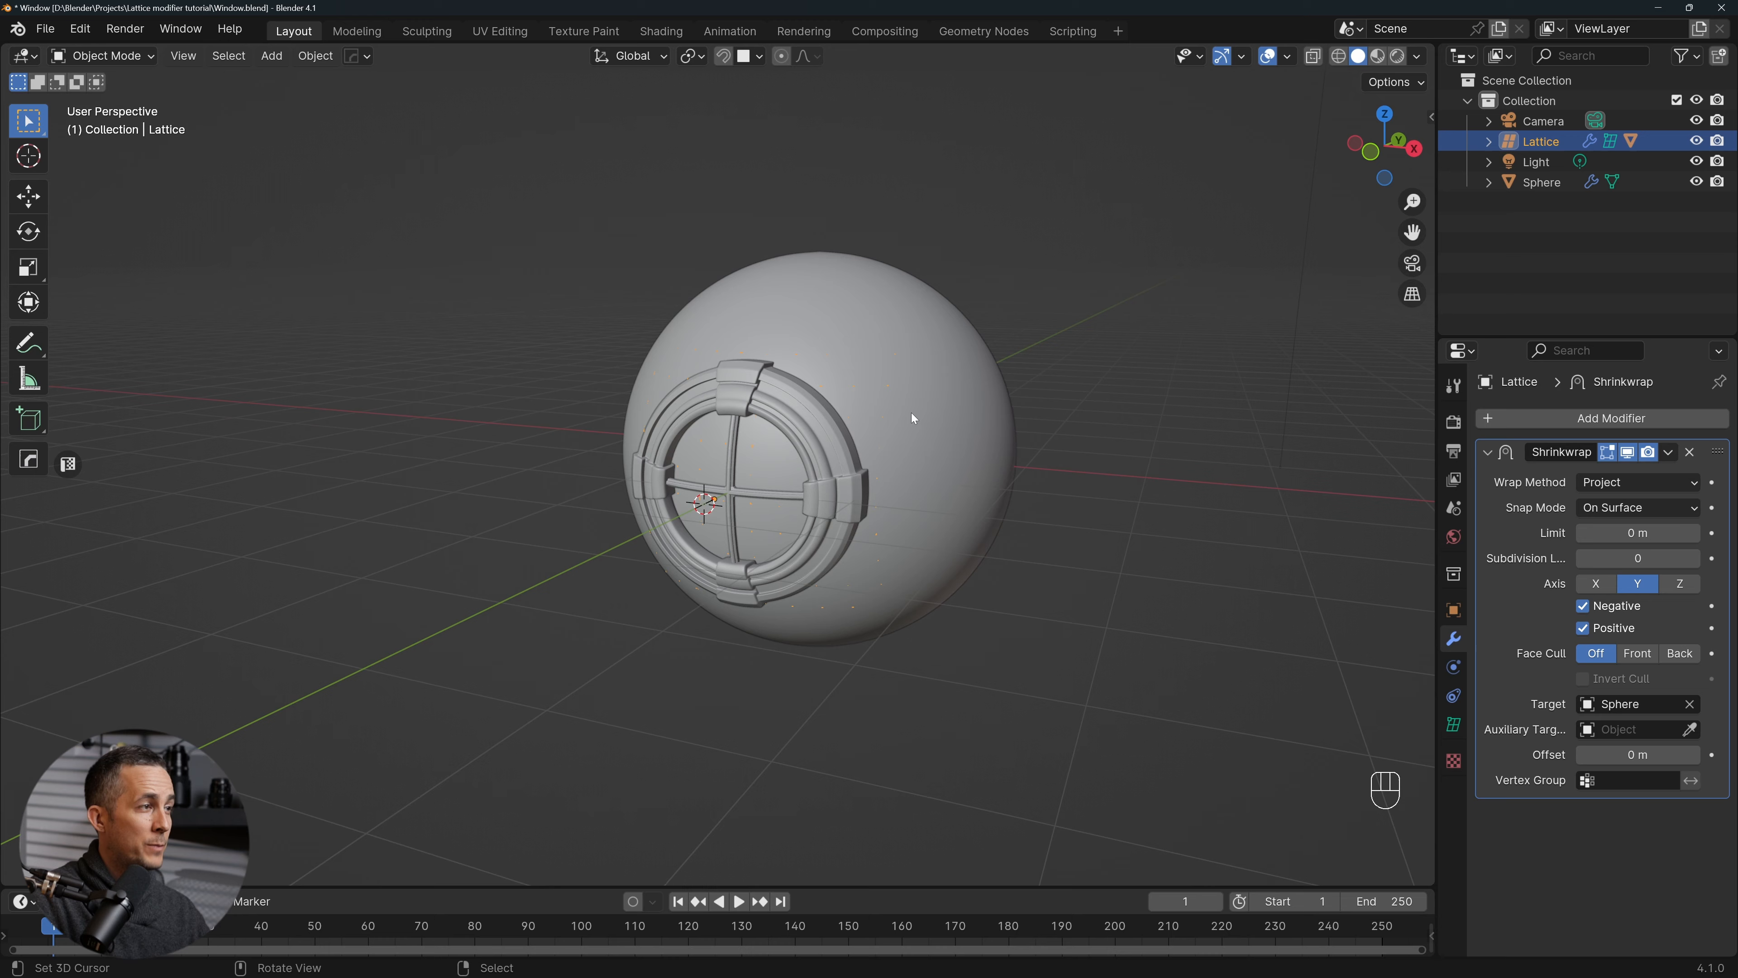
drag(911, 418, 973, 403)
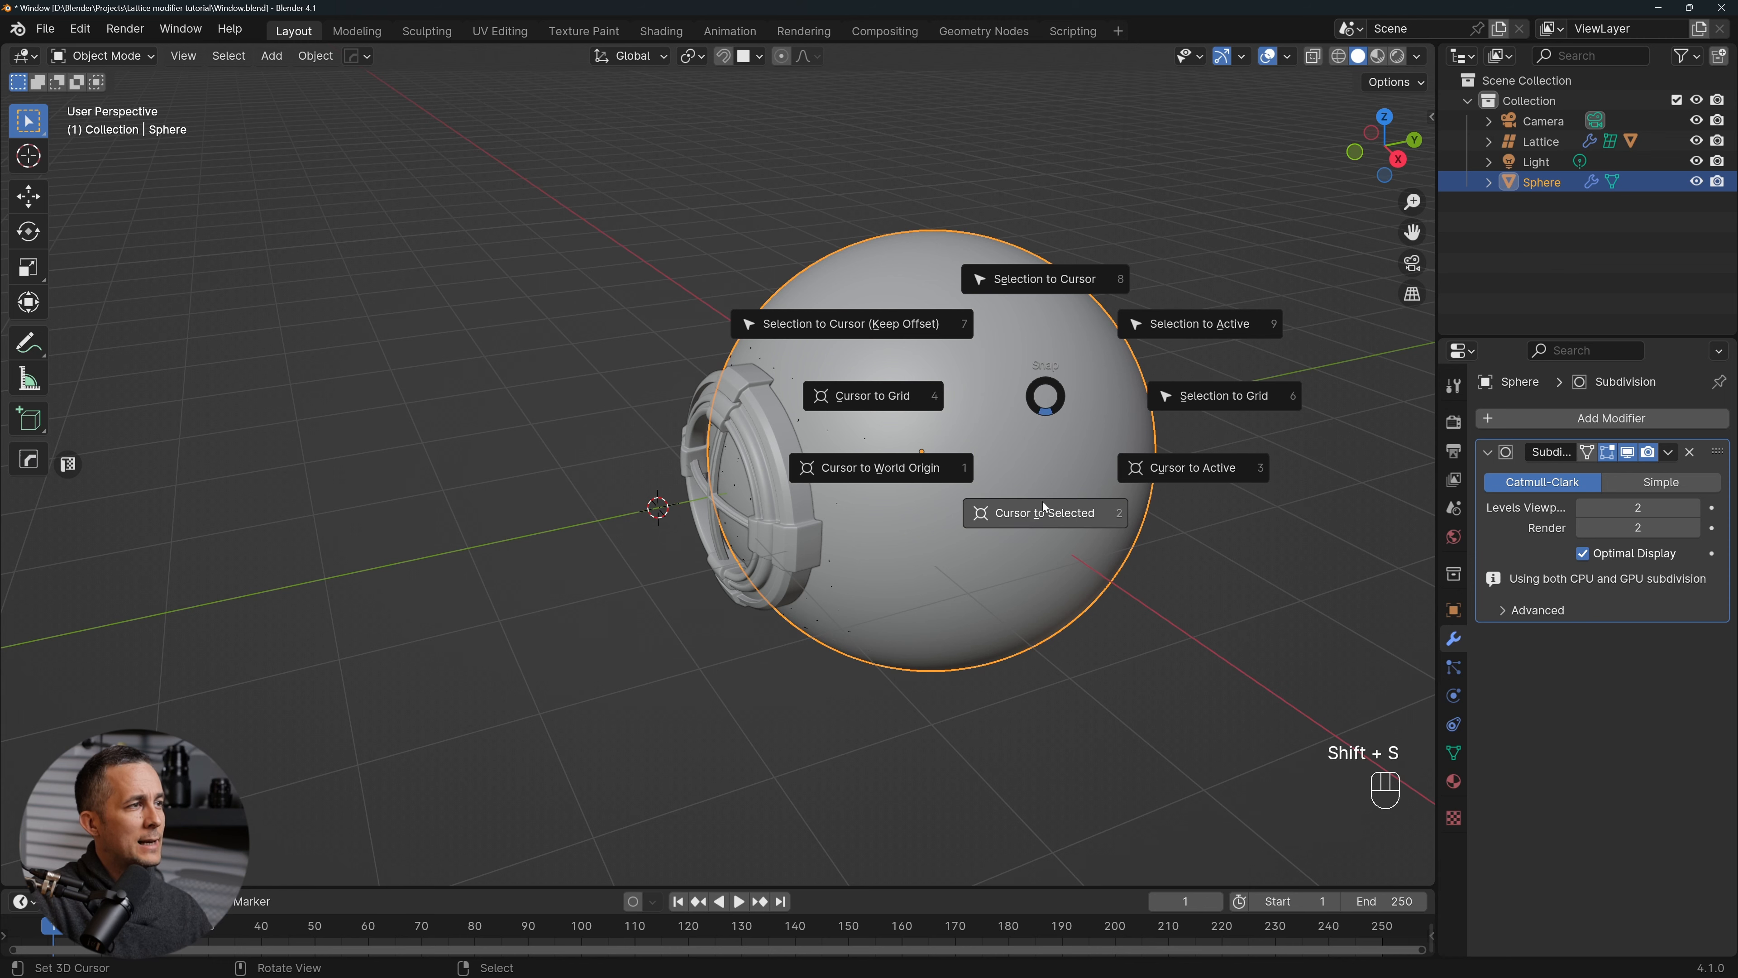
Snap the 3D cursor to the sphere's centre, set pivot to 3D Cursor, and reselect the lattice
click(1045, 512)
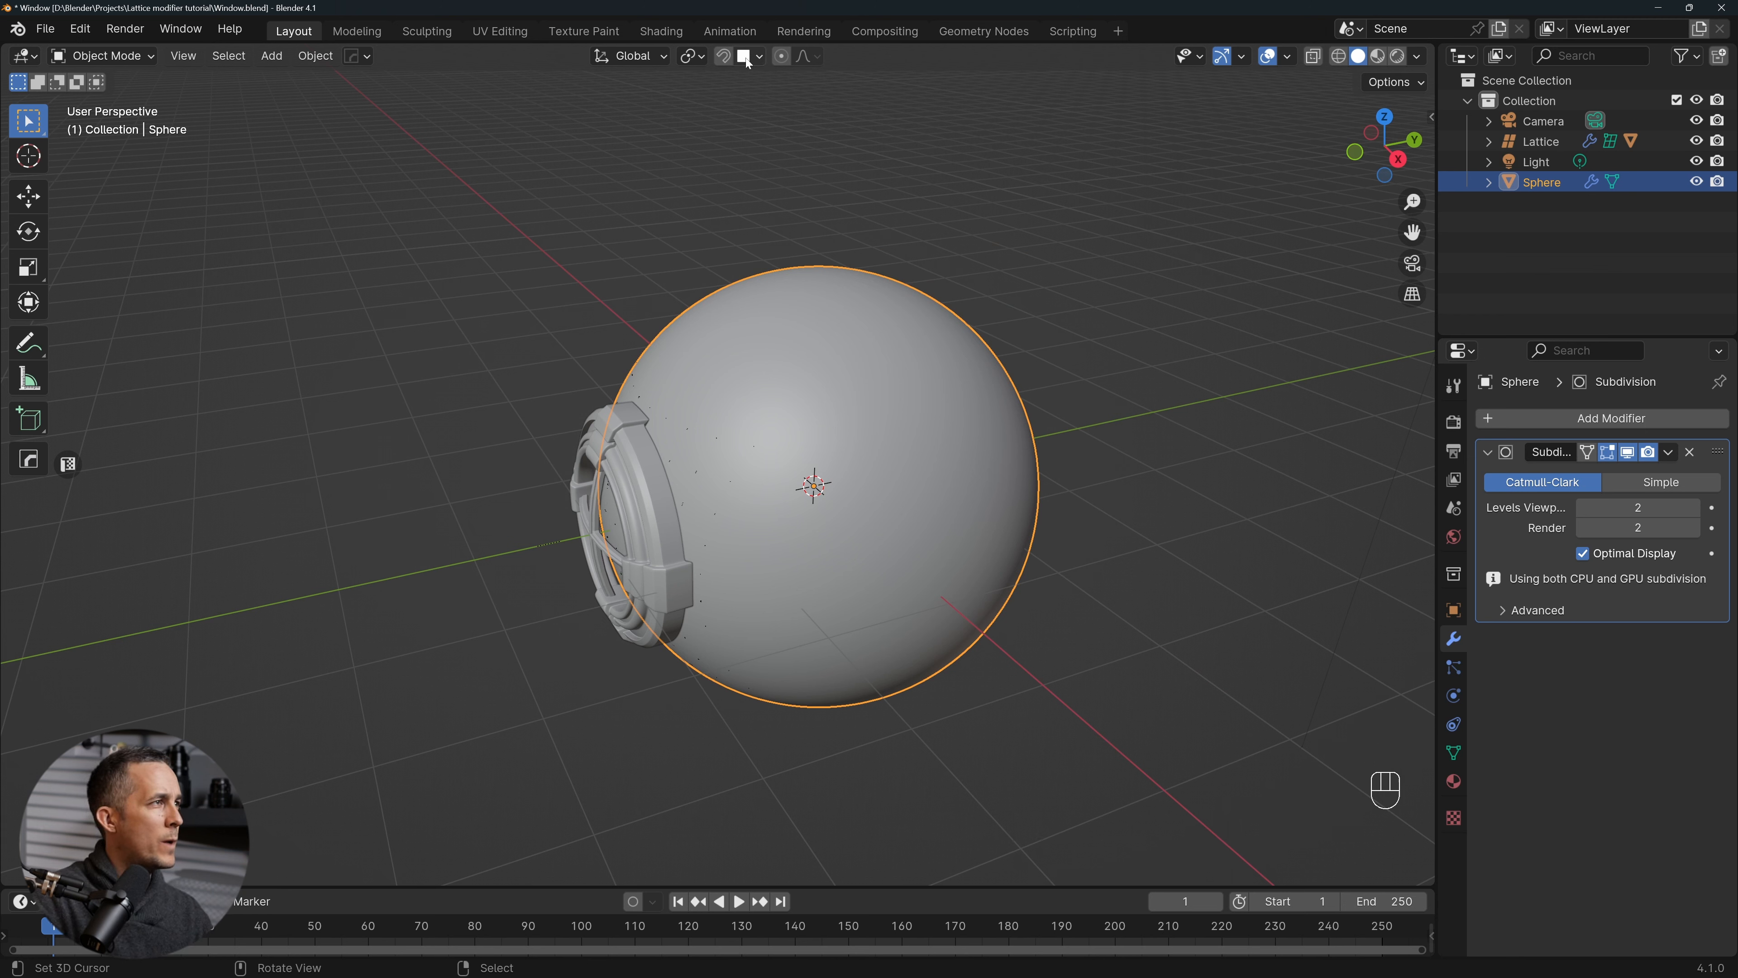
click(692, 56)
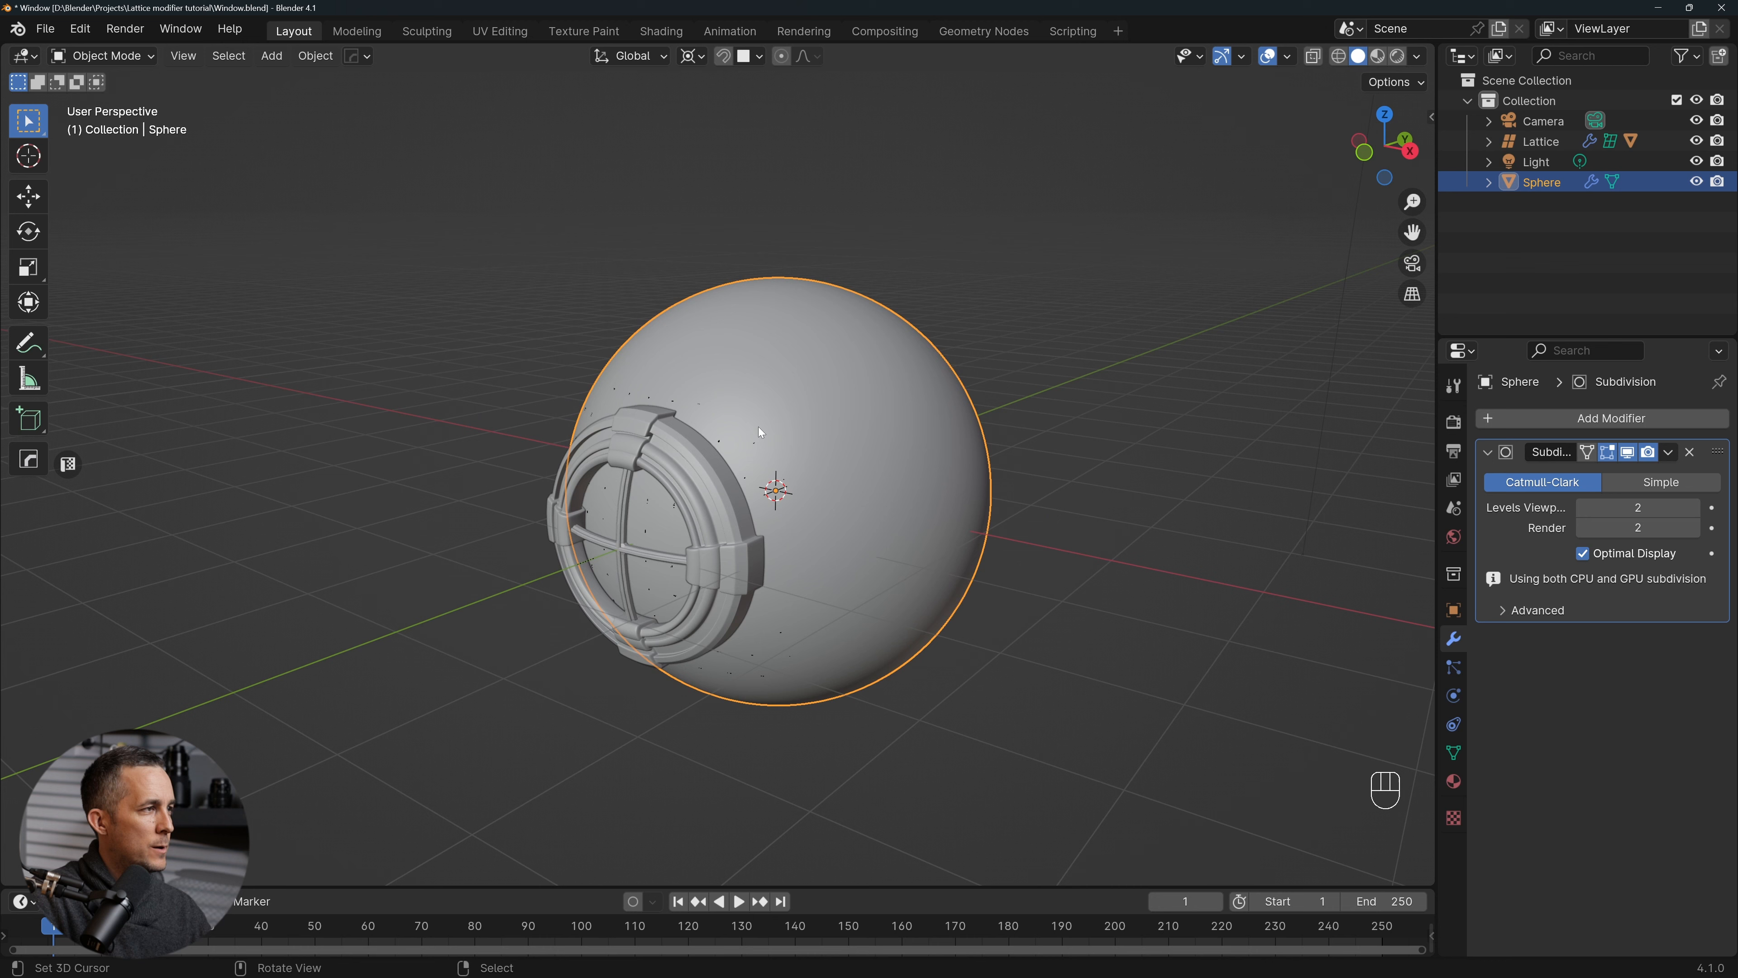
click(1541, 141)
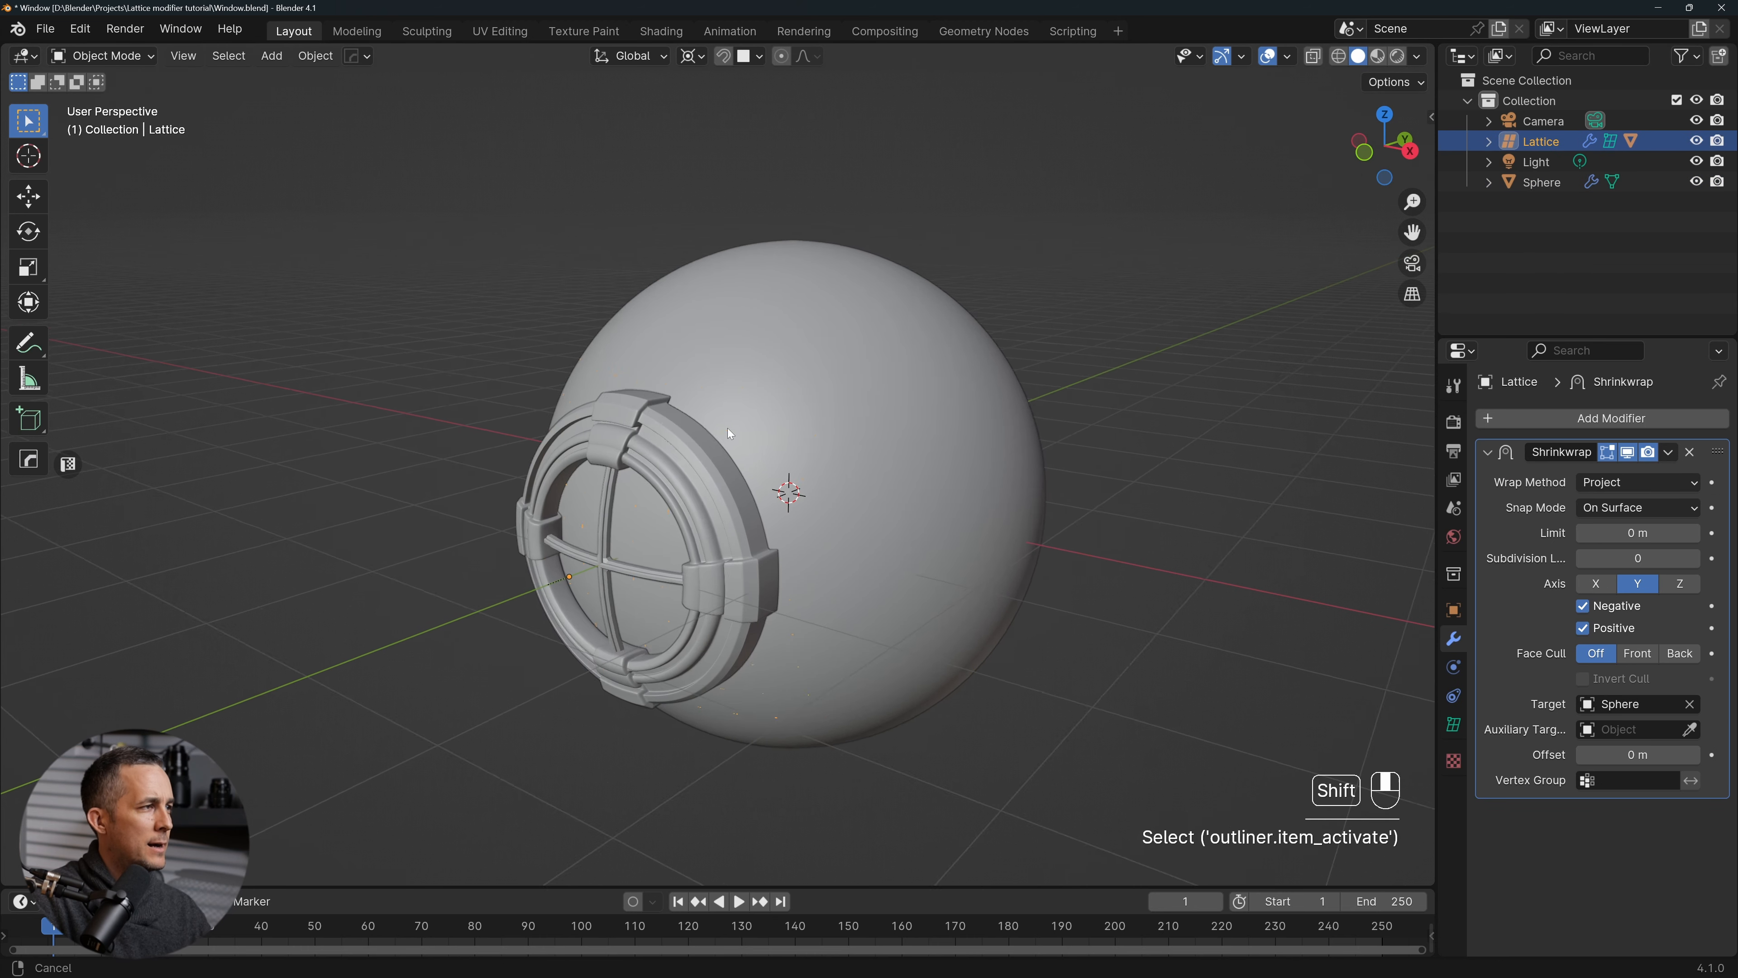
drag(728, 433, 854, 410)
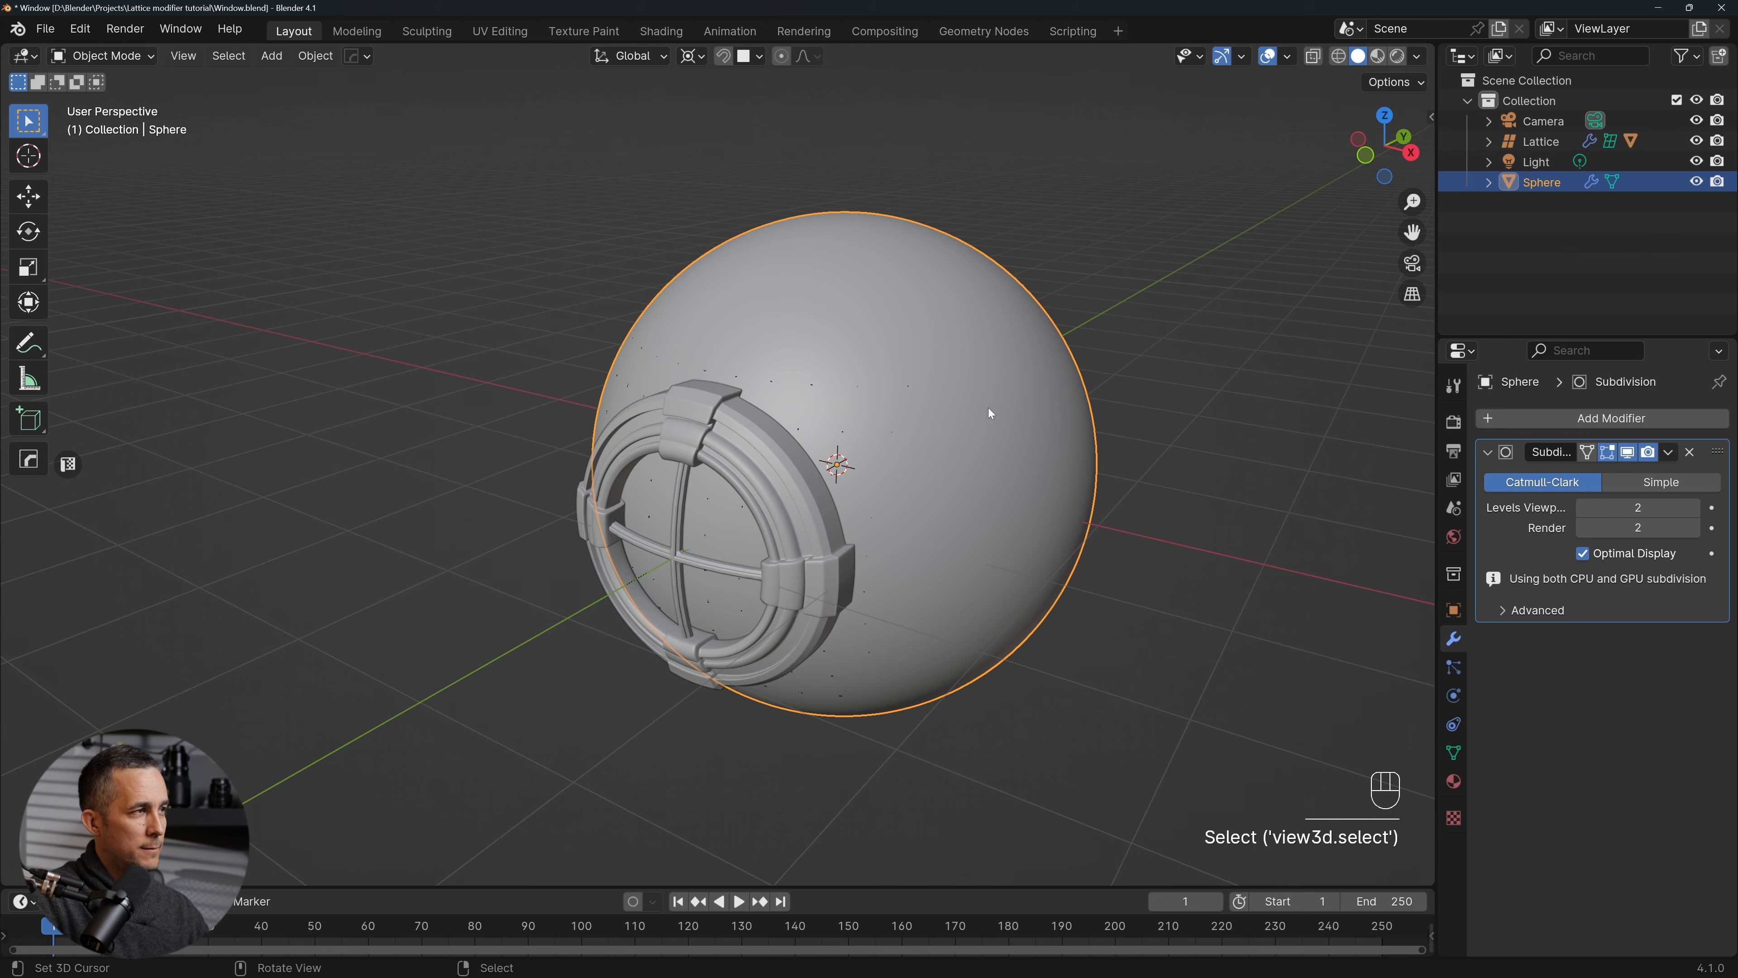
mouse_move(1050, 461)
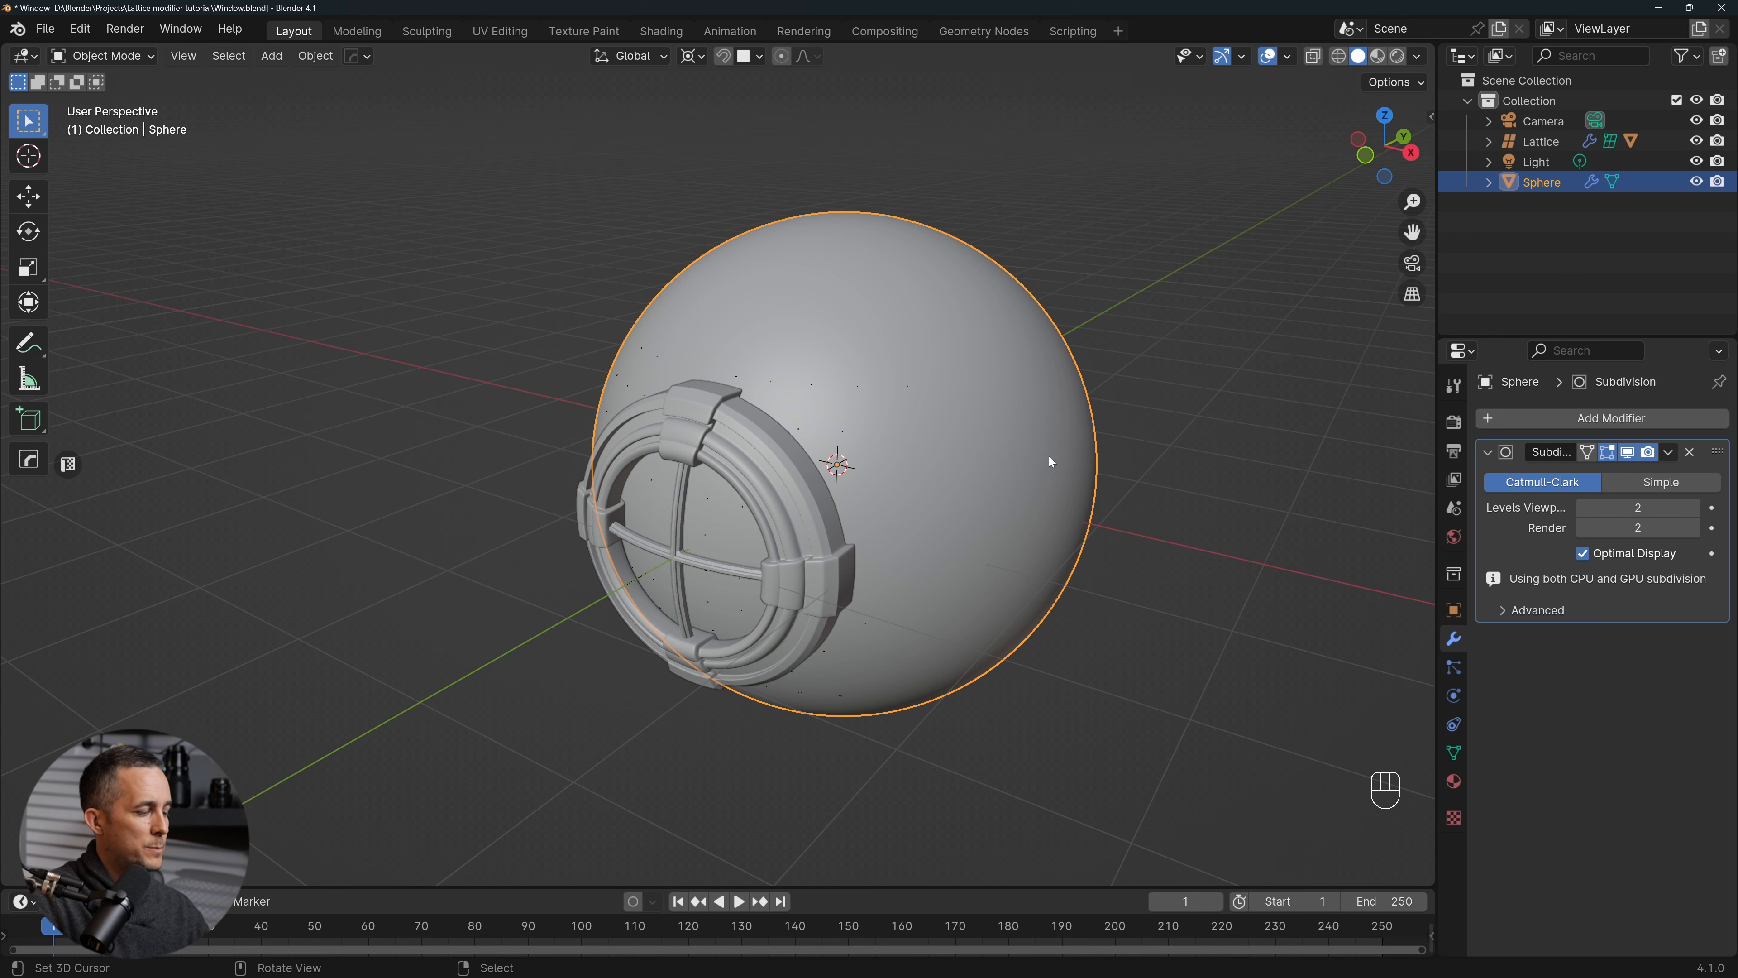
key(s)
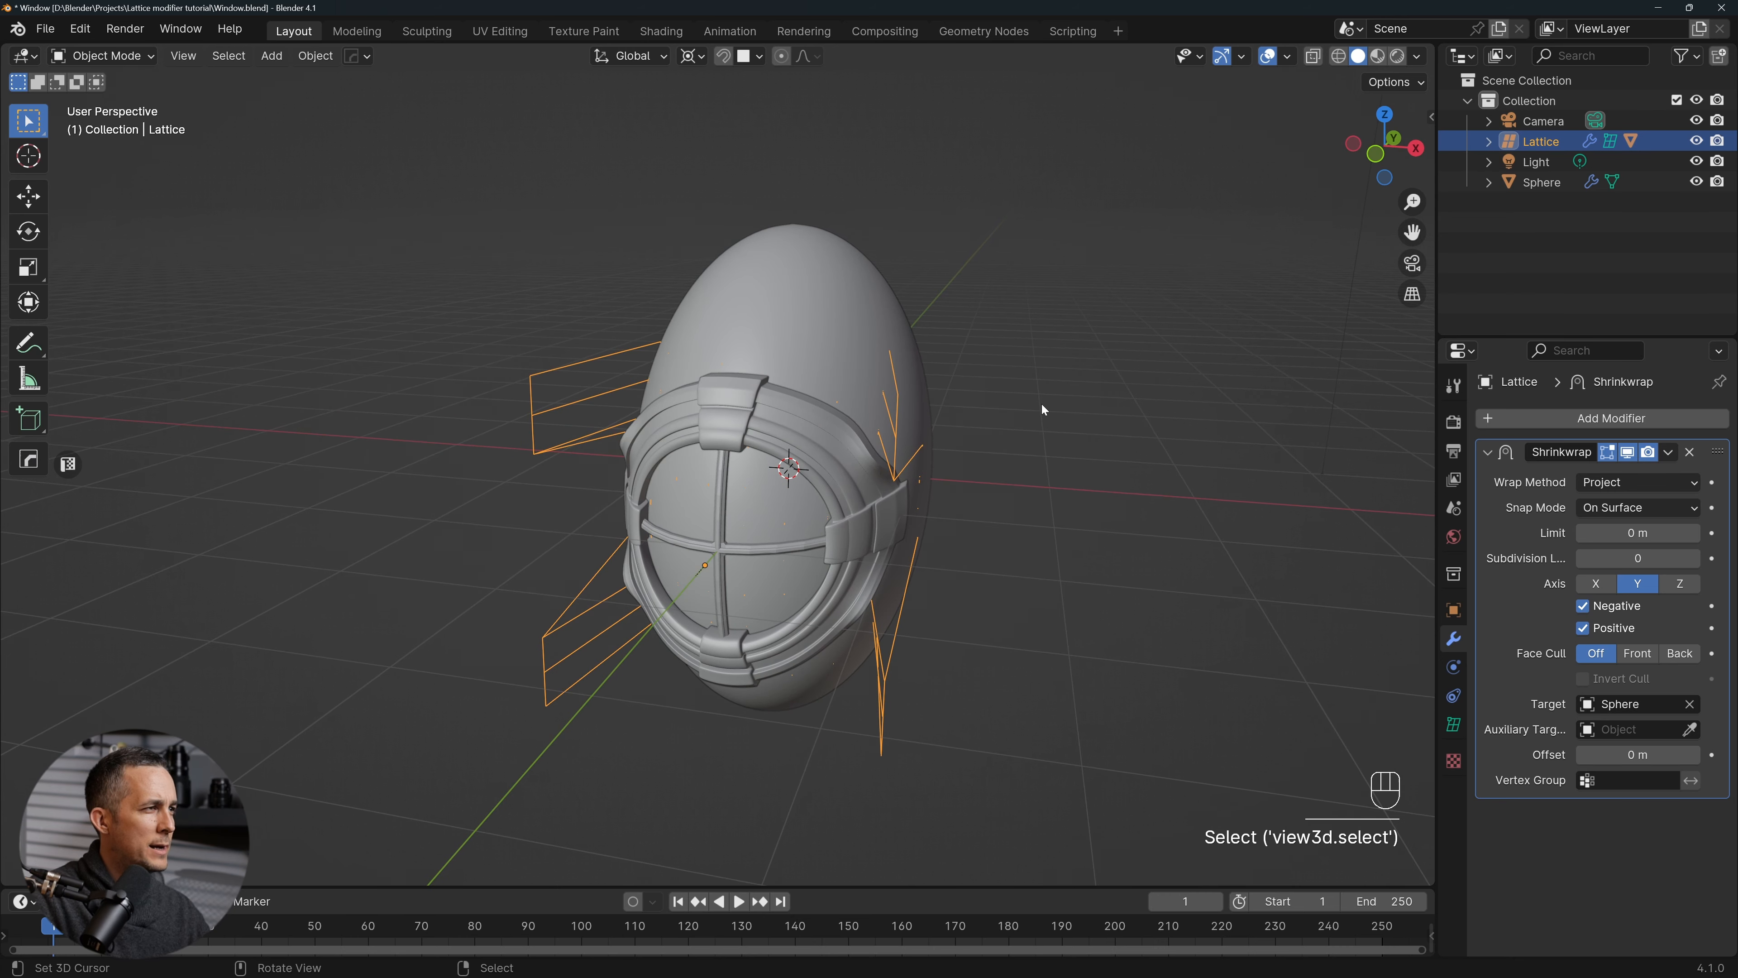
key(s)
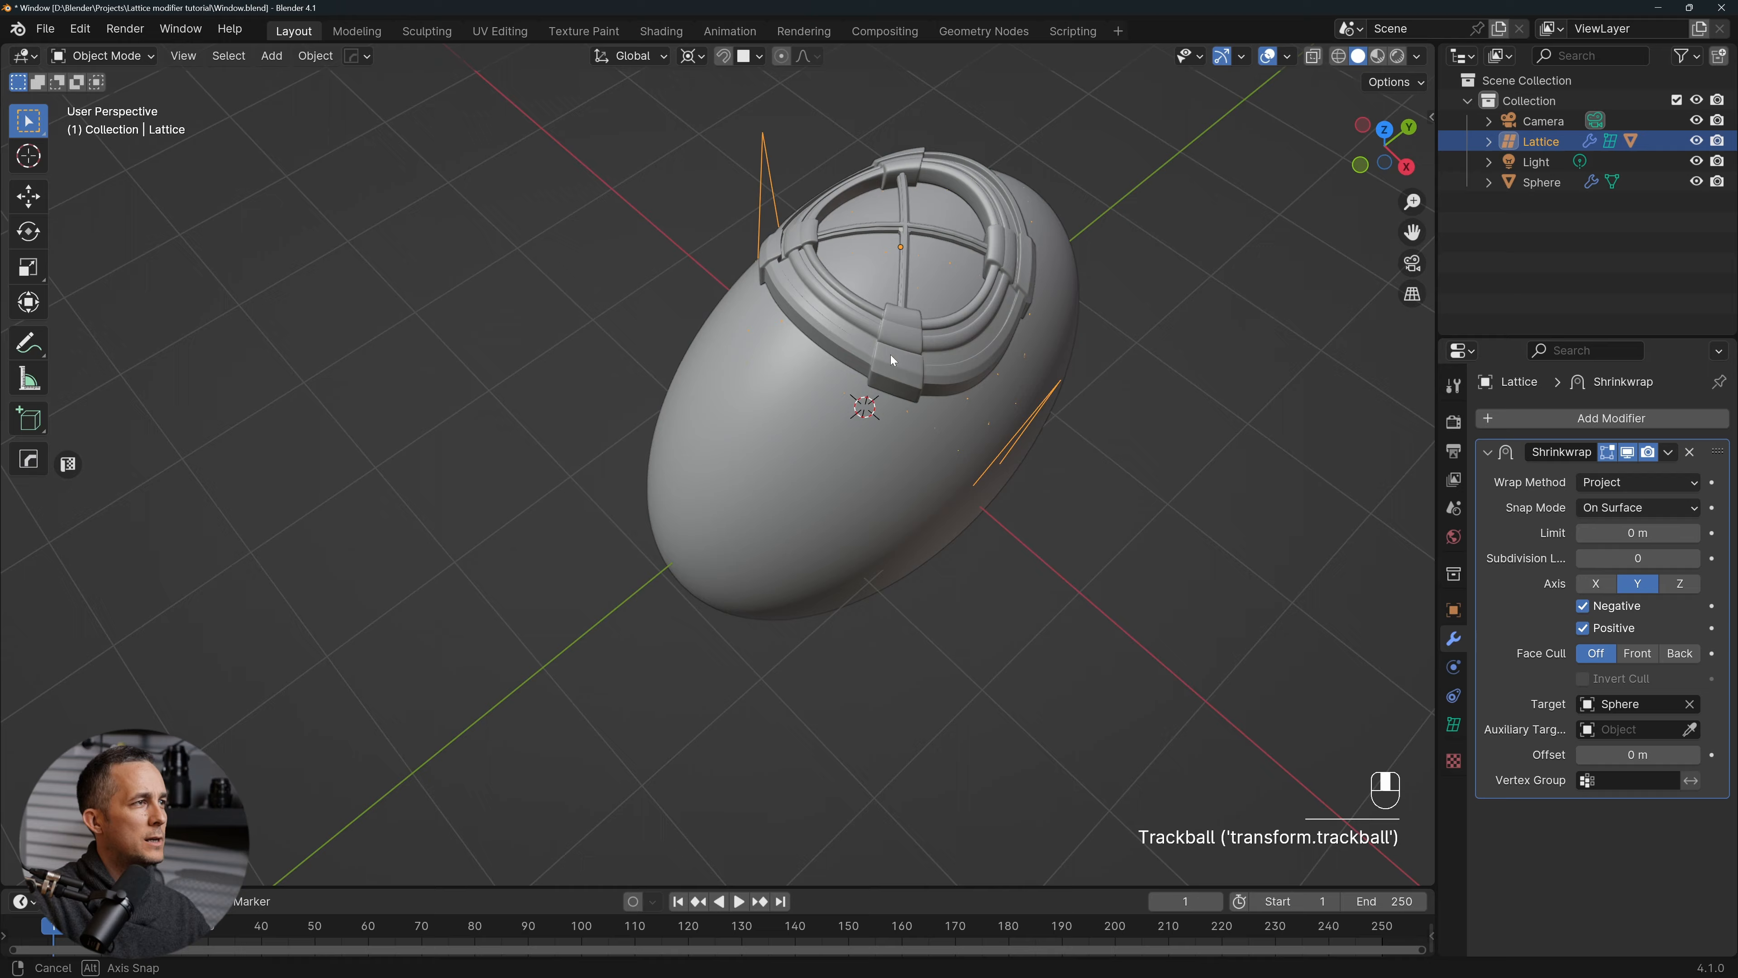
drag(890, 359, 883, 446)
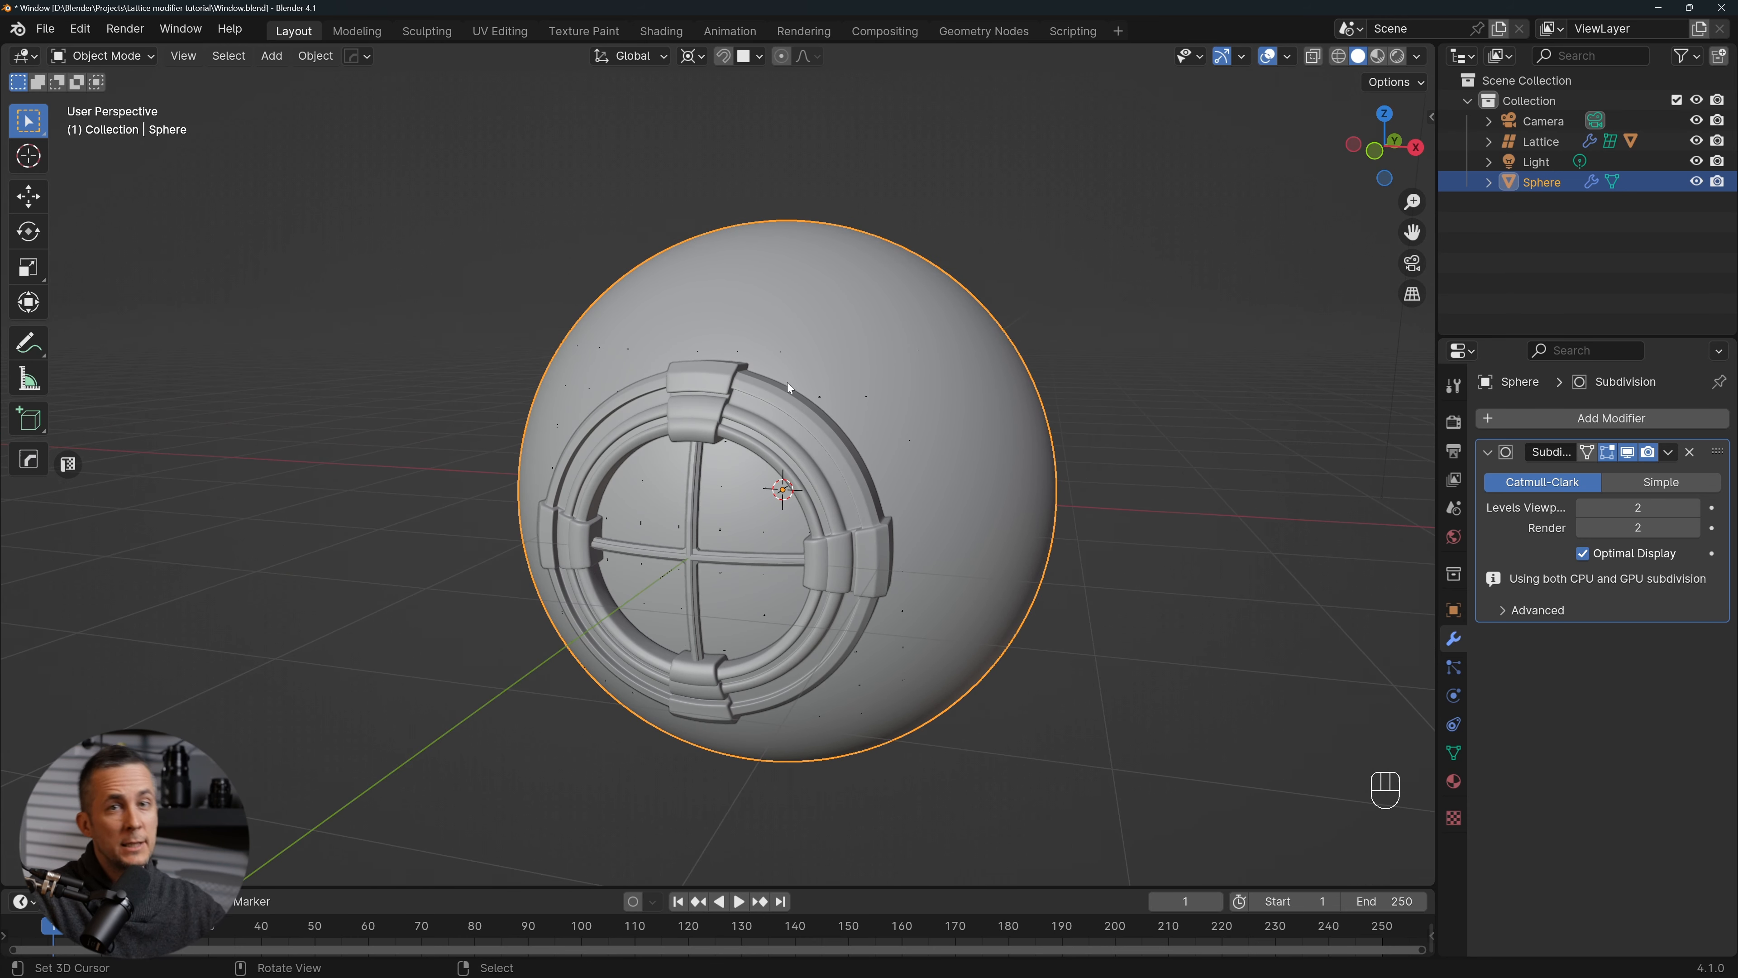
mouse_move(834, 393)
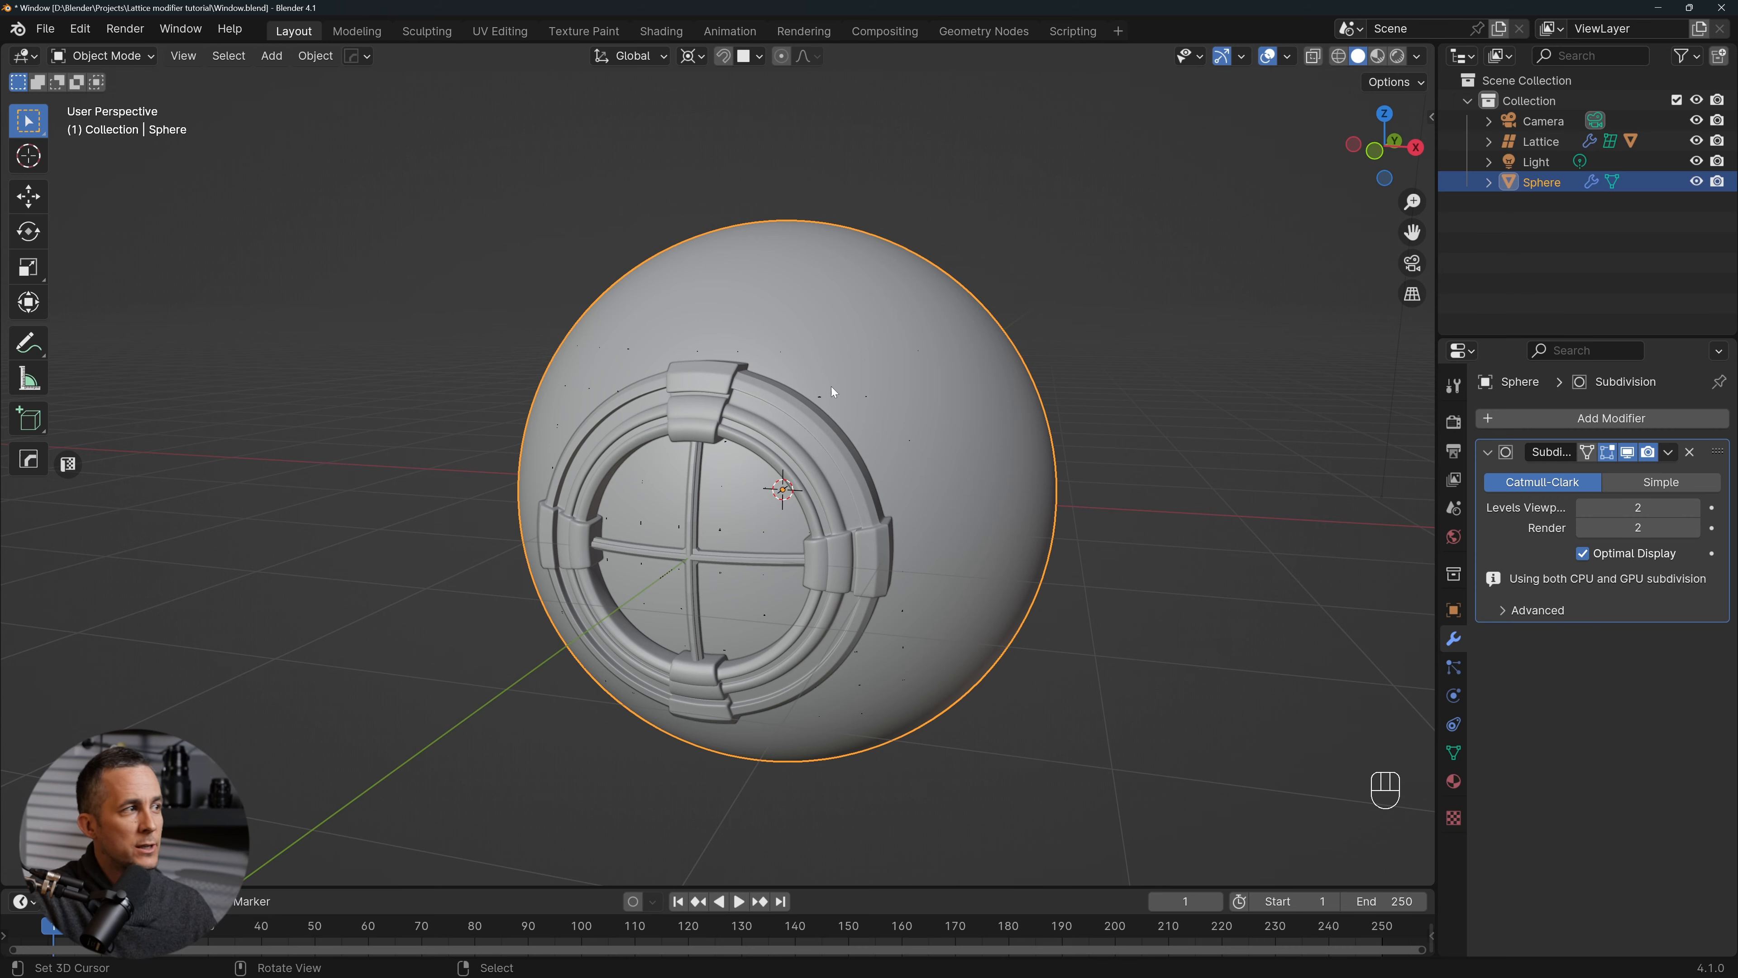